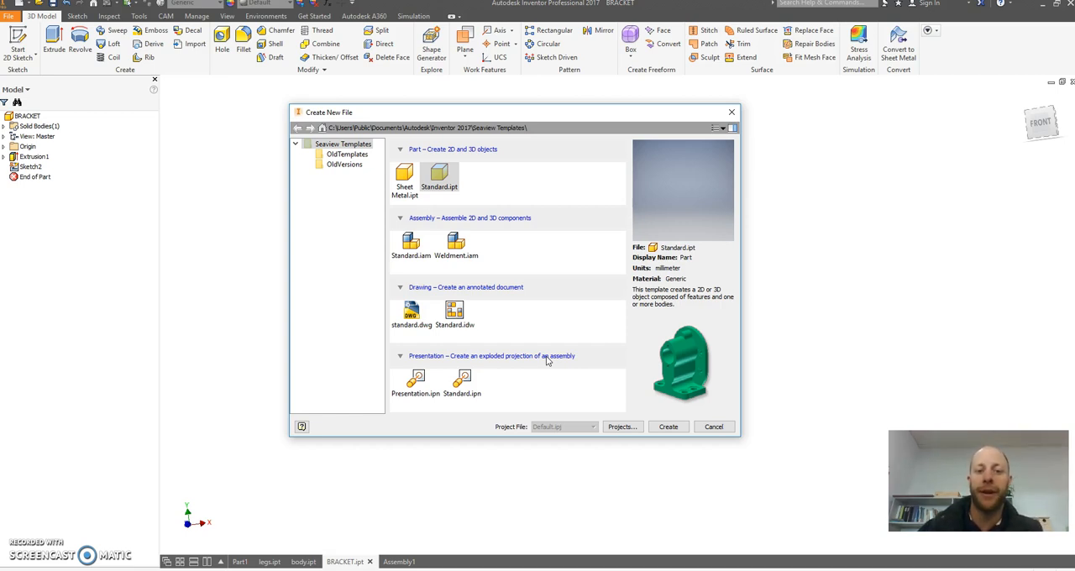
{"action": "mouse_move", "coordinate": [574, 120]}
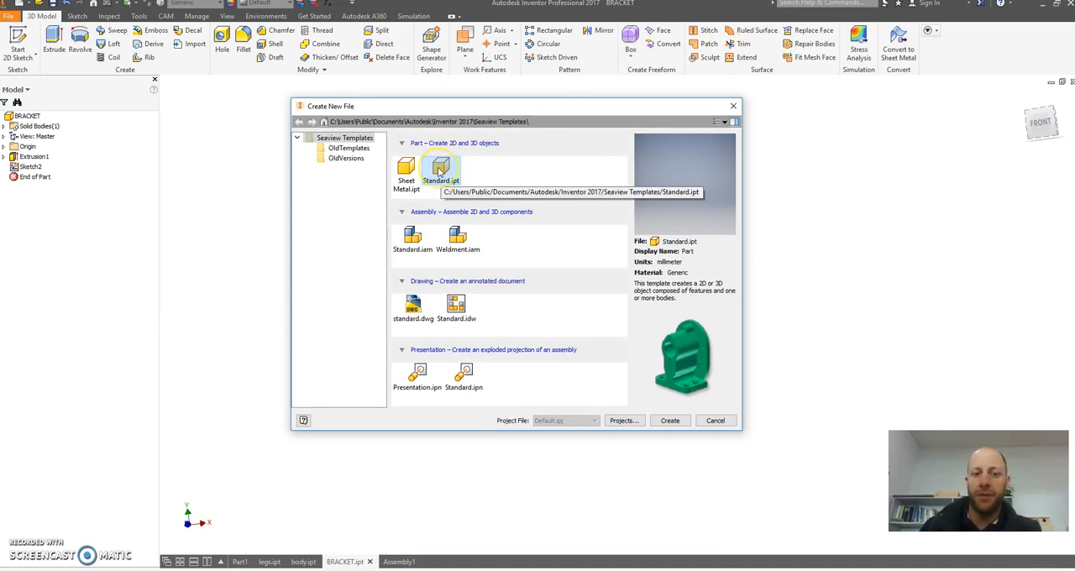
{"action": "mouse_move", "coordinate": [686, 268]}
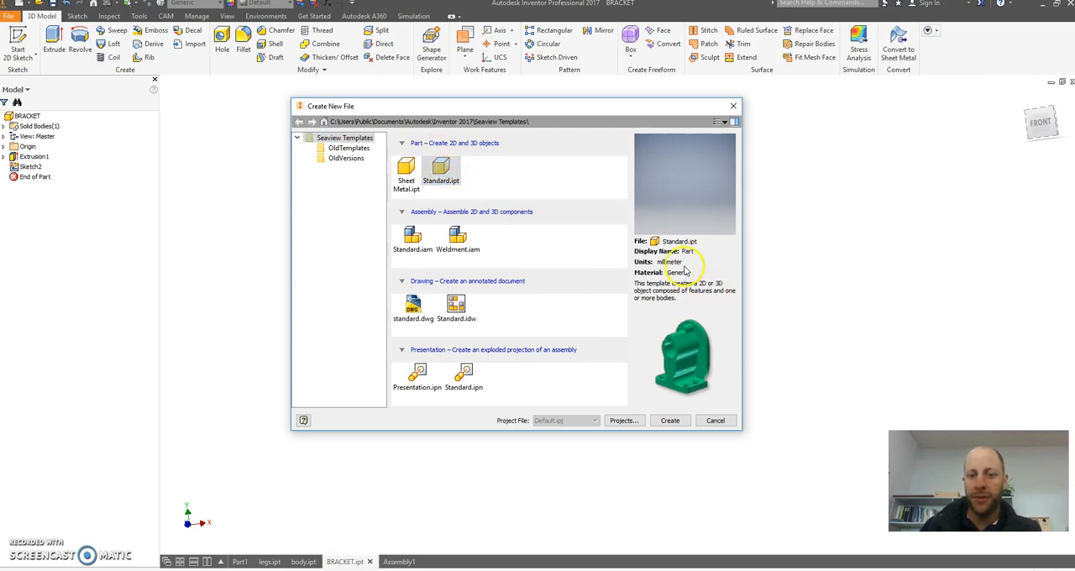
- Create a new empty part from the Standard.ipt millimetre template
{"action": "left_click", "coordinate": [715, 420]}
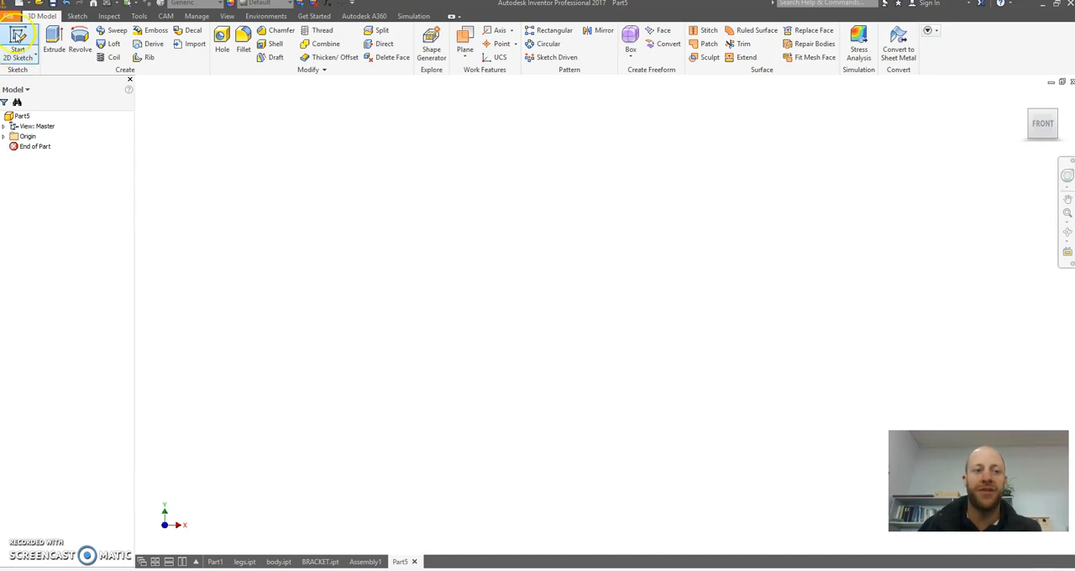
{"action": "mouse_move", "coordinate": [18, 41]}
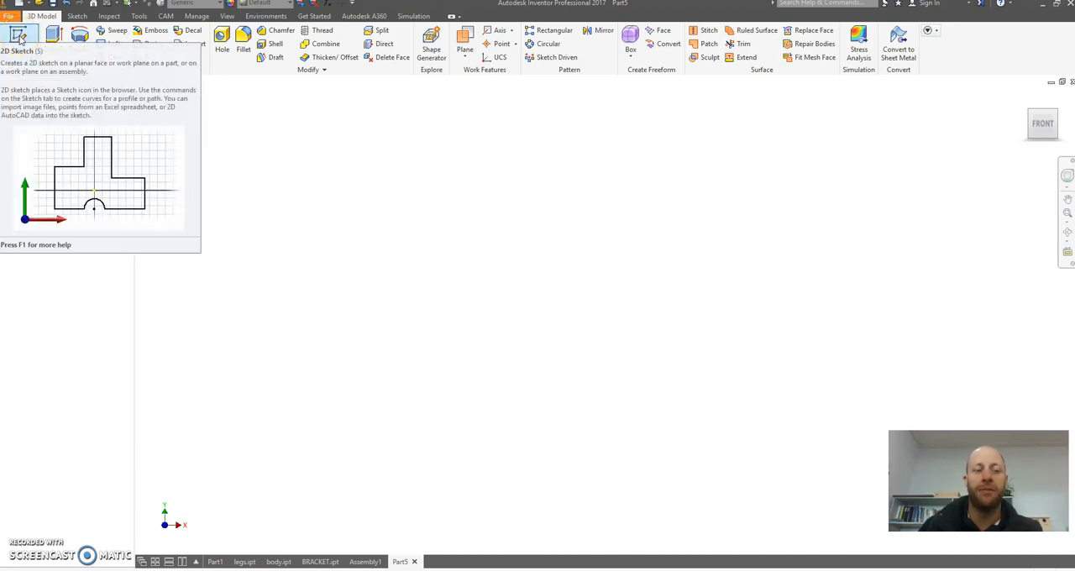
- Sketch a circle at the origin, dimensioned to a 25 mm diameter
{"action": "left_click", "coordinate": [19, 40]}
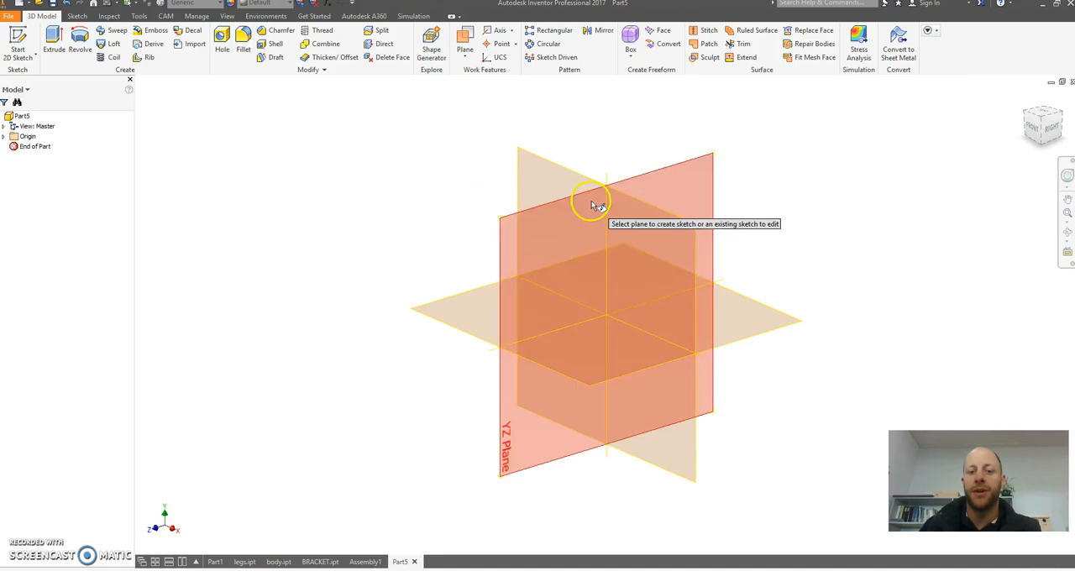
{"action": "mouse_move", "coordinate": [821, 200]}
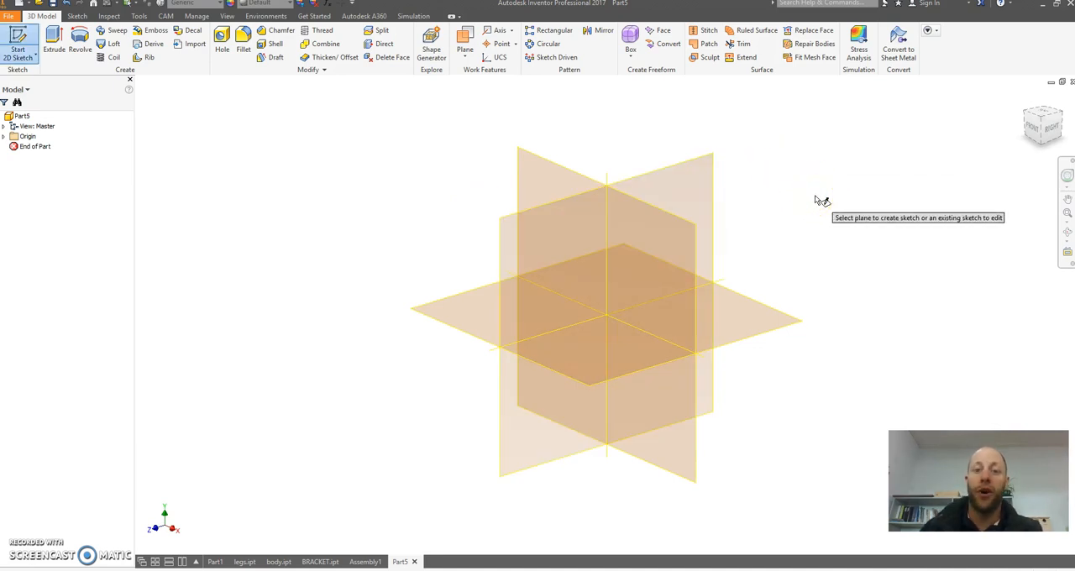
{"action": "mouse_move", "coordinate": [745, 110]}
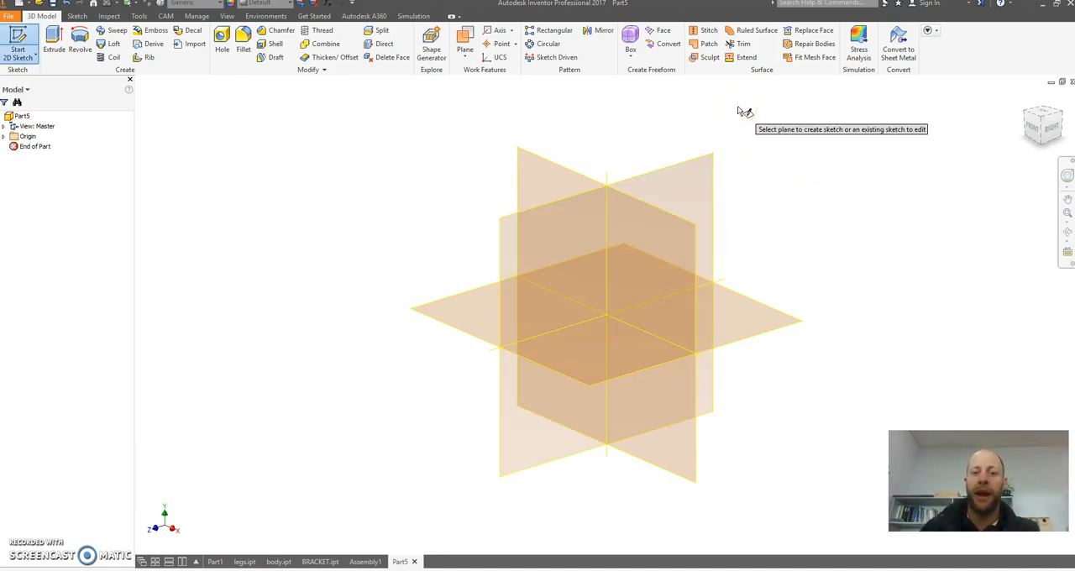
{"action": "mouse_move", "coordinate": [575, 172]}
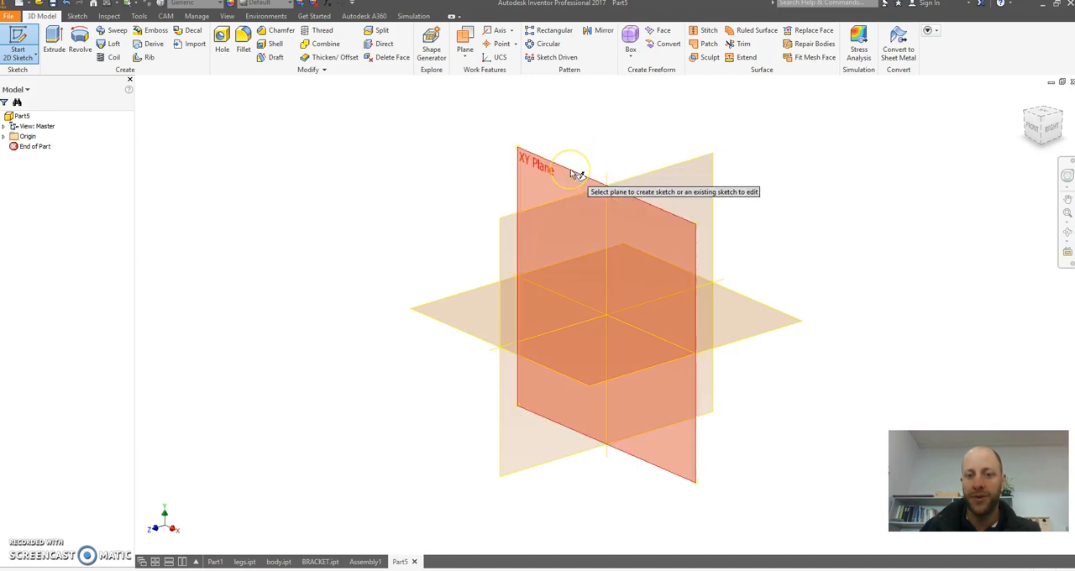
{"action": "mouse_move", "coordinate": [576, 177]}
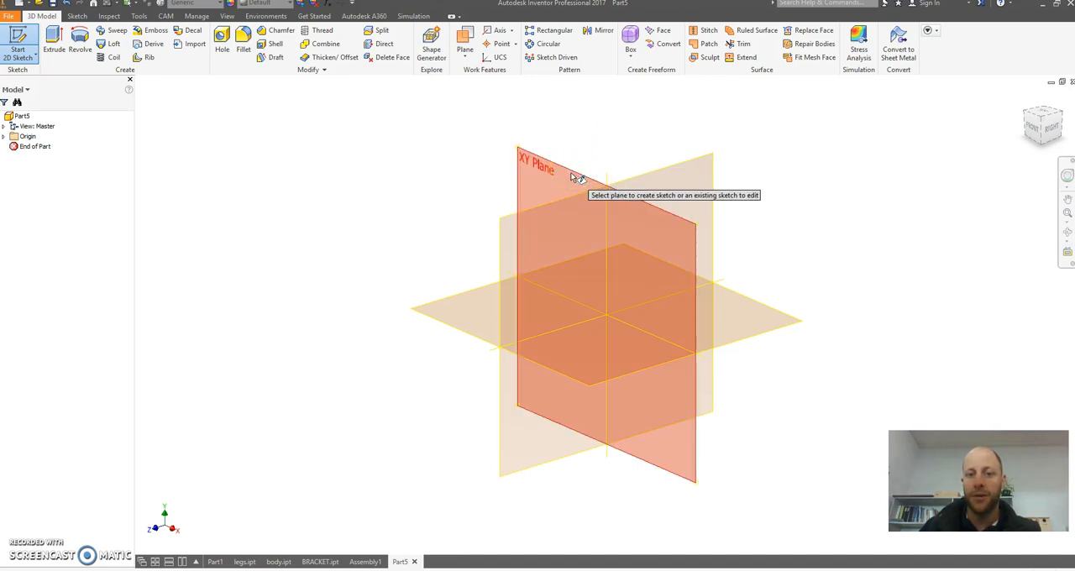
{"action": "mouse_move", "coordinate": [748, 326]}
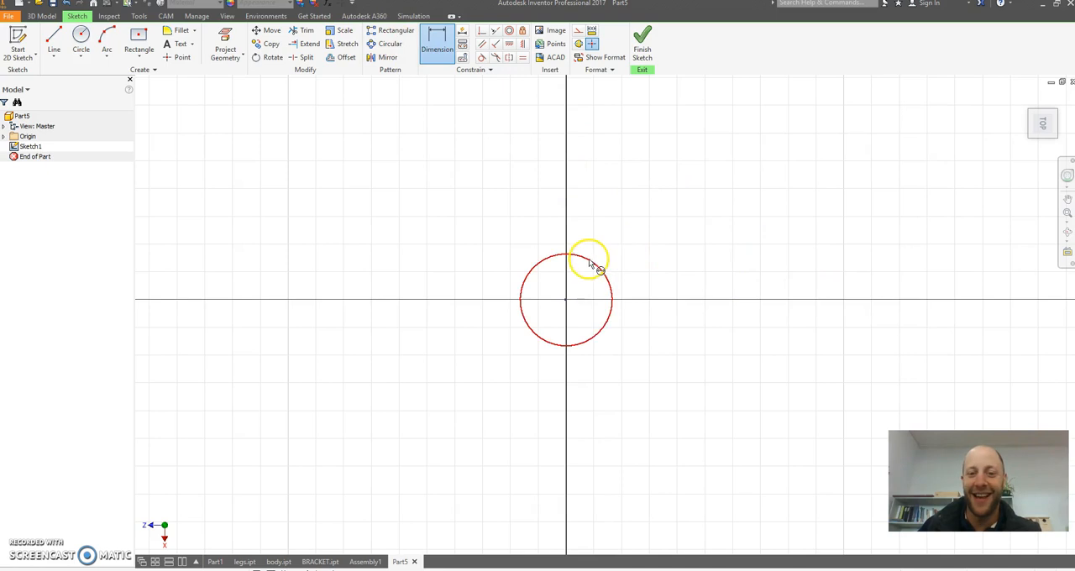
{"action": "left_click", "coordinate": [595, 258]}
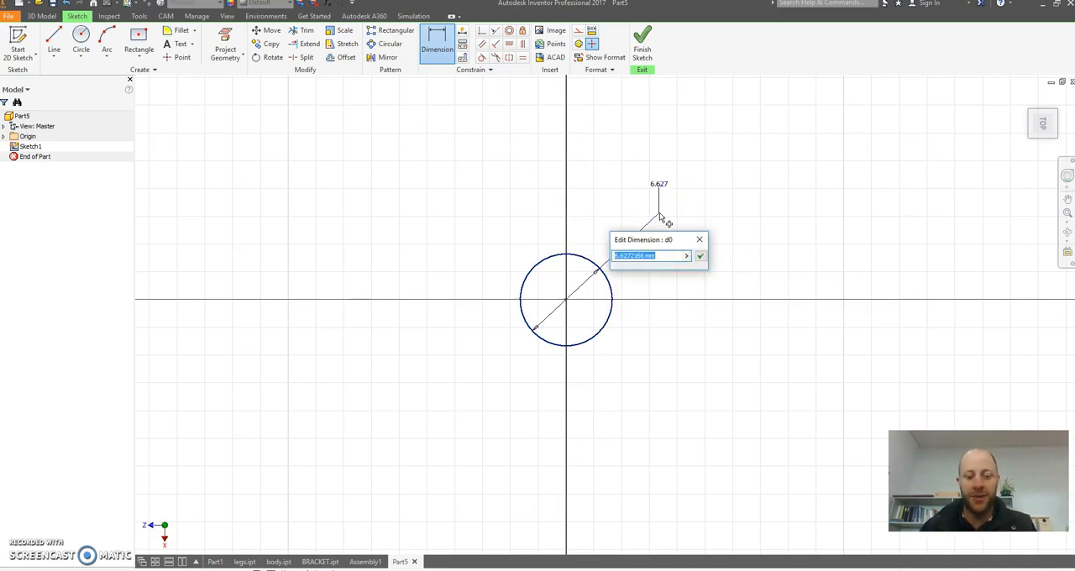
{"action": "left_click", "coordinate": [700, 256]}
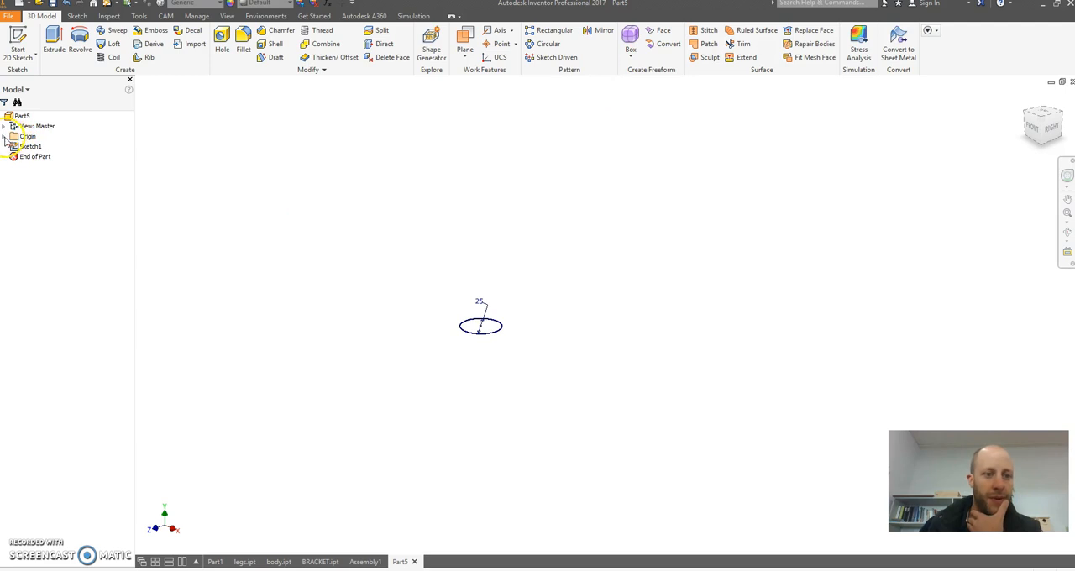
- Start Sketch2 on the XY Plane and draw a closed trapezoid outline from the origin
{"action": "left_click", "coordinate": [6, 137]}
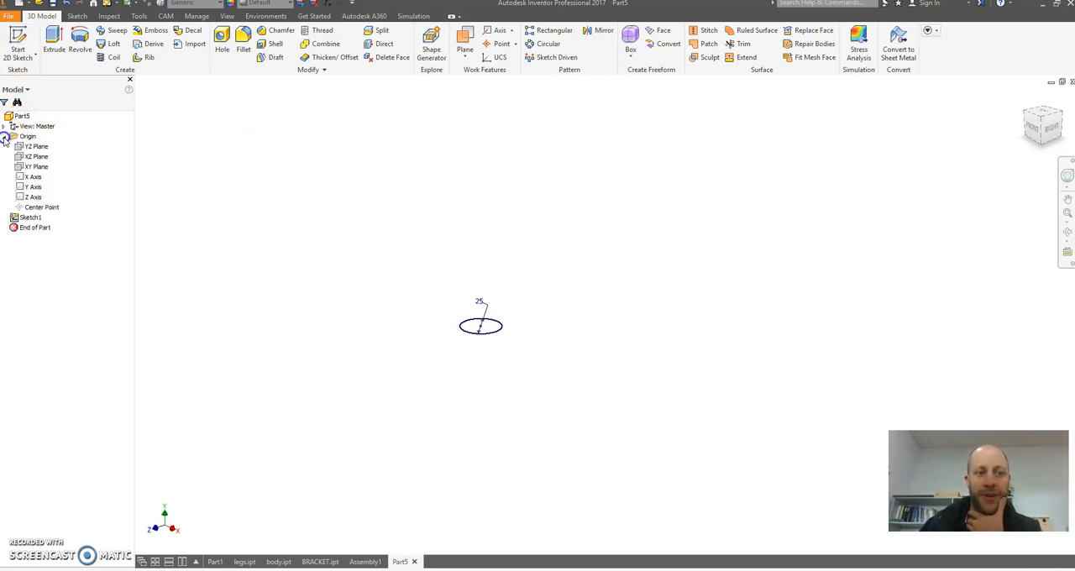
{"action": "left_click", "coordinate": [36, 146]}
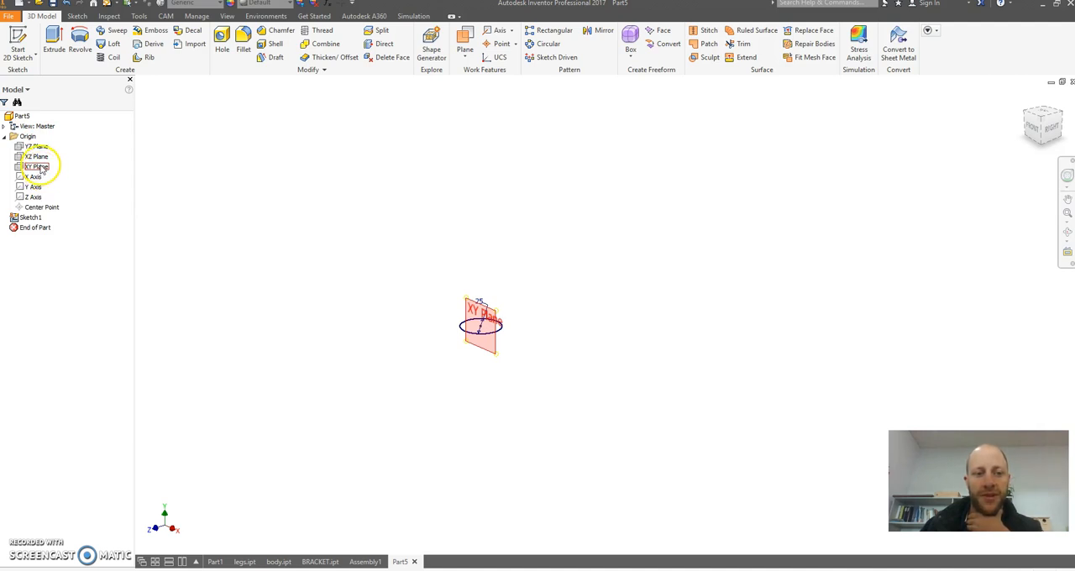
{"action": "left_click", "coordinate": [37, 166]}
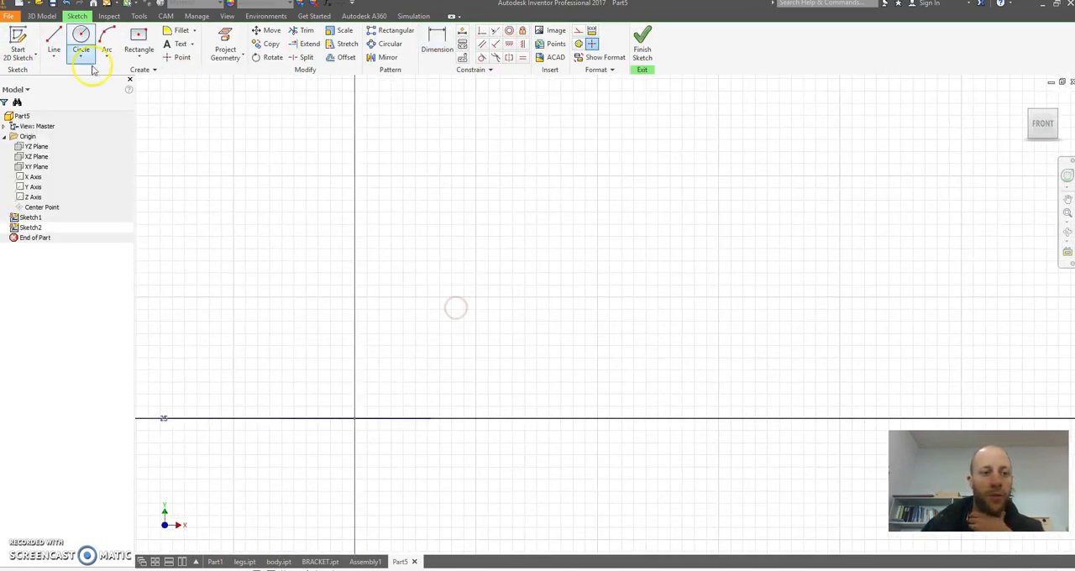
{"action": "left_click", "coordinate": [54, 38]}
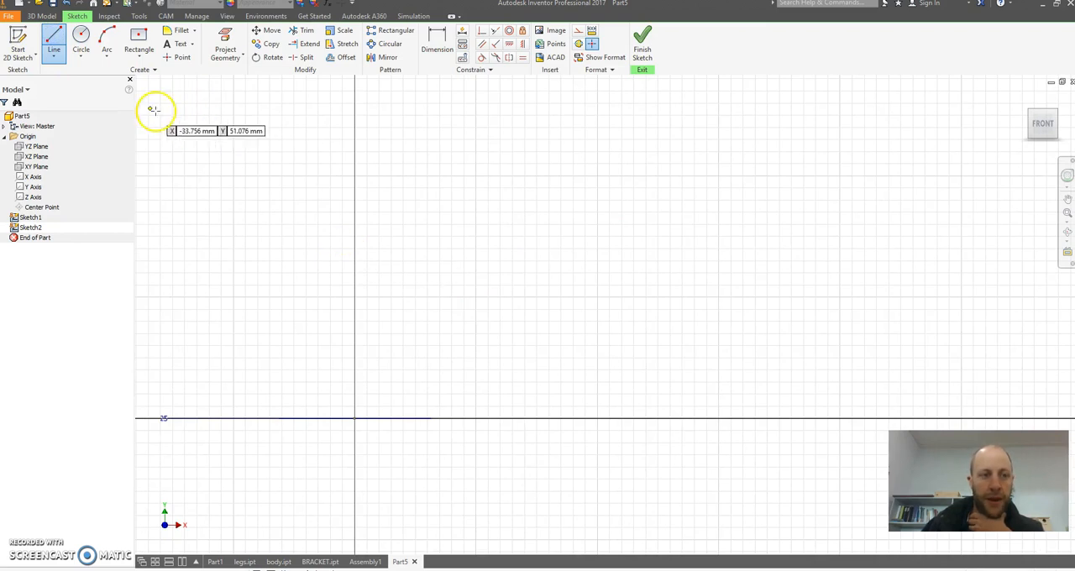
{"action": "mouse_move", "coordinate": [356, 408]}
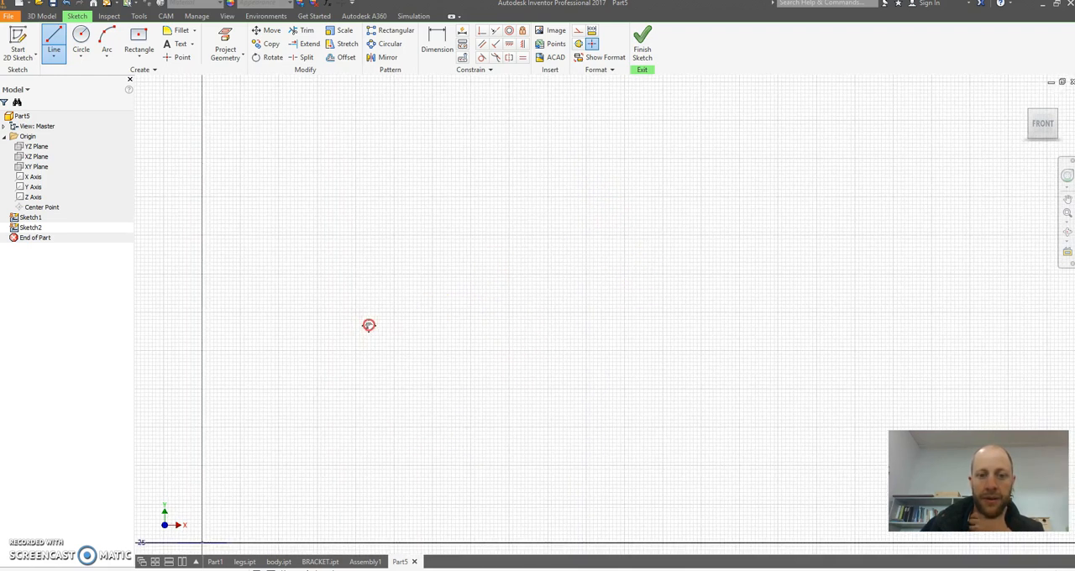
{"action": "left_click", "coordinate": [417, 107]}
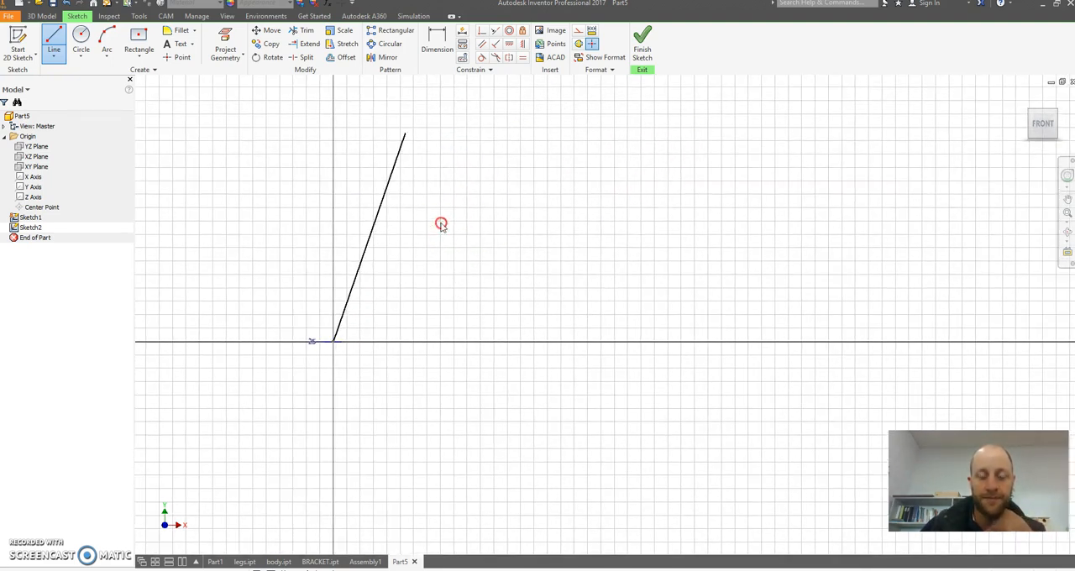
{"action": "left_click", "coordinate": [490, 133]}
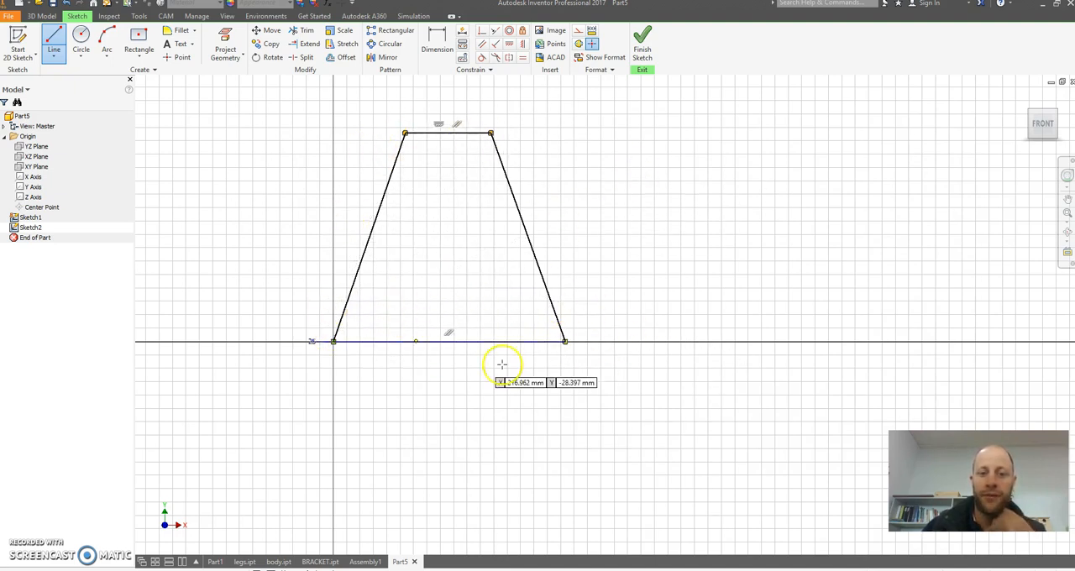
{"action": "mouse_move", "coordinate": [380, 233]}
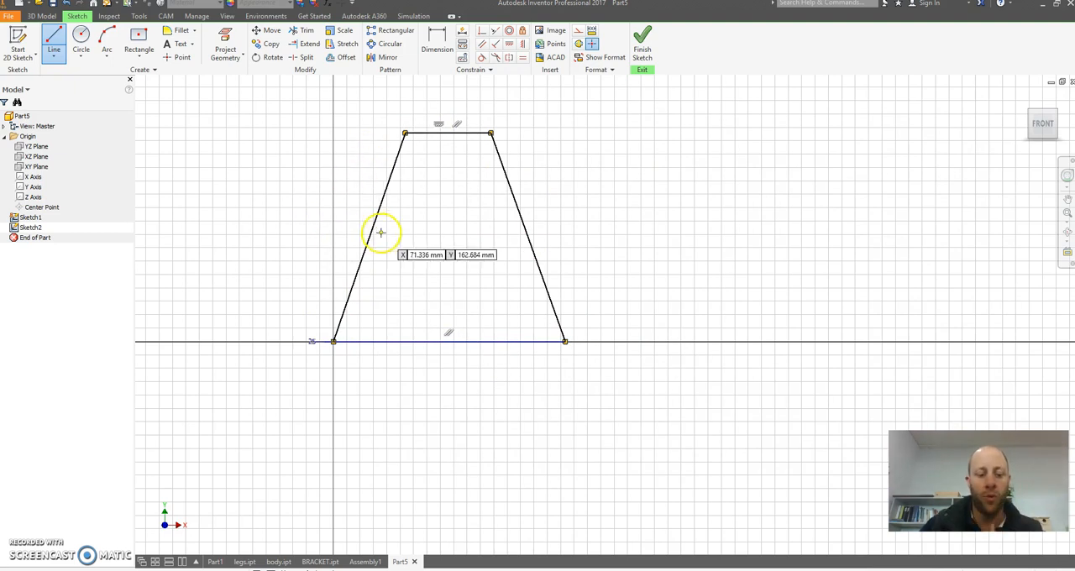
{"action": "mouse_move", "coordinate": [978, 183]}
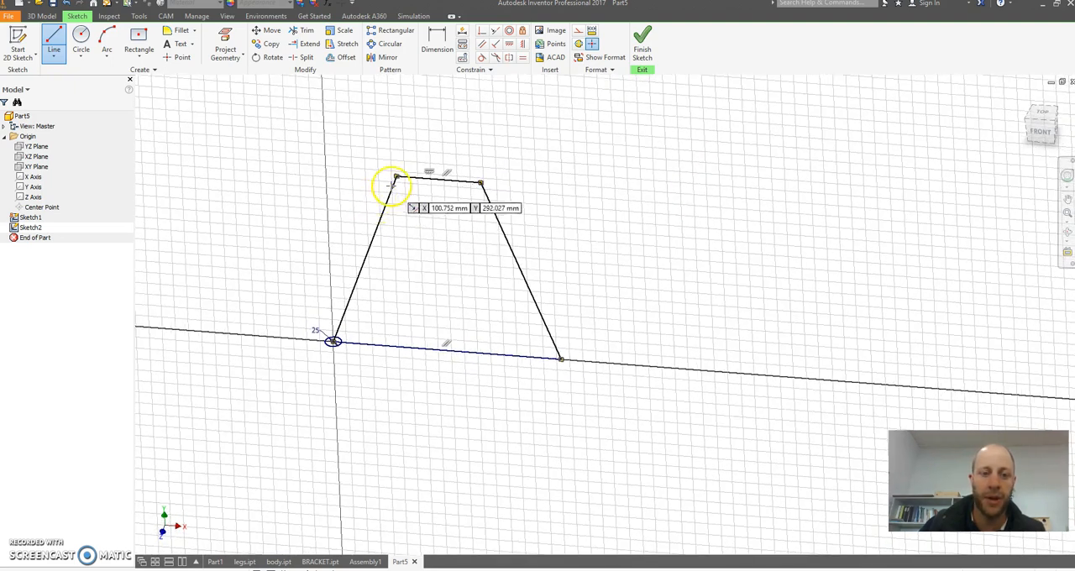
{"action": "left_click", "coordinate": [395, 184]}
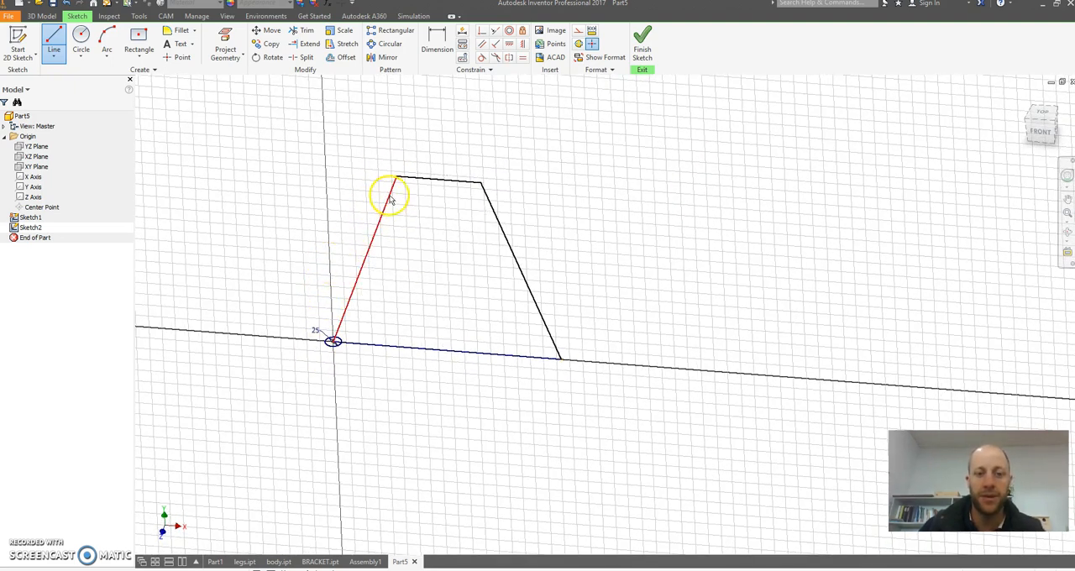
- Convert the trapezoid's top, right and bottom sides to construction lines
{"action": "left_click", "coordinate": [458, 183]}
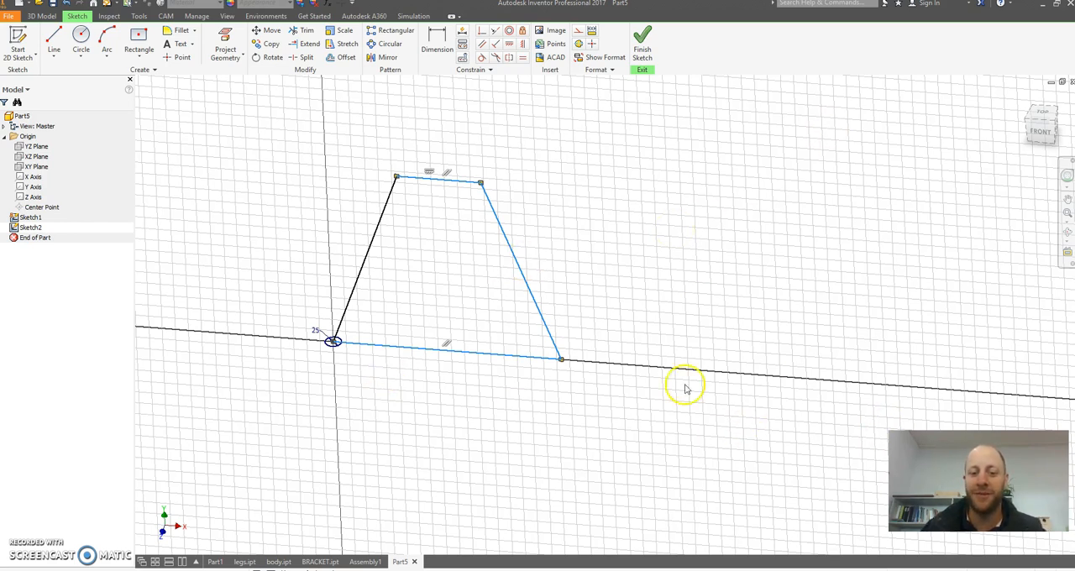
{"action": "mouse_move", "coordinate": [567, 246]}
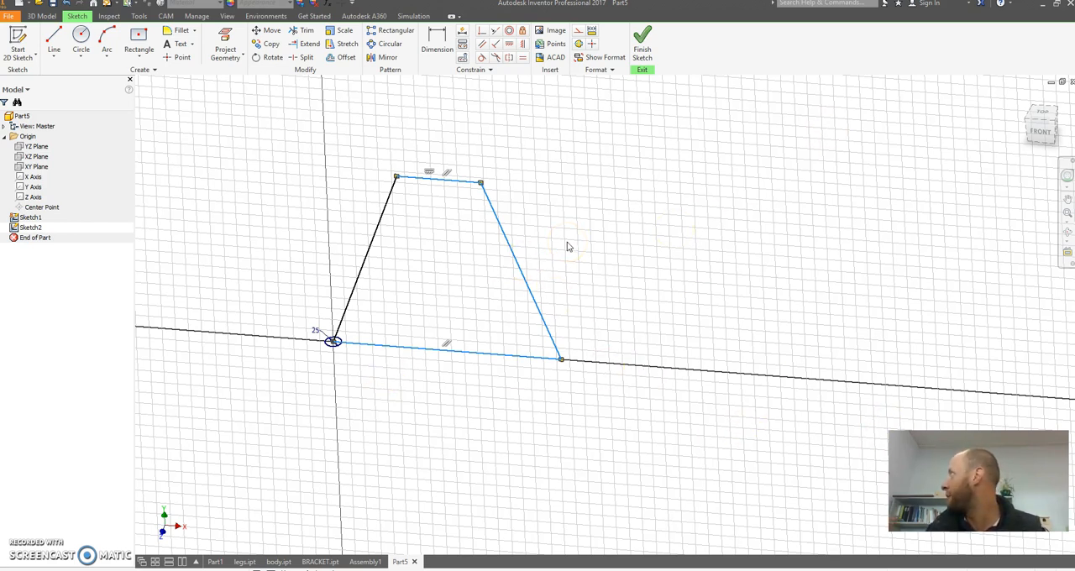
{"action": "mouse_move", "coordinate": [448, 194]}
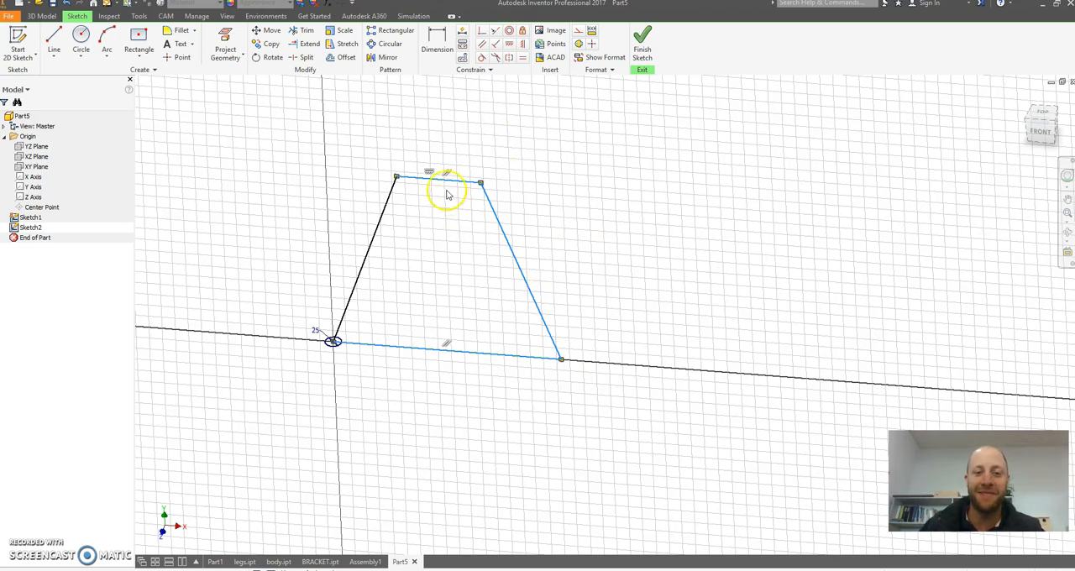
{"action": "mouse_move", "coordinate": [594, 246]}
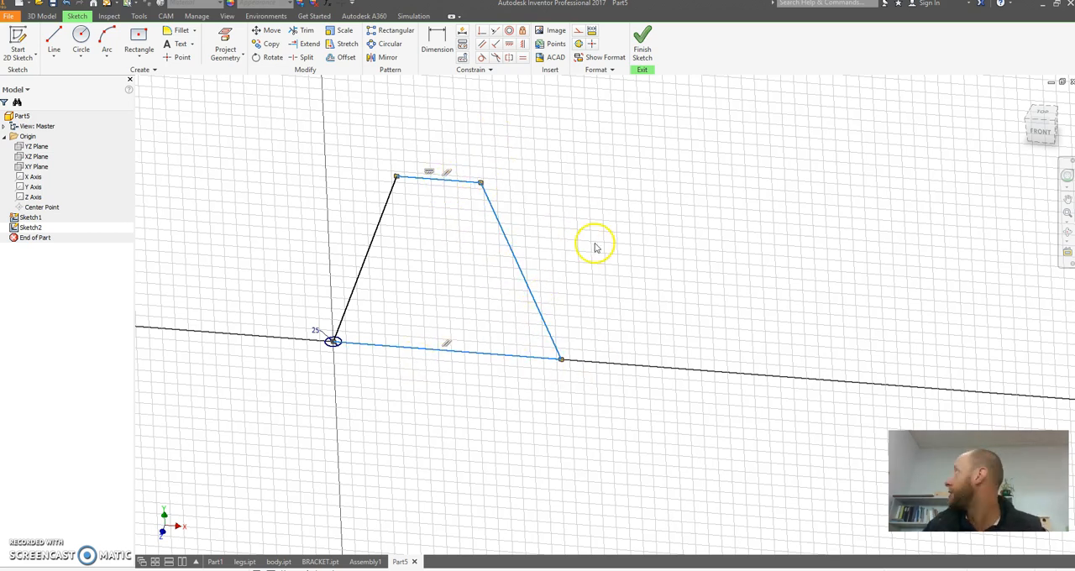
{"action": "left_click", "coordinate": [514, 258]}
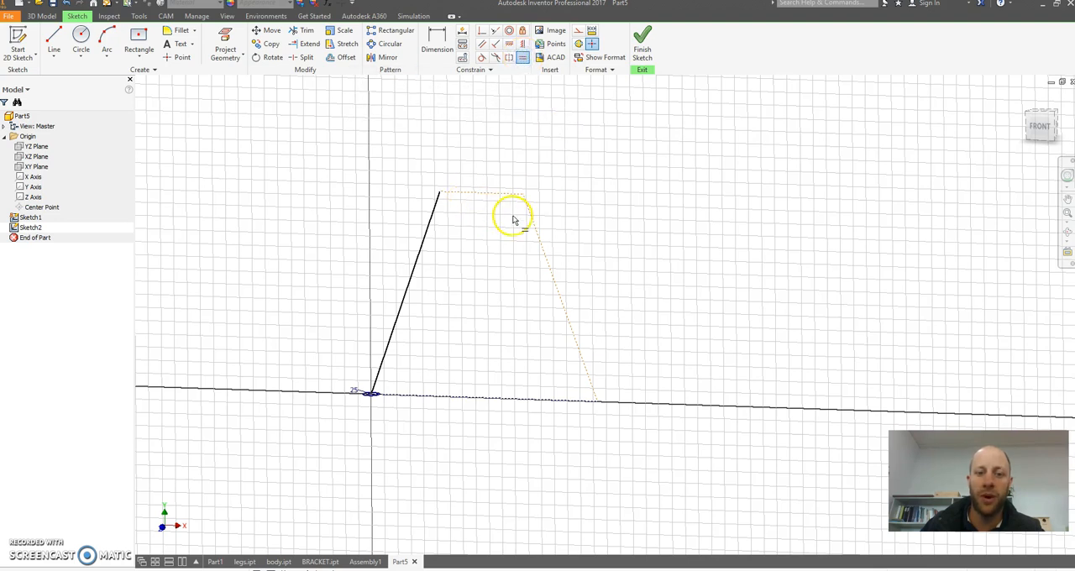
{"action": "mouse_move", "coordinate": [579, 352]}
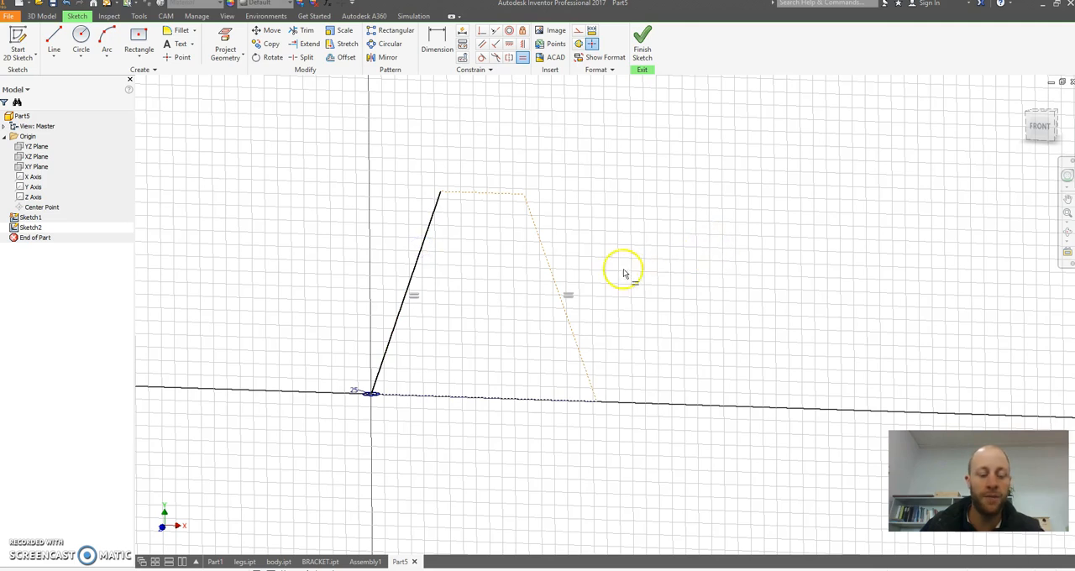
{"action": "mouse_move", "coordinate": [597, 392]}
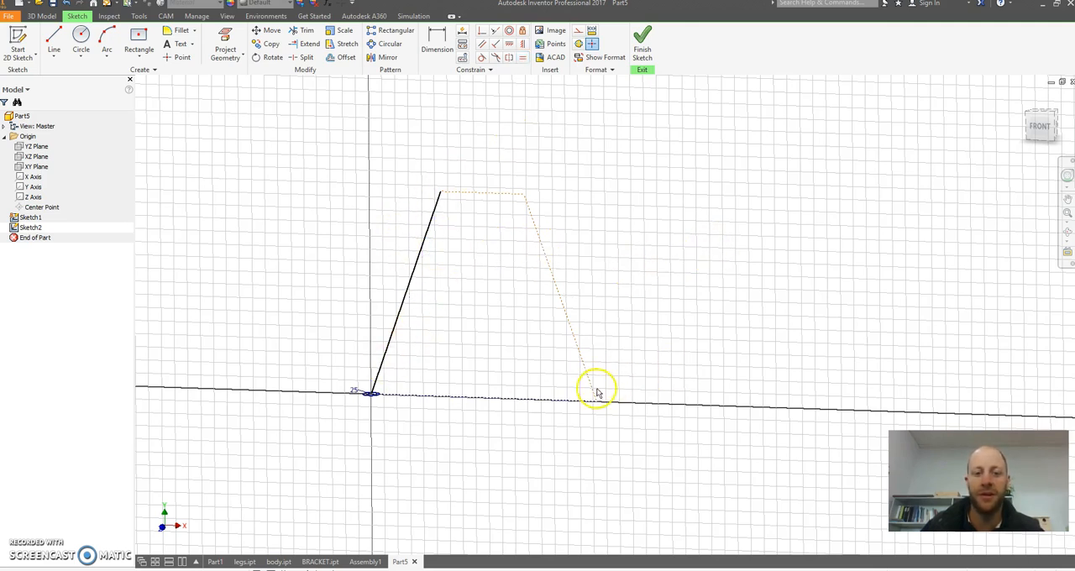
{"action": "mouse_move", "coordinate": [395, 227]}
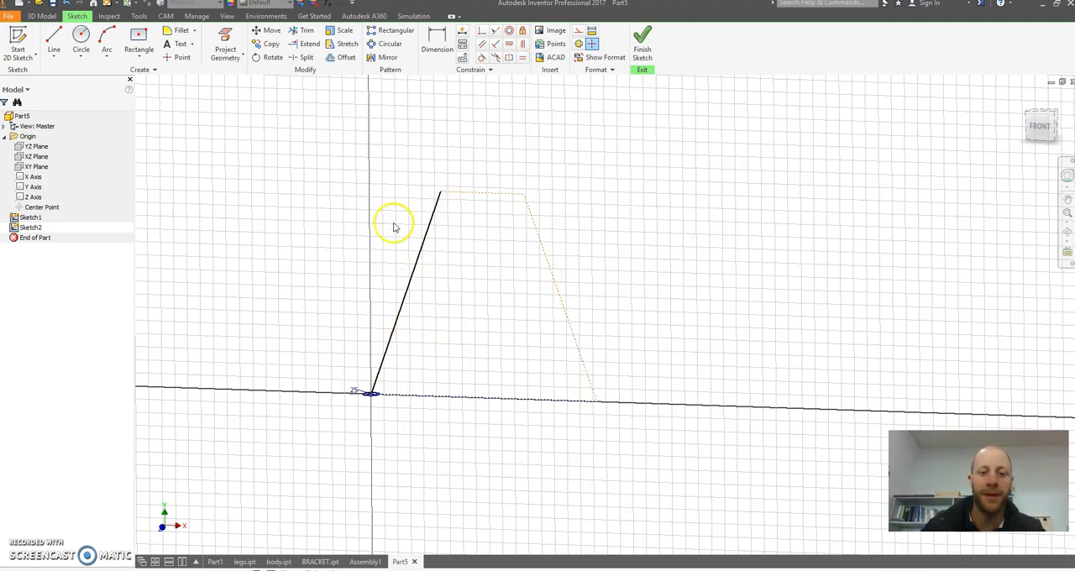
- Dimension the leg sketch: 600 mm height, 420 mm bottom width, 190 mm top width
{"action": "left_click", "coordinate": [437, 43]}
{"action": "type", "text": "6"}
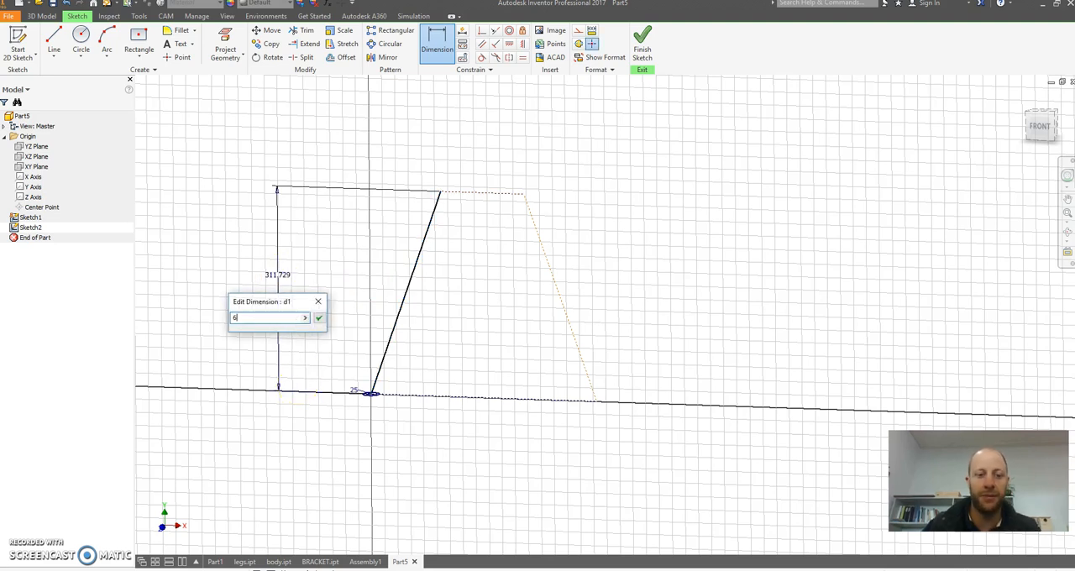
{"action": "left_click", "coordinate": [318, 317]}
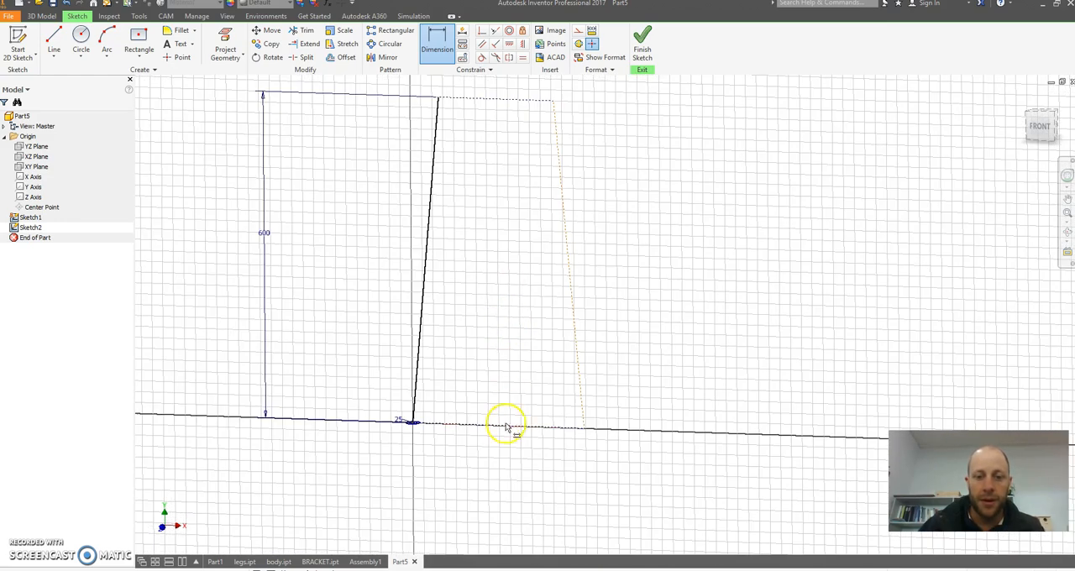
{"action": "left_click", "coordinate": [507, 426]}
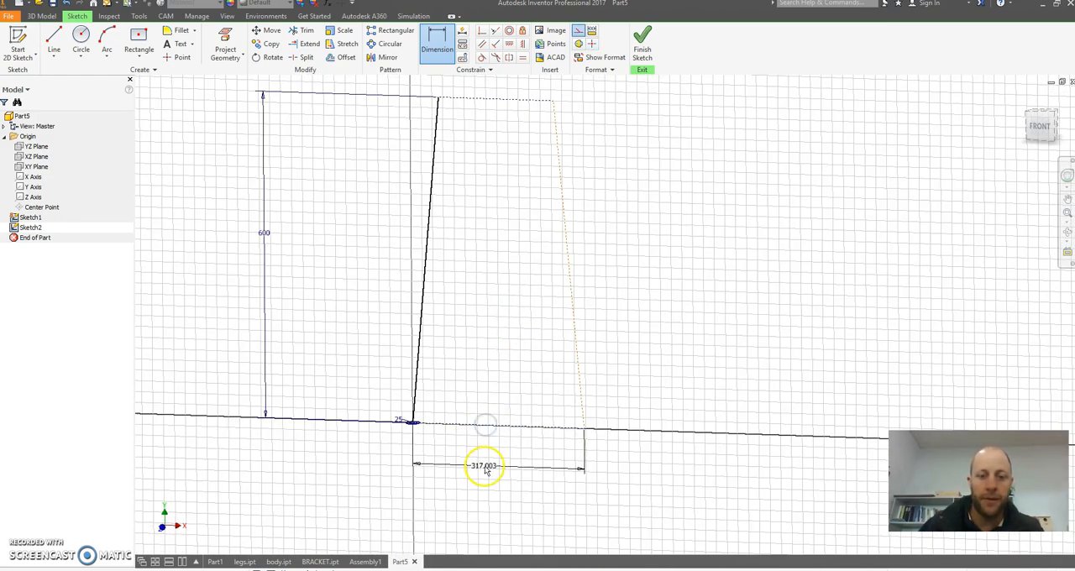
{"action": "left_click", "coordinate": [484, 466]}
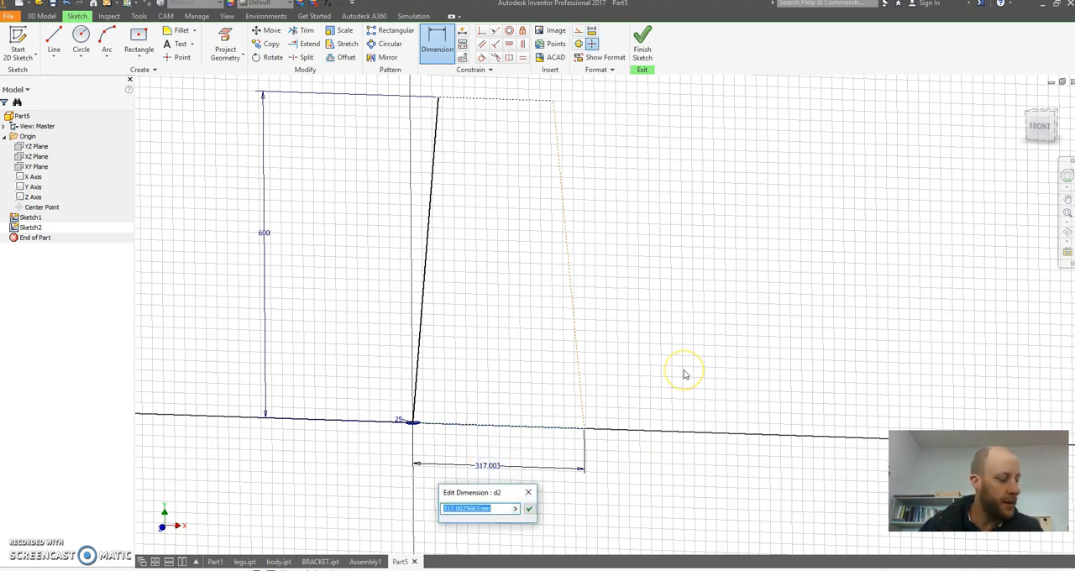
{"action": "type", "text": "<2"}
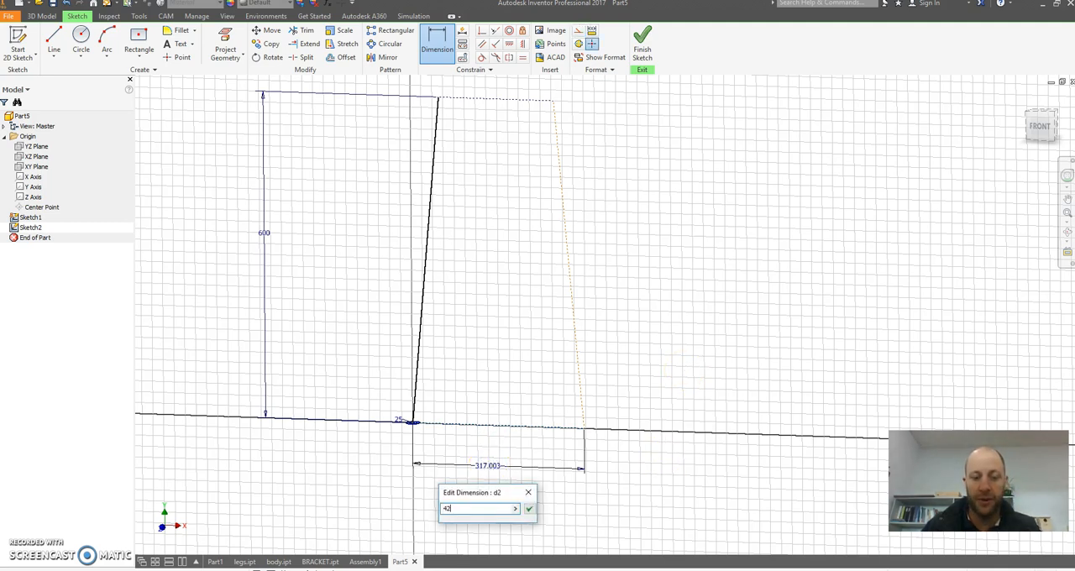
{"action": "left_click", "coordinate": [528, 509]}
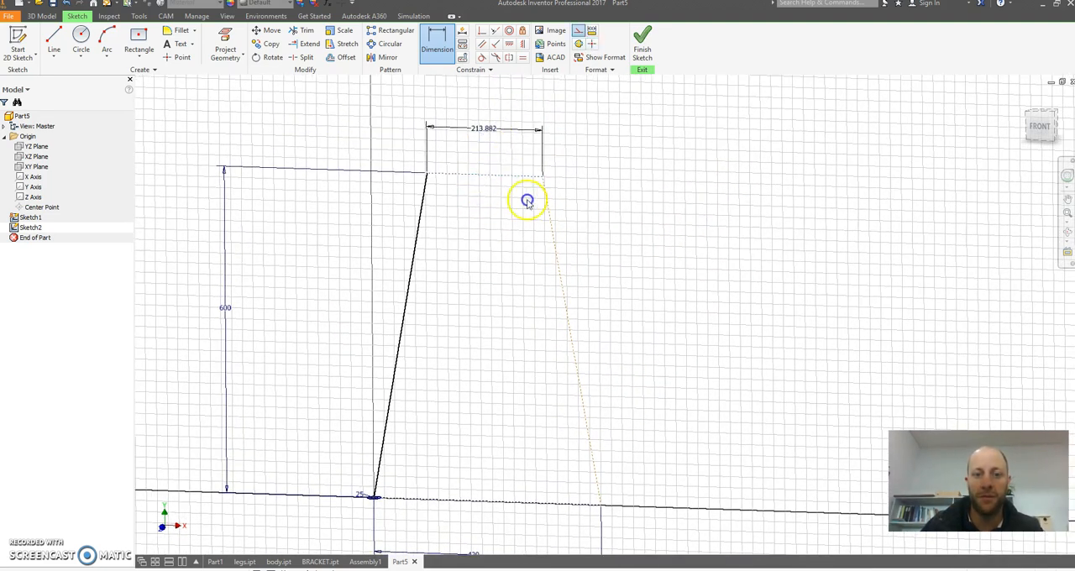
{"action": "left_click", "coordinate": [527, 200]}
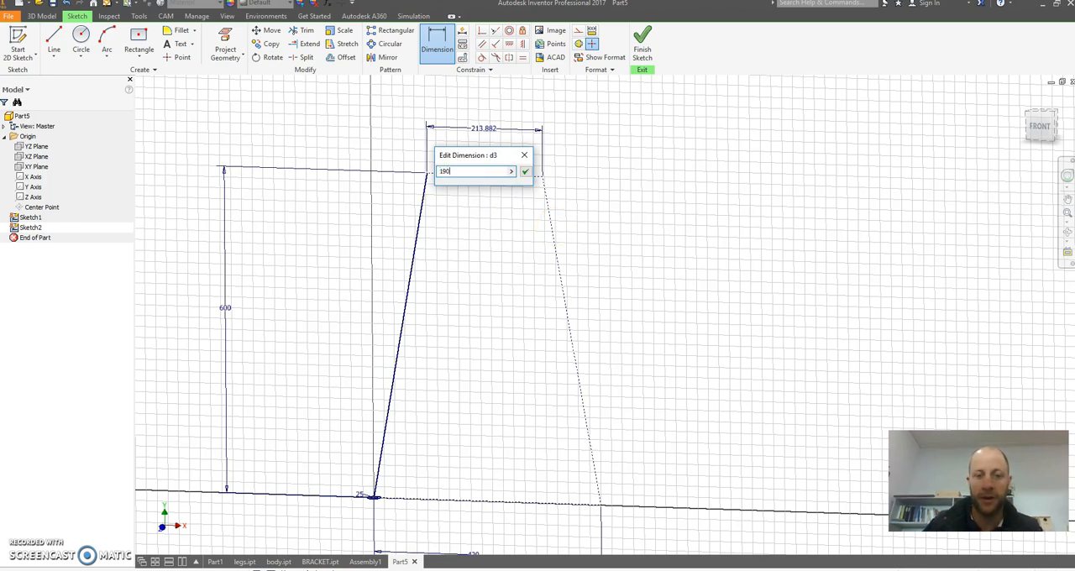
{"action": "left_click", "coordinate": [525, 171]}
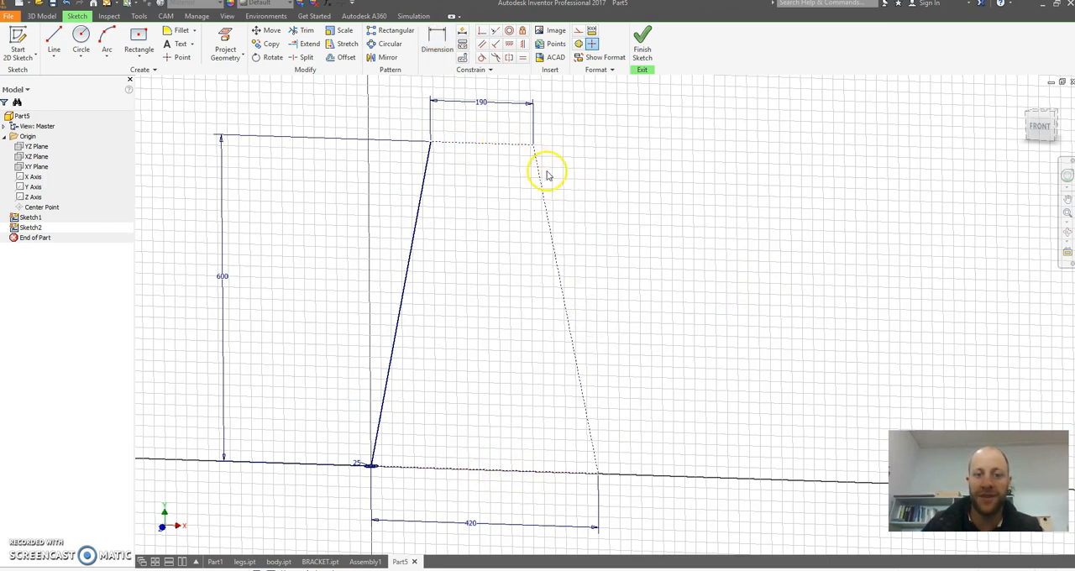
{"action": "mouse_move", "coordinate": [540, 172]}
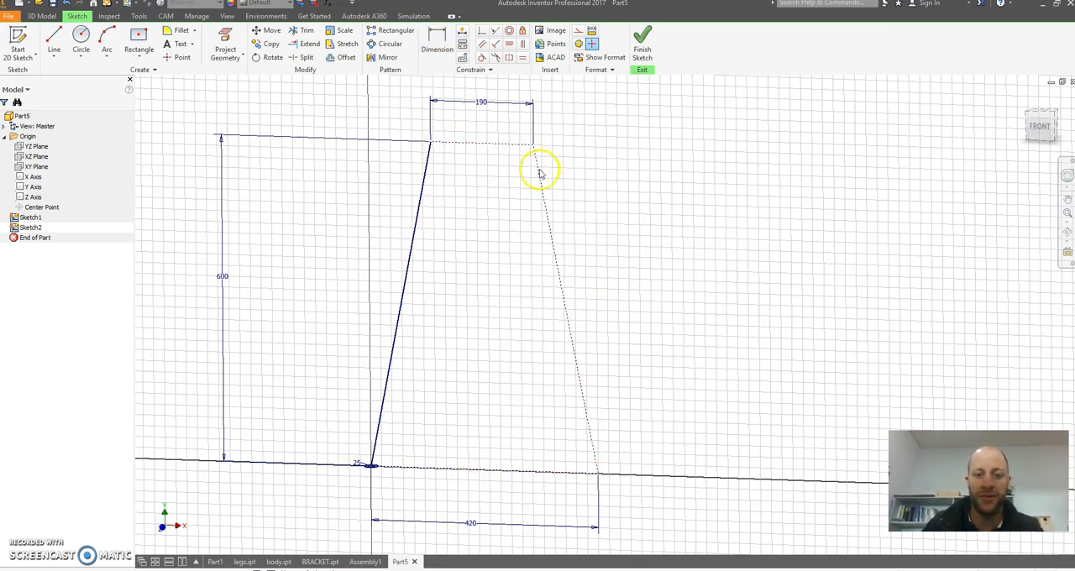
- Sweep the 25 mm circle along the slanted leg line to create Sweep1
{"action": "left_click", "coordinate": [642, 36]}
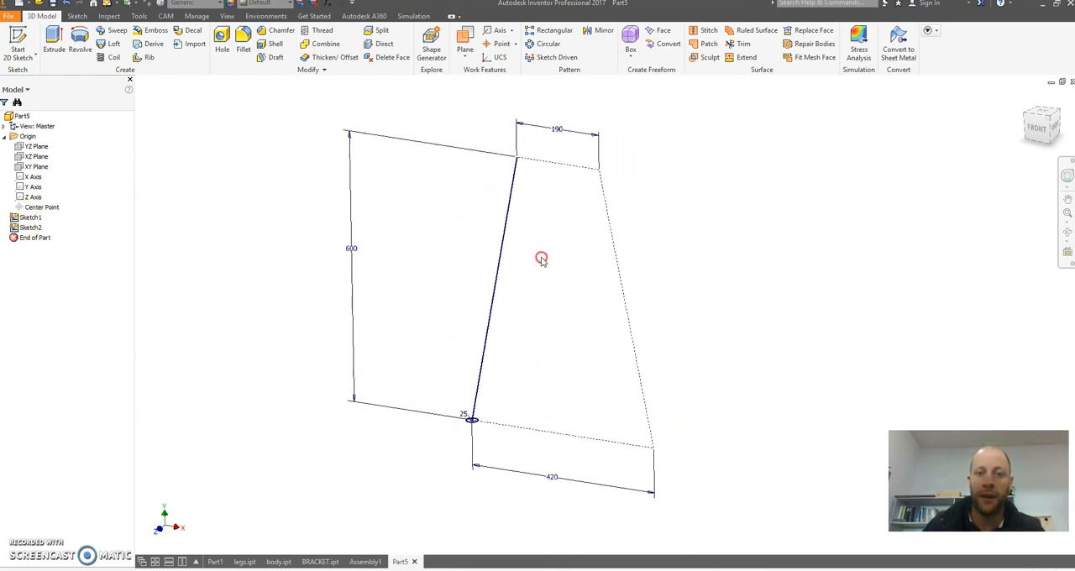
{"action": "mouse_move", "coordinate": [169, 137]}
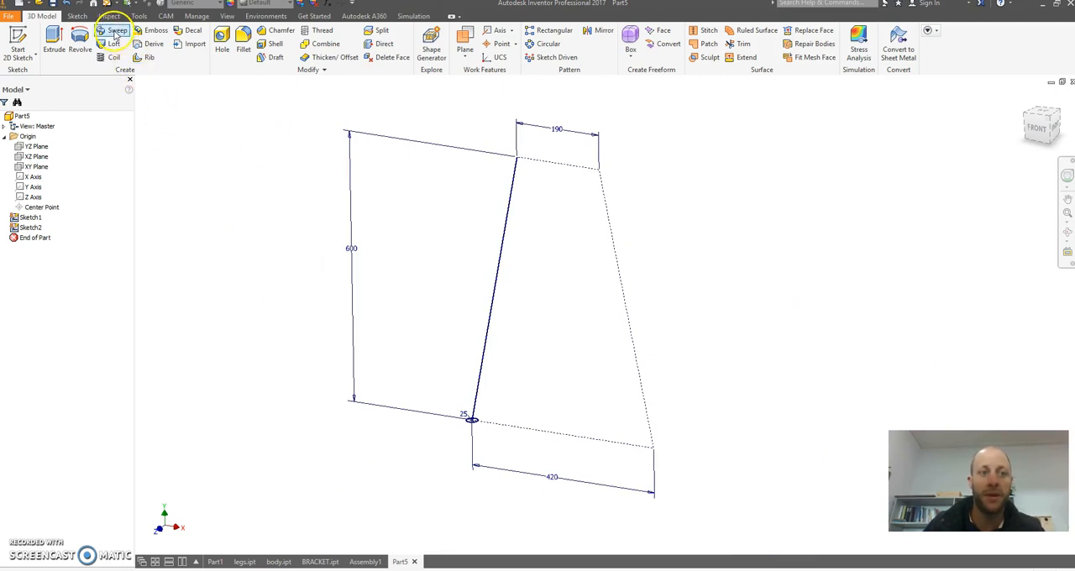
{"action": "left_click", "coordinate": [115, 31]}
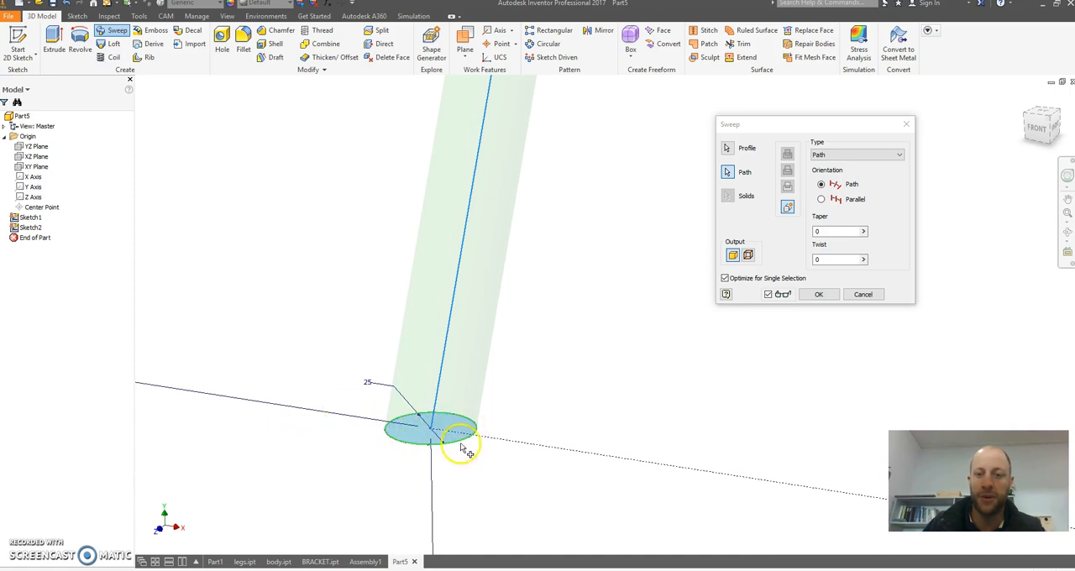
{"action": "mouse_move", "coordinate": [621, 212]}
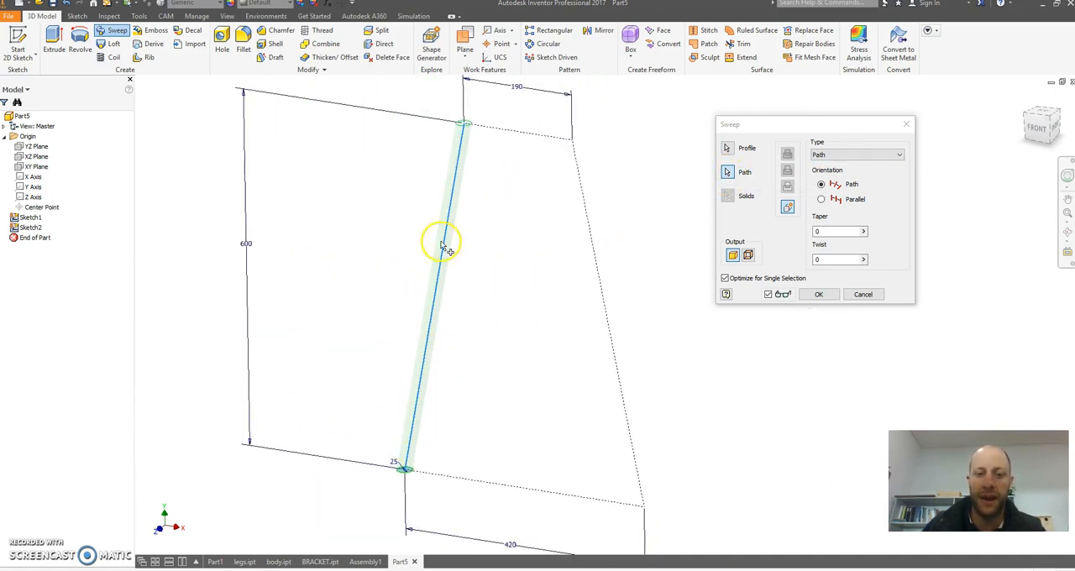
{"action": "mouse_move", "coordinate": [819, 294]}
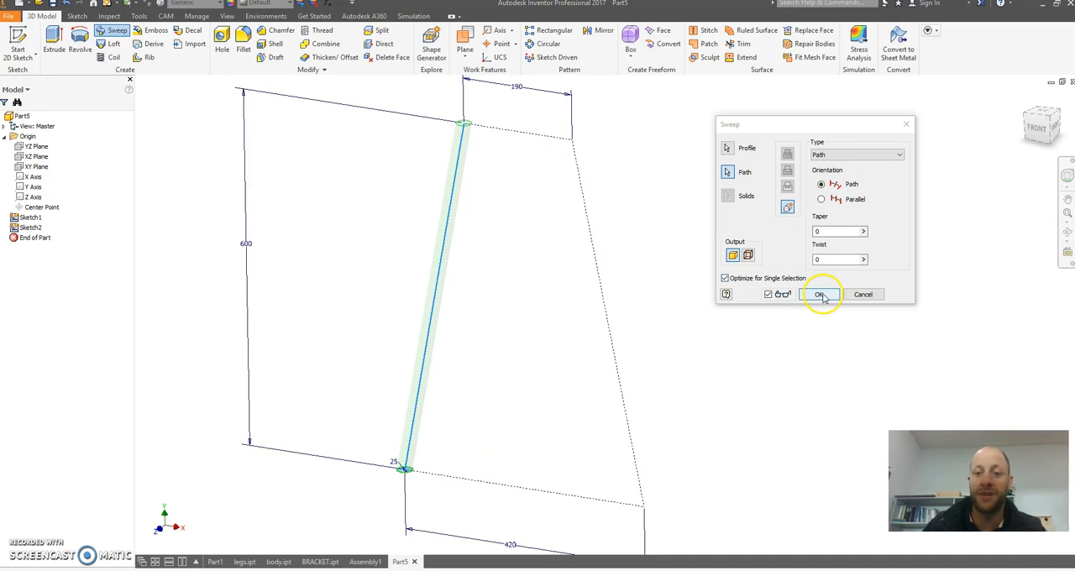
{"action": "mouse_move", "coordinate": [478, 183]}
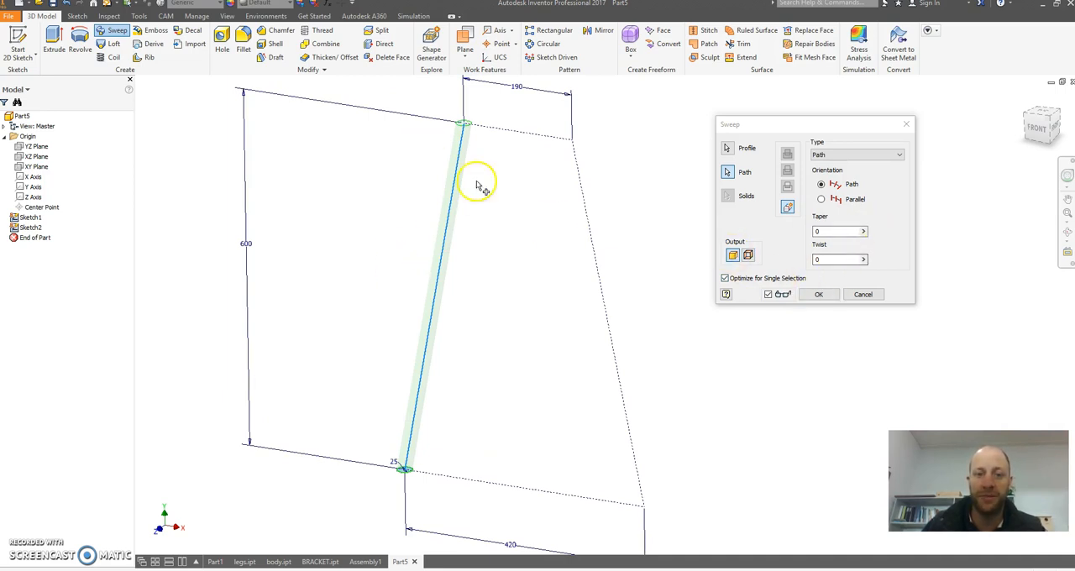
{"action": "left_click", "coordinate": [818, 294]}
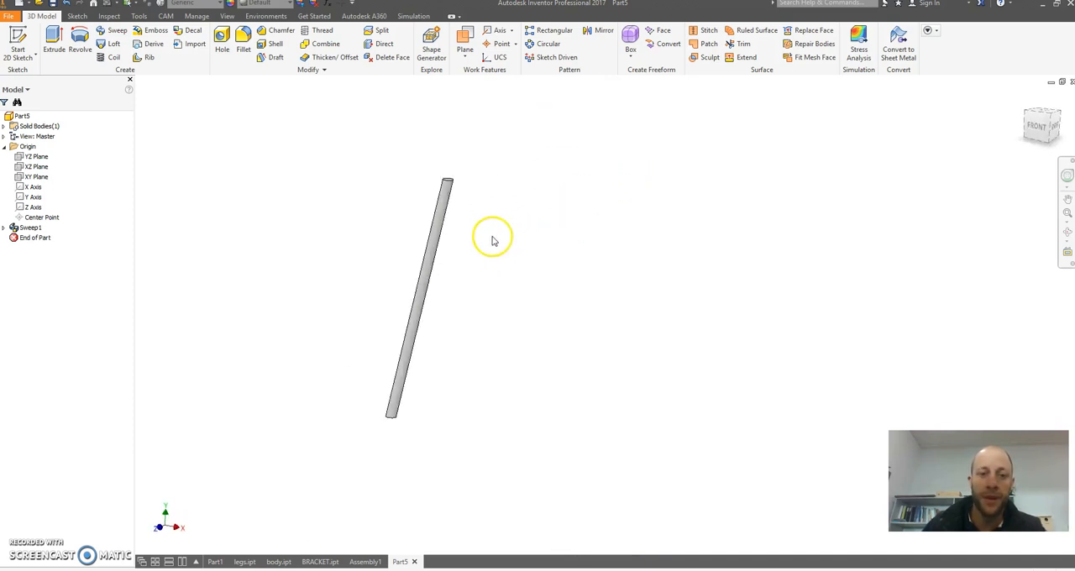
{"action": "mouse_move", "coordinate": [429, 171]}
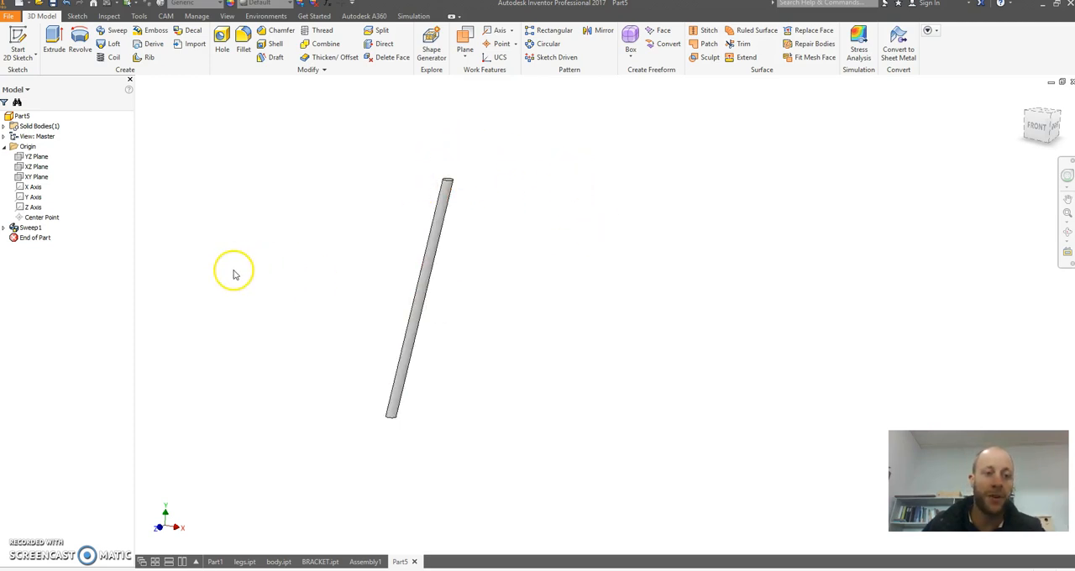
{"action": "mouse_move", "coordinate": [279, 151]}
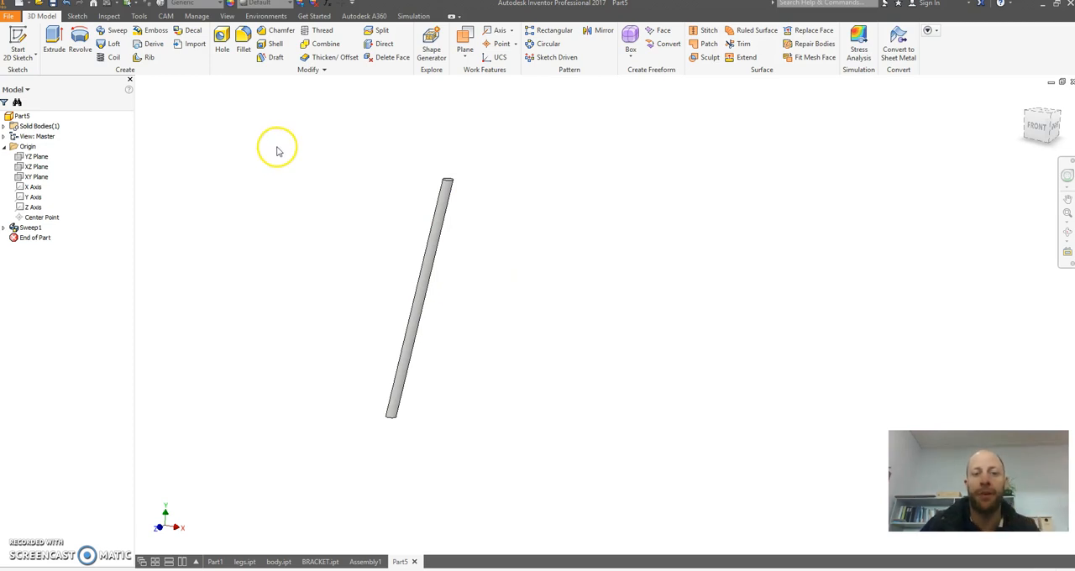
{"action": "mouse_move", "coordinate": [6, 234]}
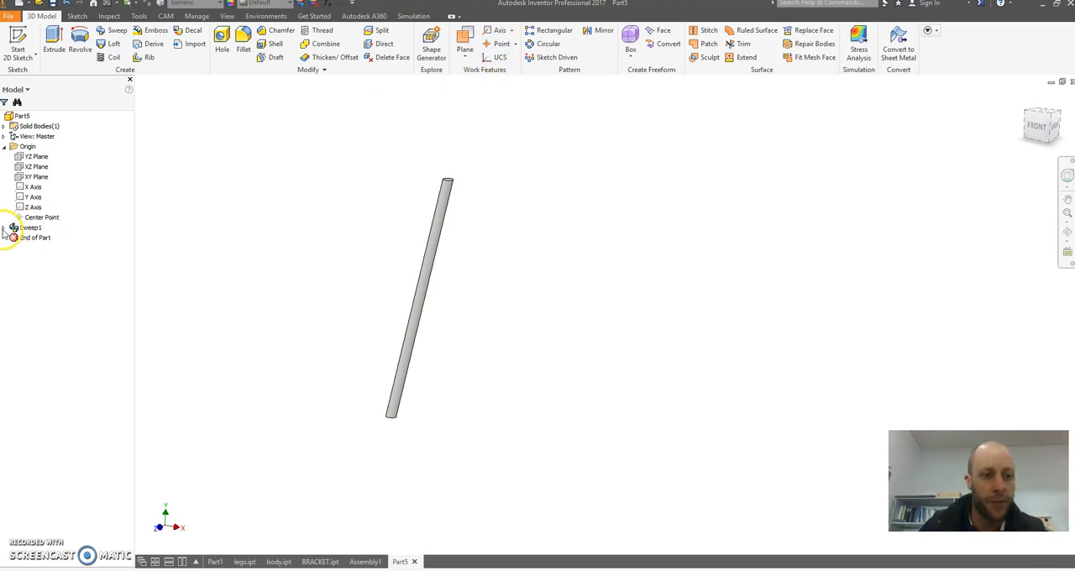
- Make Sketch2 visible and add a work plane parallel to YZ through the rod's top
{"action": "left_click", "coordinate": [7, 227]}
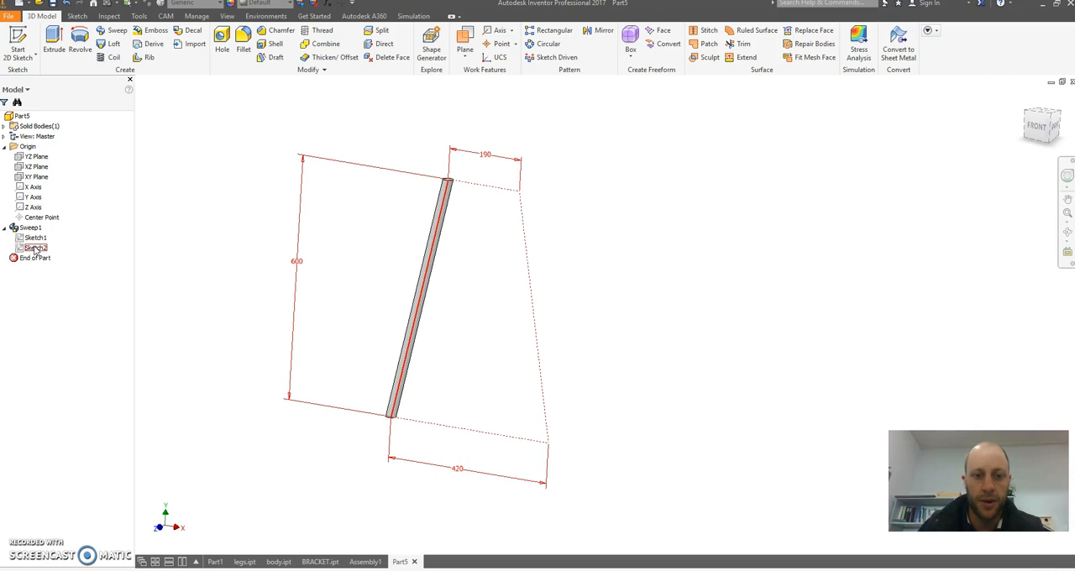
{"action": "left_click", "coordinate": [35, 248]}
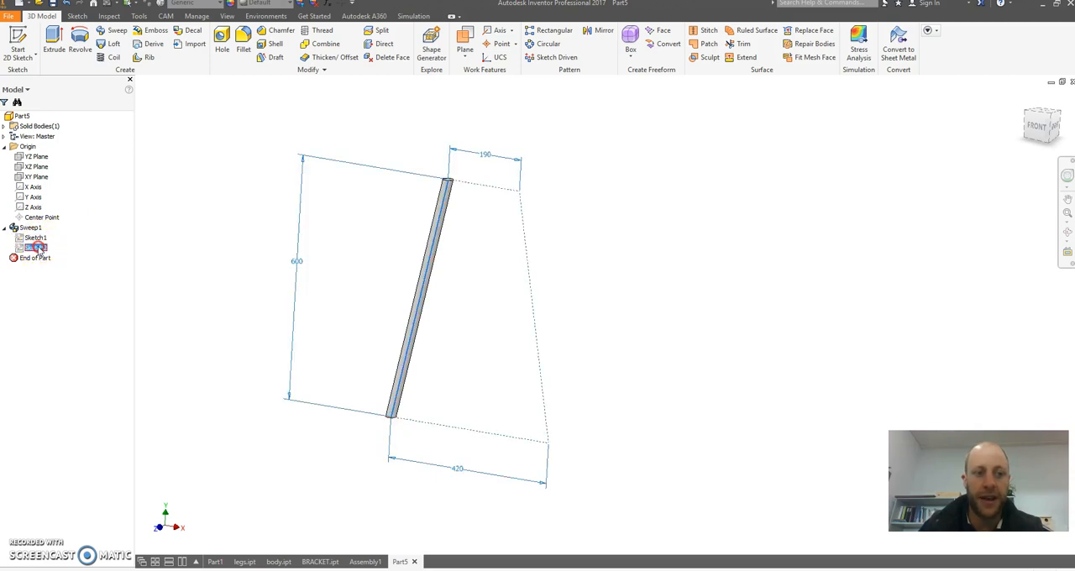
{"action": "right_click", "coordinate": [35, 237]}
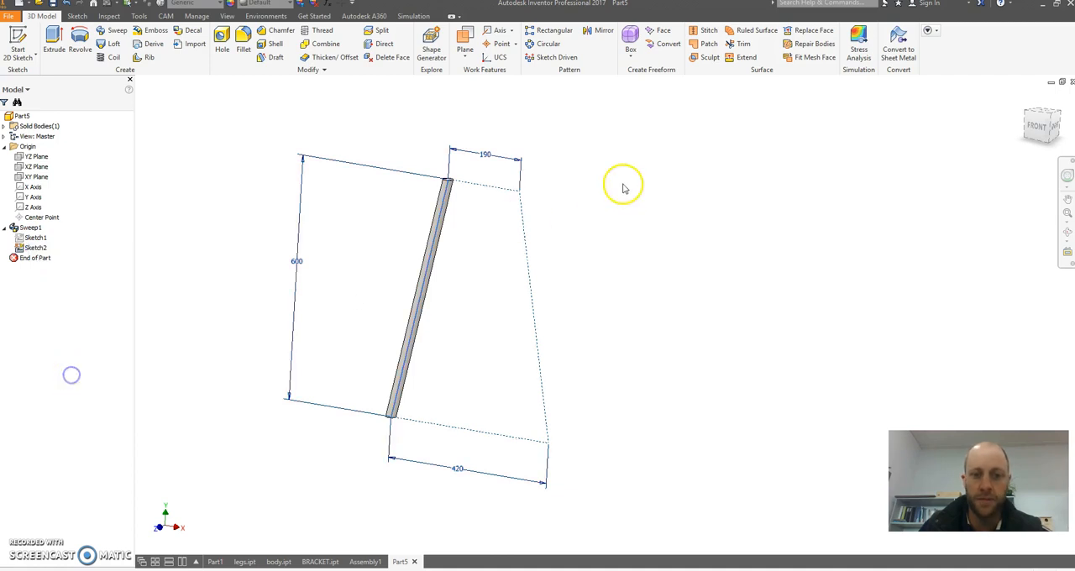
{"action": "mouse_move", "coordinate": [636, 260]}
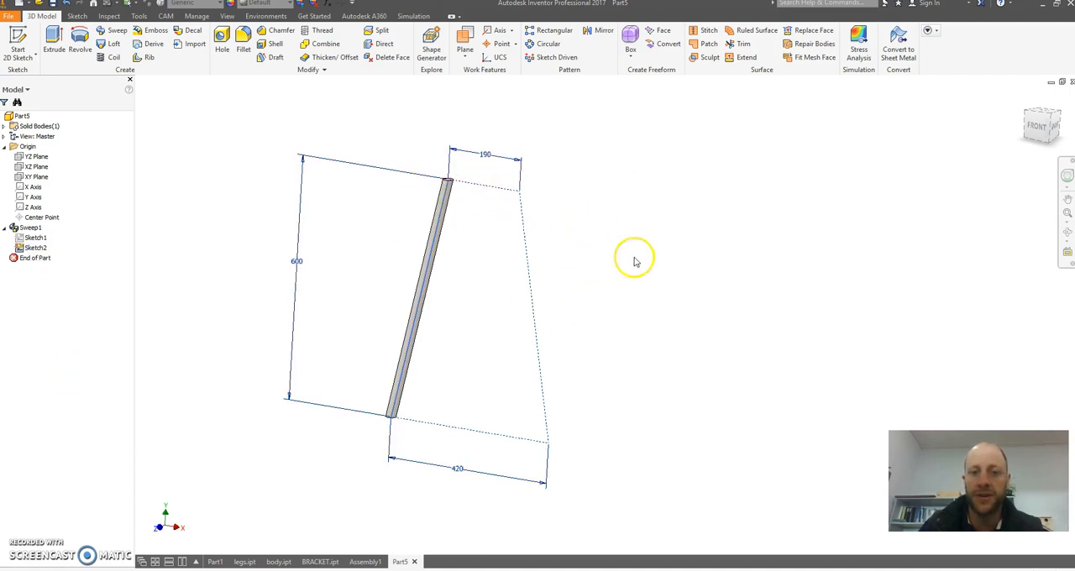
{"action": "mouse_move", "coordinate": [482, 124]}
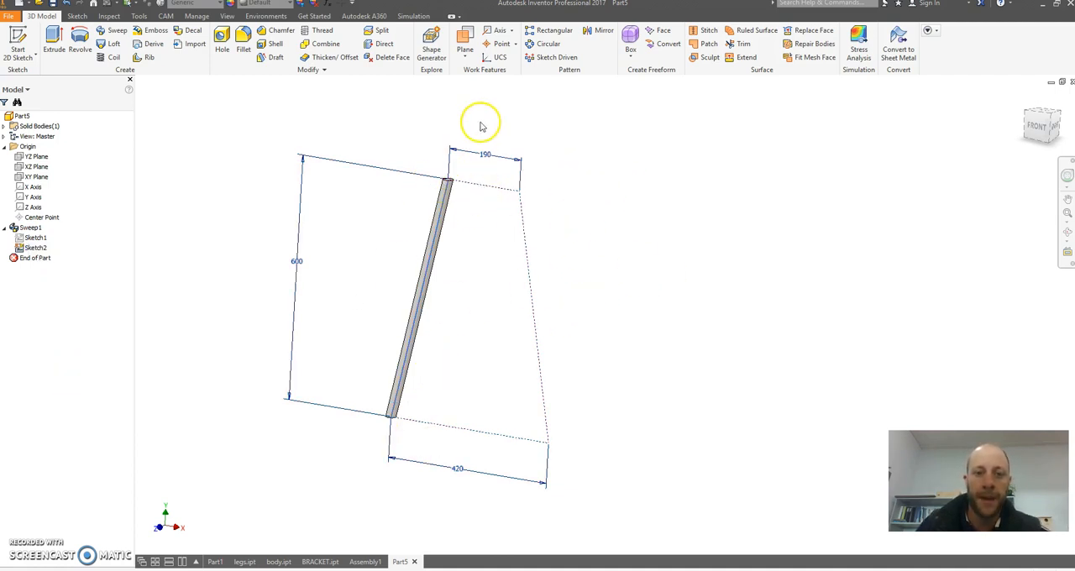
{"action": "left_click", "coordinate": [464, 49]}
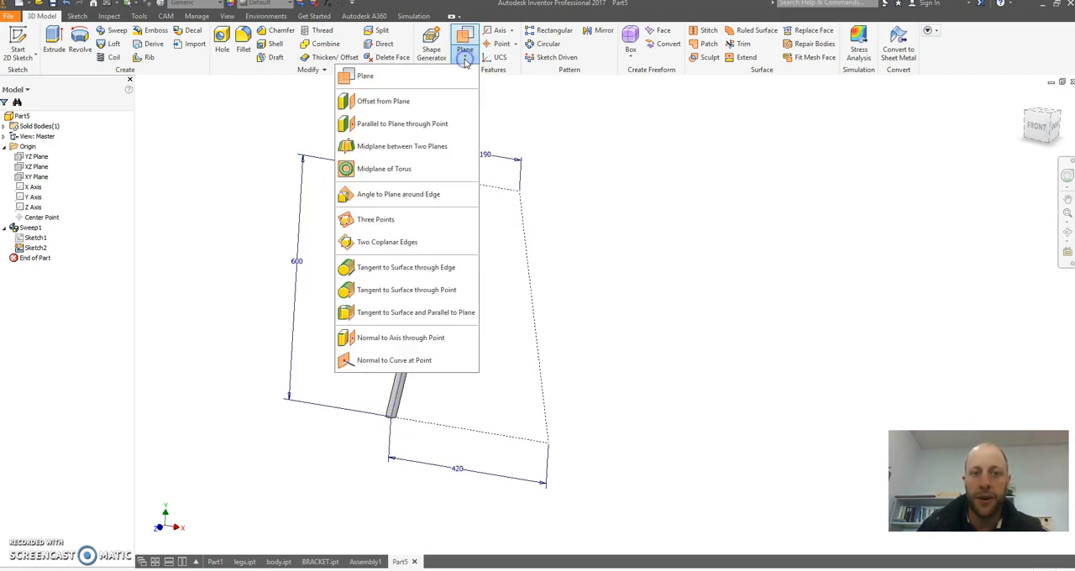
{"action": "mouse_move", "coordinate": [420, 123]}
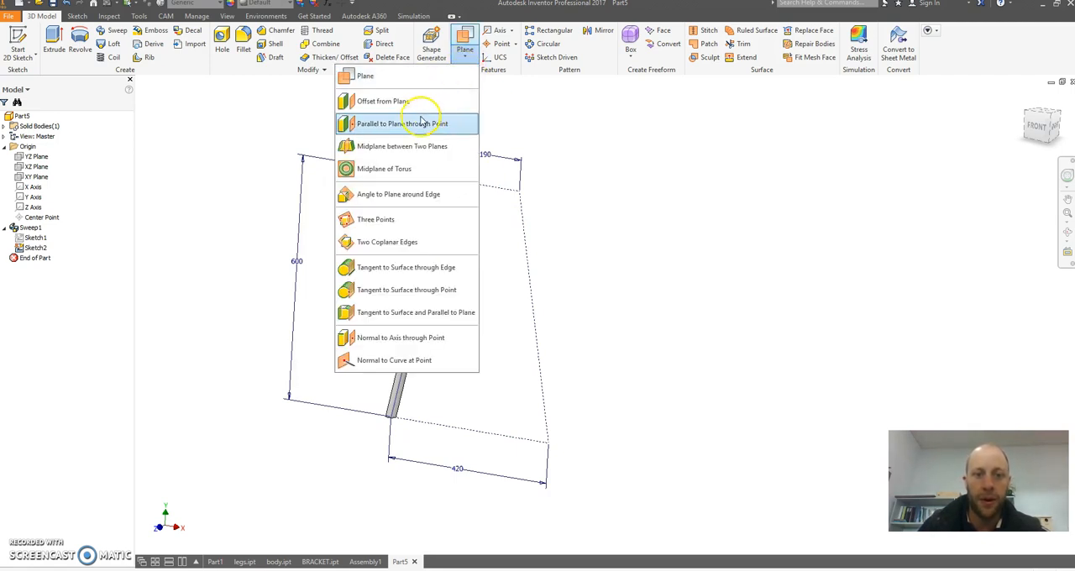
{"action": "mouse_move", "coordinate": [401, 123]}
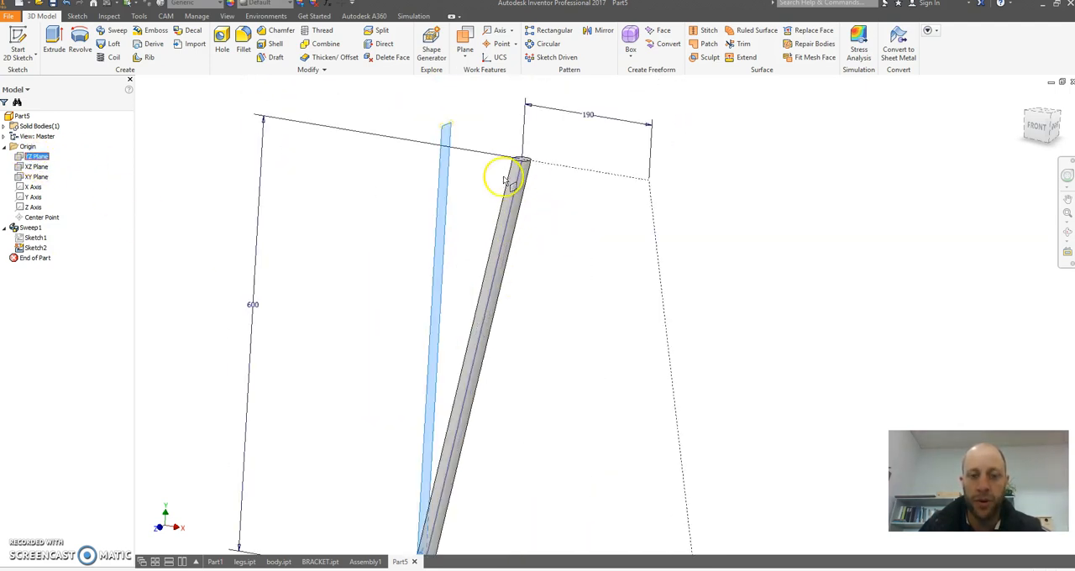
{"action": "scroll", "scroll_direction": "up", "scroll_amount": 3}
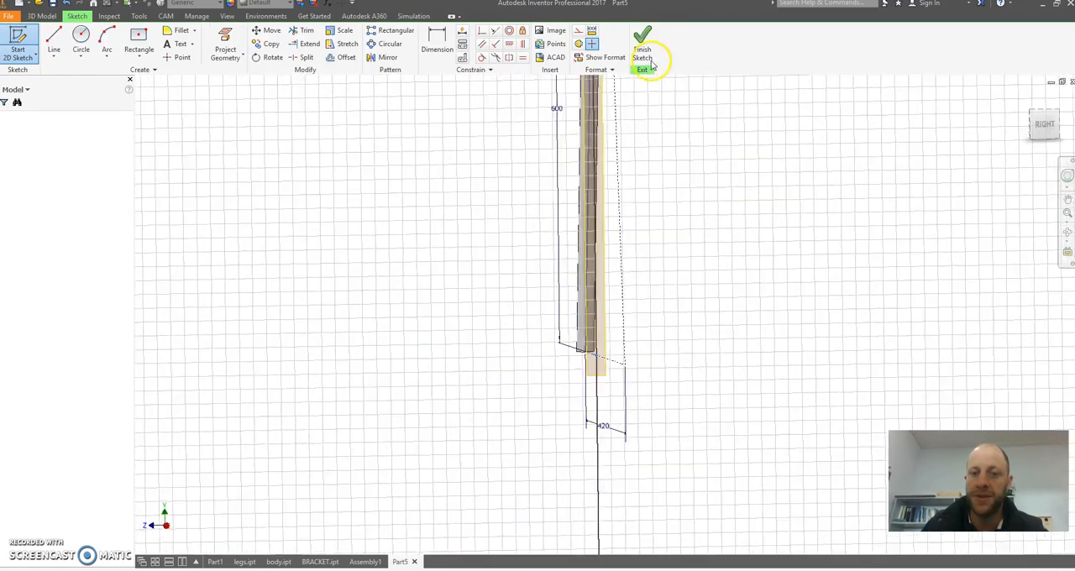
- Sketch a 25 mm circle on Work Plane1 centred at the rod's top end
{"action": "left_click", "coordinate": [642, 41]}
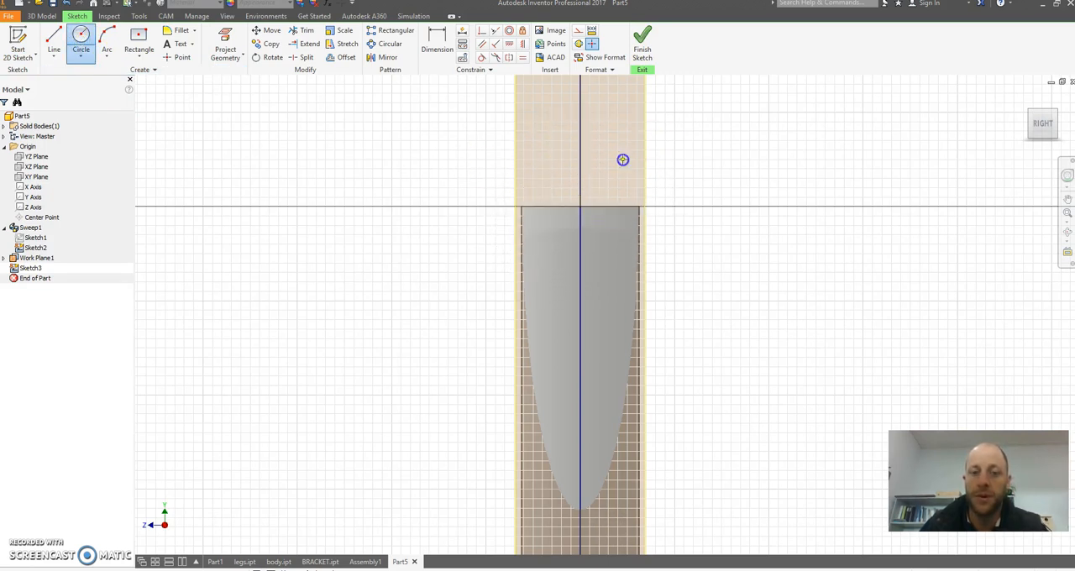
{"action": "left_click", "coordinate": [436, 44]}
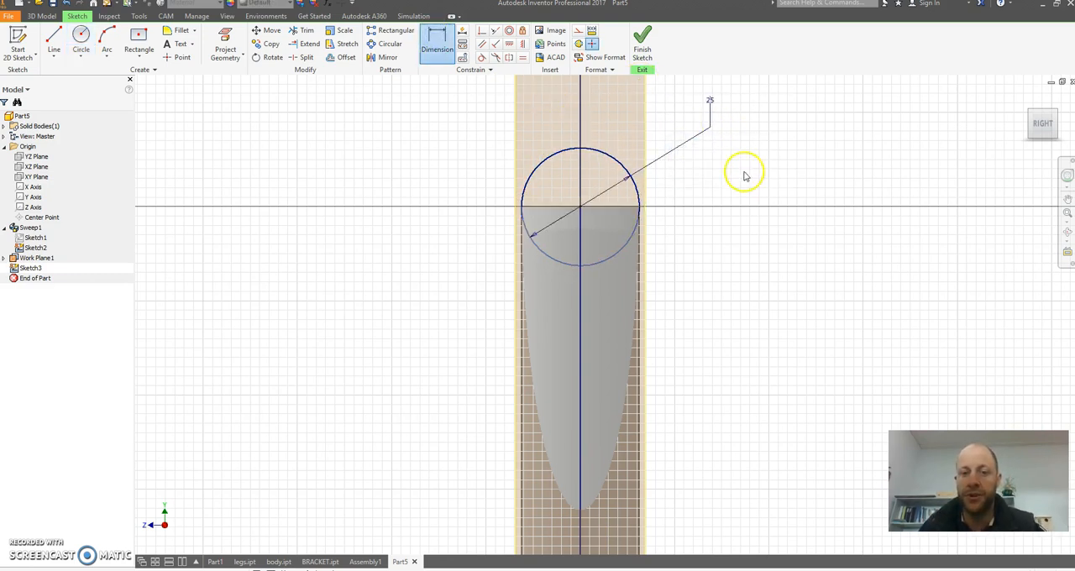
{"action": "mouse_move", "coordinate": [567, 182]}
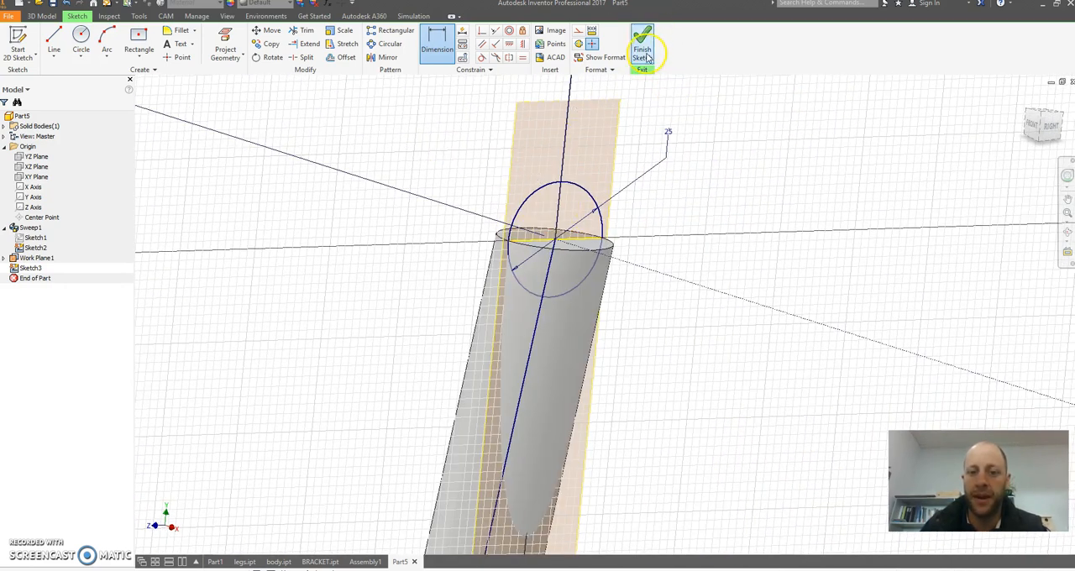
{"action": "left_click", "coordinate": [642, 48]}
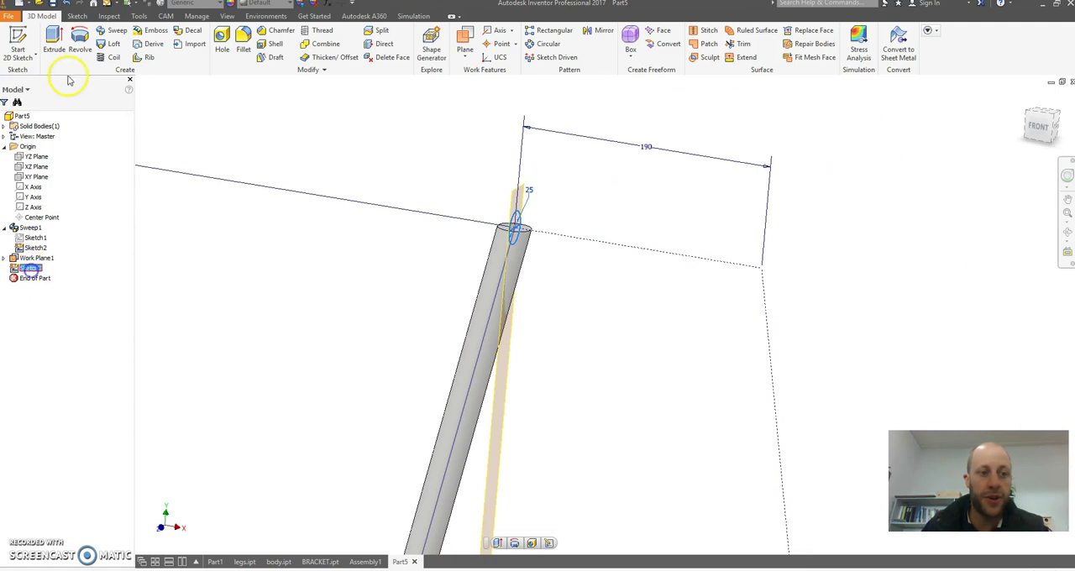
- Extrude the circle asymmetrically, 190 mm one direction and 20 mm the other
{"action": "left_click", "coordinate": [53, 37]}
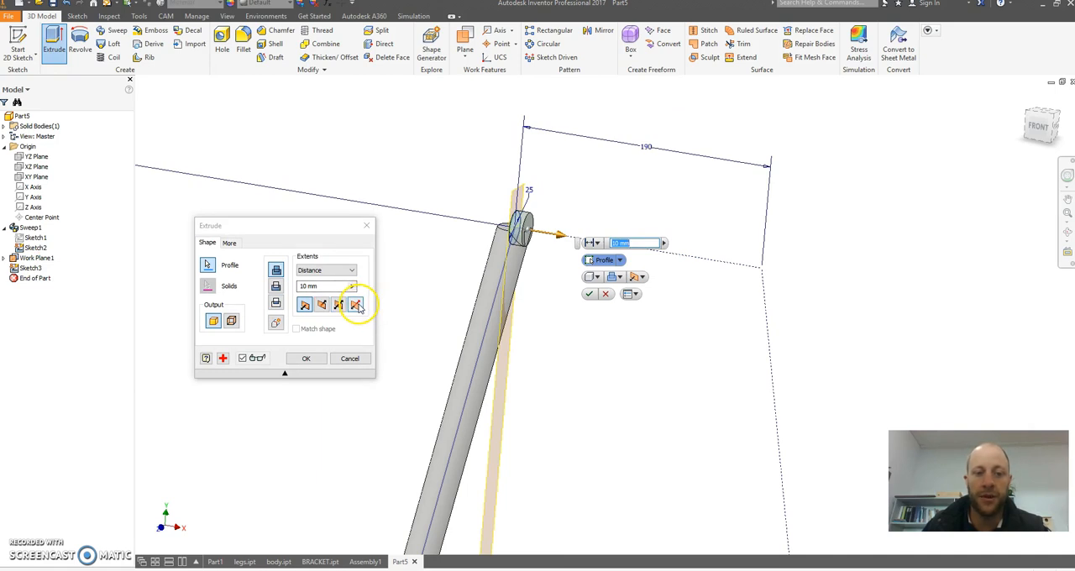
{"action": "left_click", "coordinate": [355, 304]}
{"action": "type", "text": "190"}
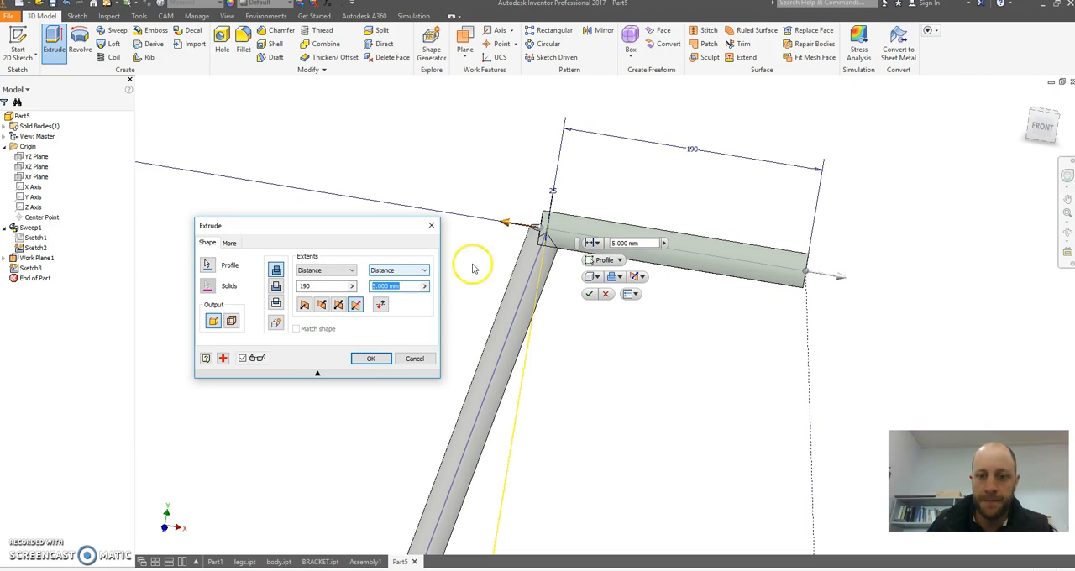
{"action": "mouse_move", "coordinate": [549, 243]}
{"action": "type", "text": "2"}
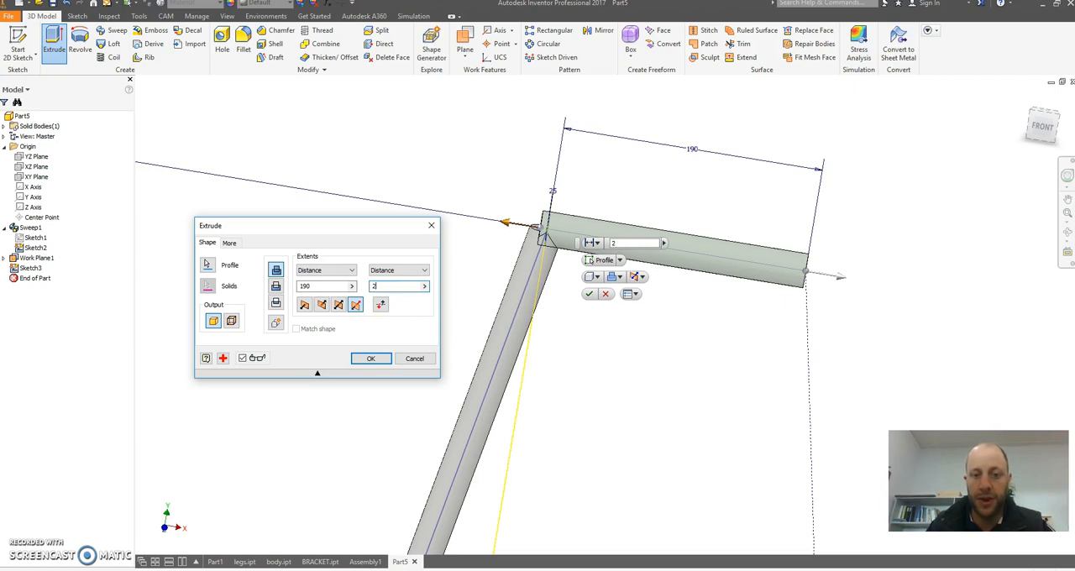
{"action": "type", "text": "5"}
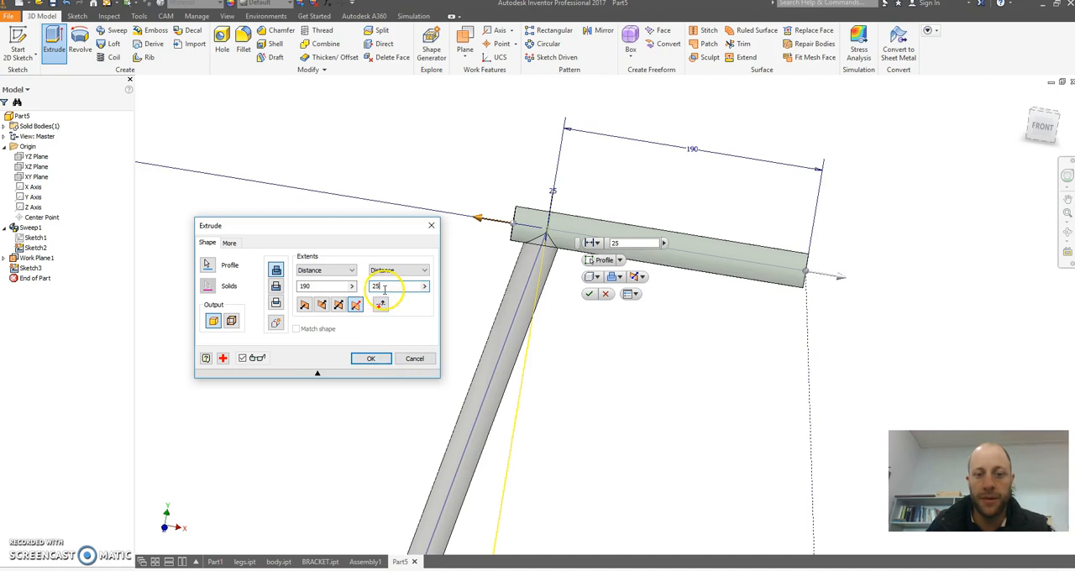
{"action": "type", "text": "20"}
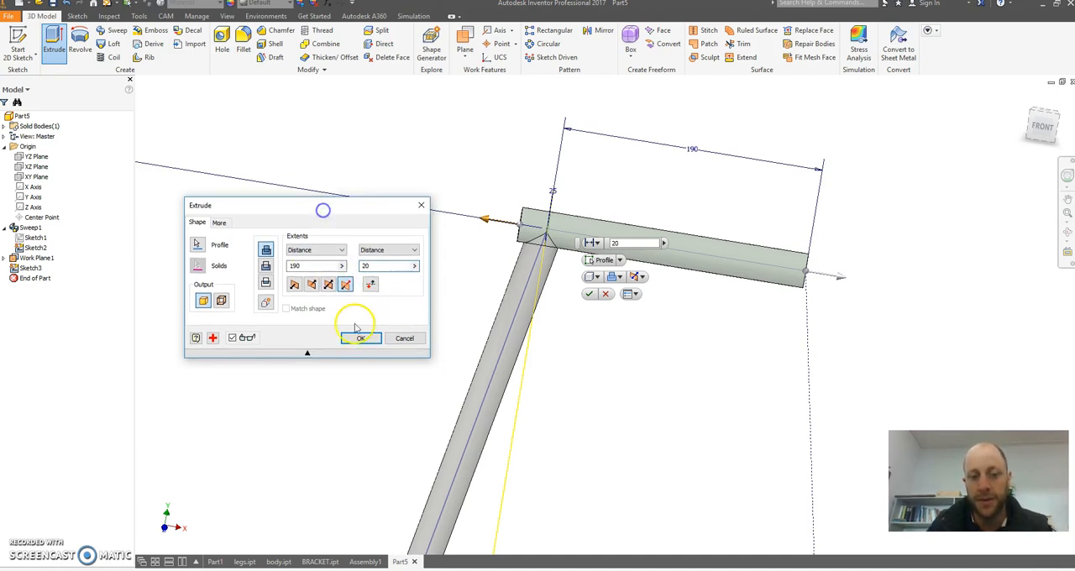
{"action": "mouse_move", "coordinate": [361, 337]}
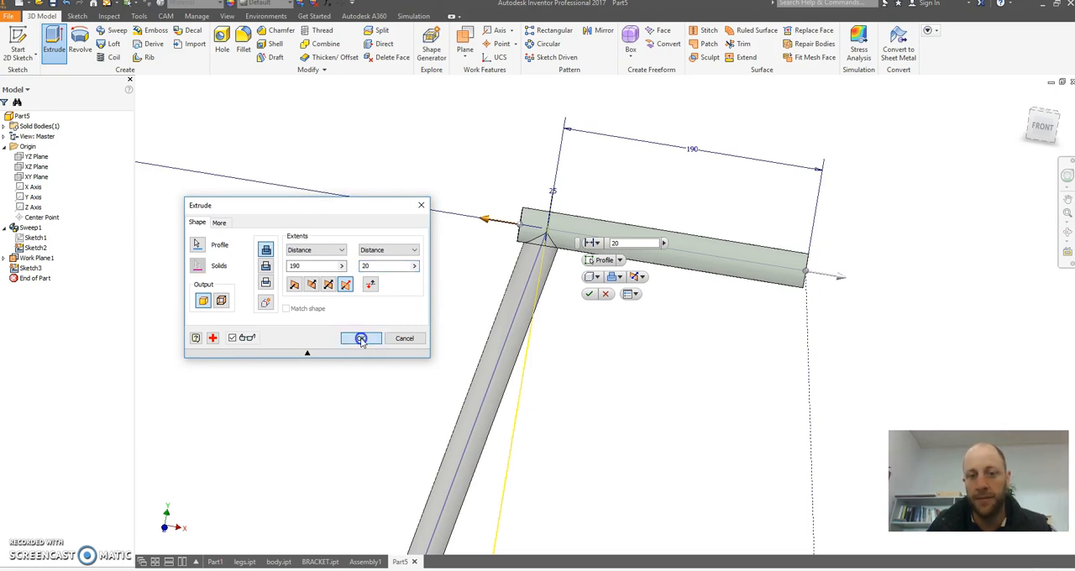
{"action": "left_click", "coordinate": [361, 338]}
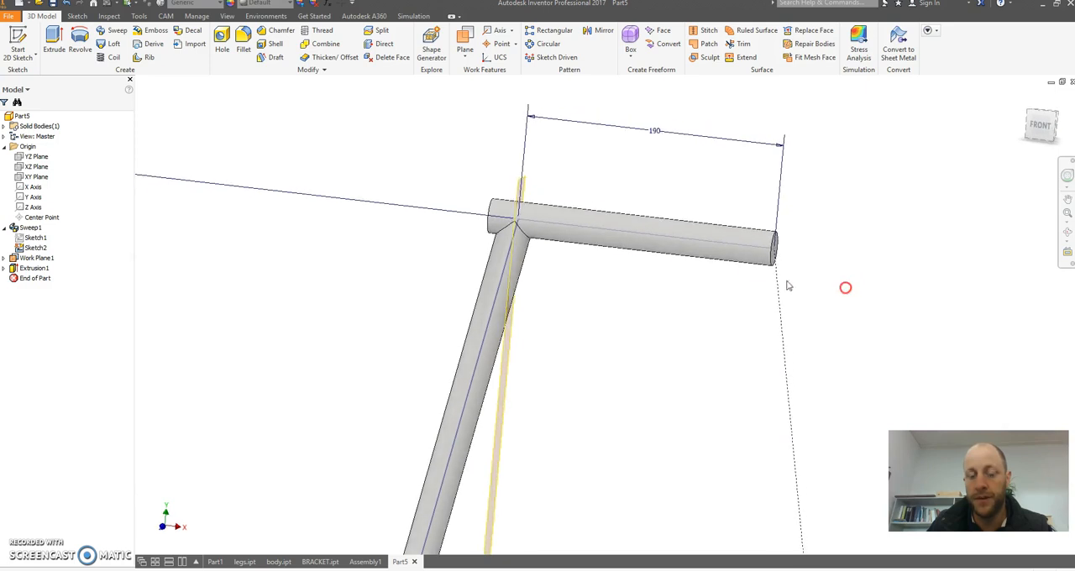
- Edit Extrusion1, changing its 190 mm distance to 210 mm
{"action": "left_click", "coordinate": [647, 231]}
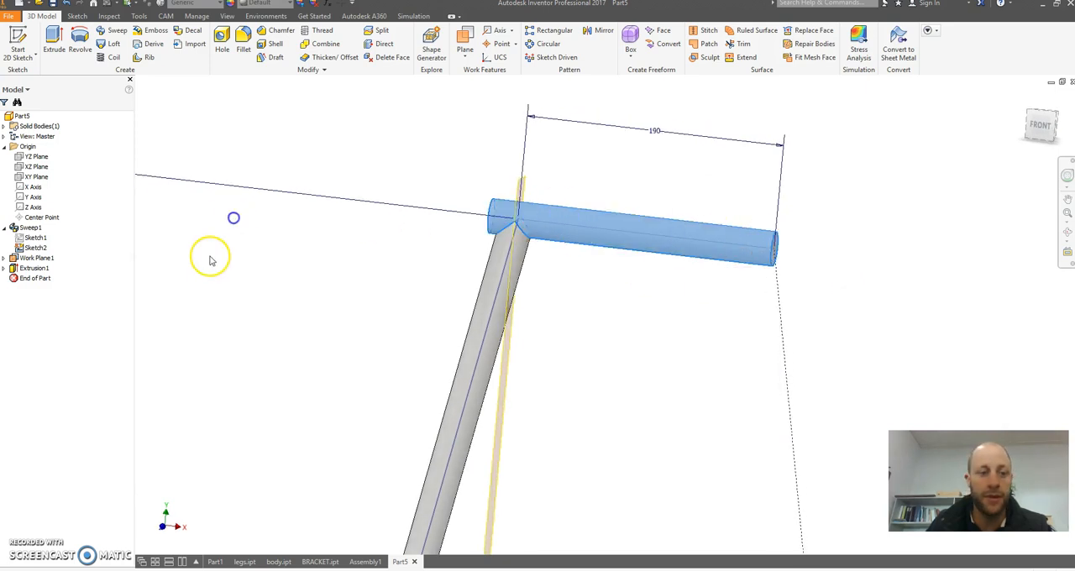
{"action": "right_click", "coordinate": [35, 267]}
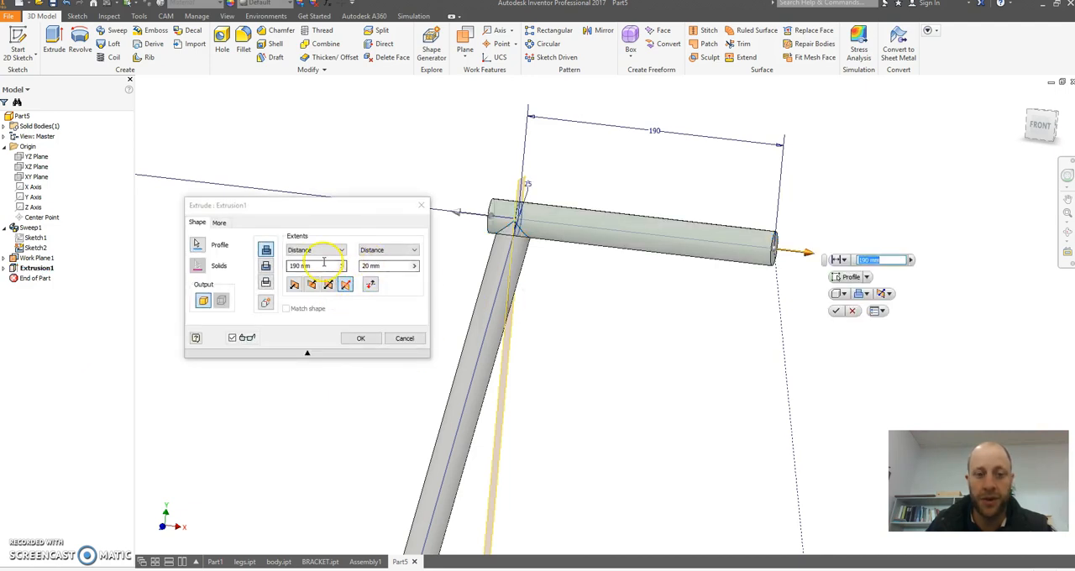
{"action": "triple_click", "coordinate": [315, 265]}
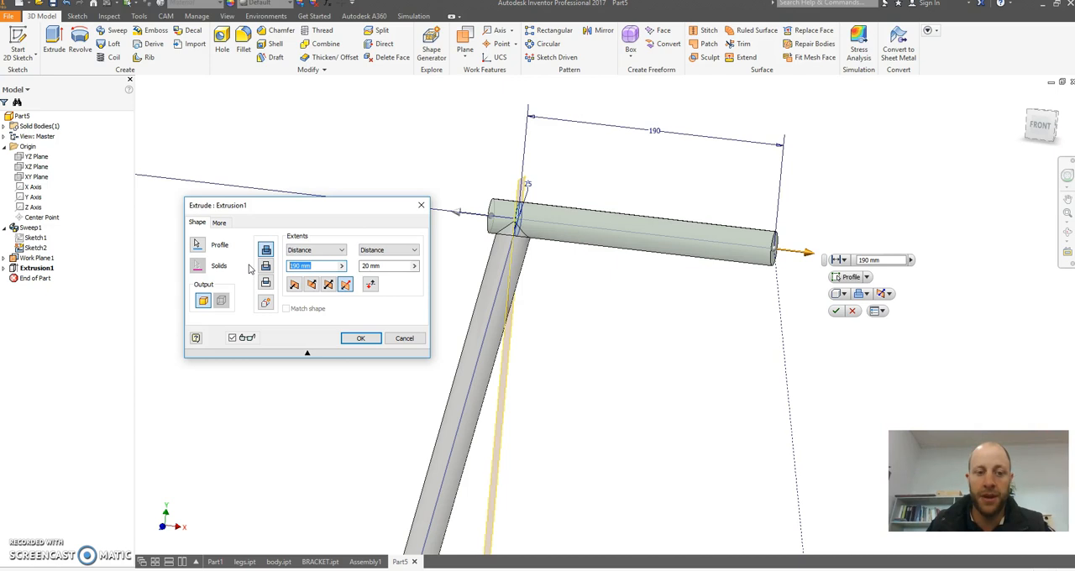
{"action": "type", "text": "210"}
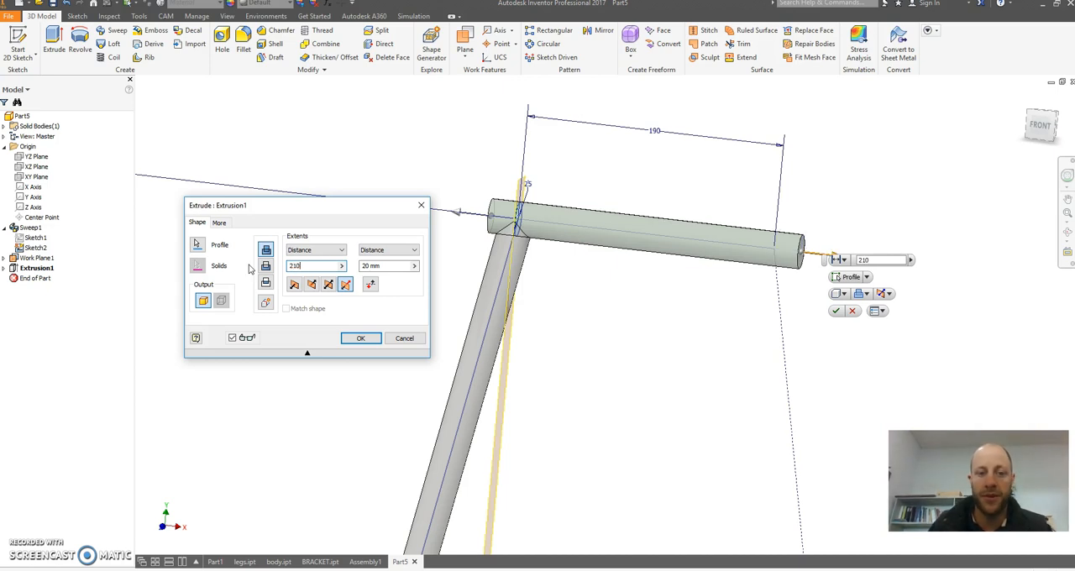
{"action": "left_click", "coordinate": [360, 338]}
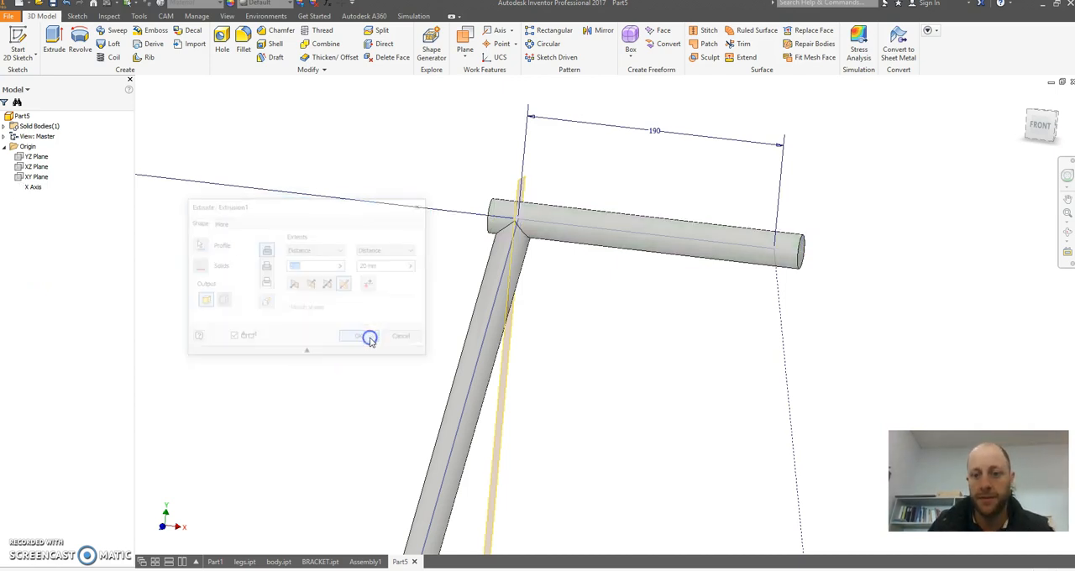
{"action": "left_click", "coordinate": [362, 336]}
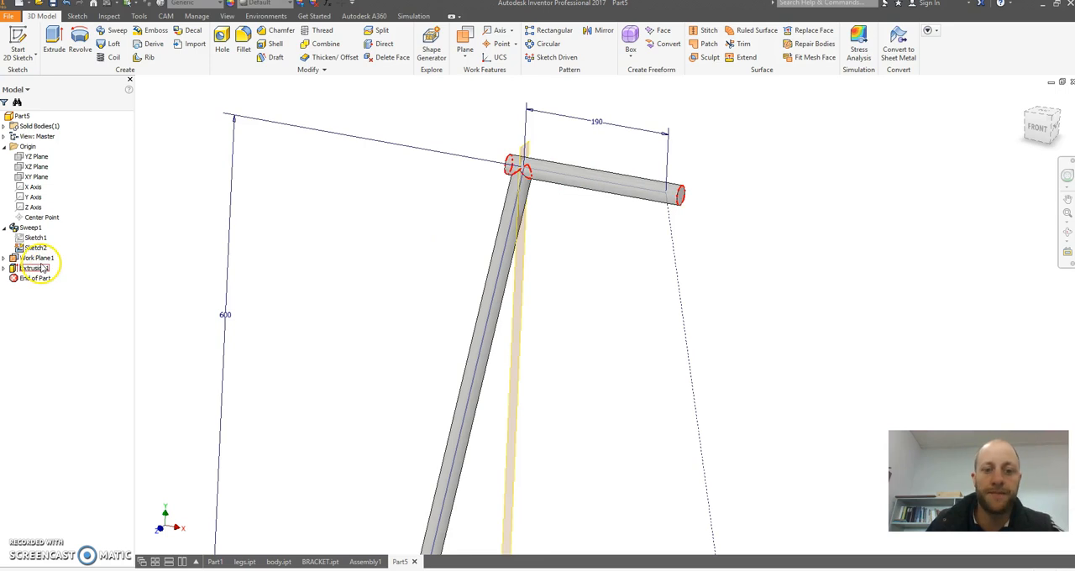
- Switch Extrusion1 to a New Solid output and expand the Solid Bodies list
{"action": "right_click", "coordinate": [30, 267]}
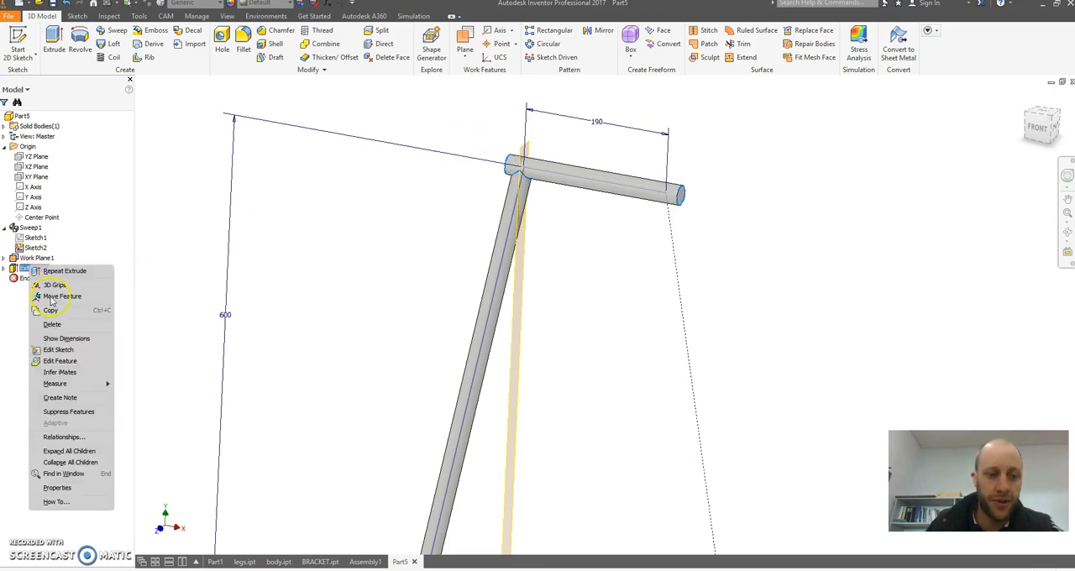
{"action": "left_click", "coordinate": [60, 361]}
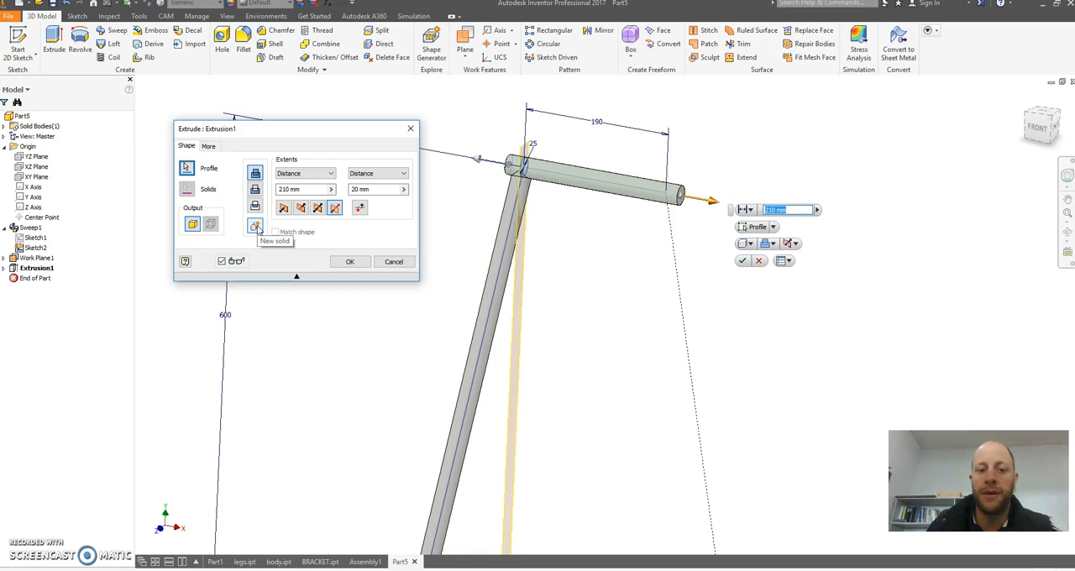
{"action": "mouse_move", "coordinate": [554, 185]}
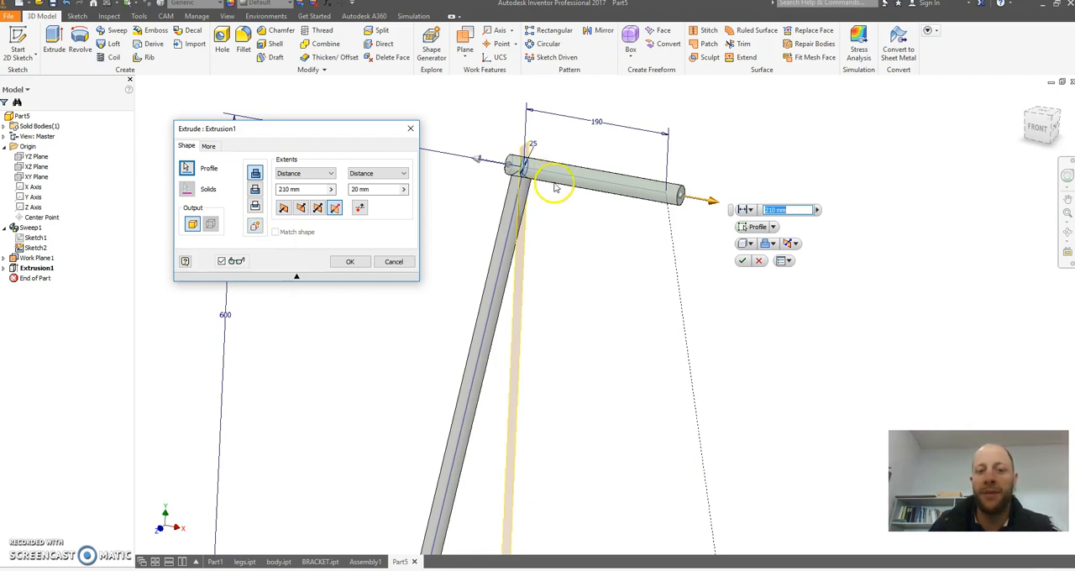
{"action": "mouse_move", "coordinate": [523, 197]}
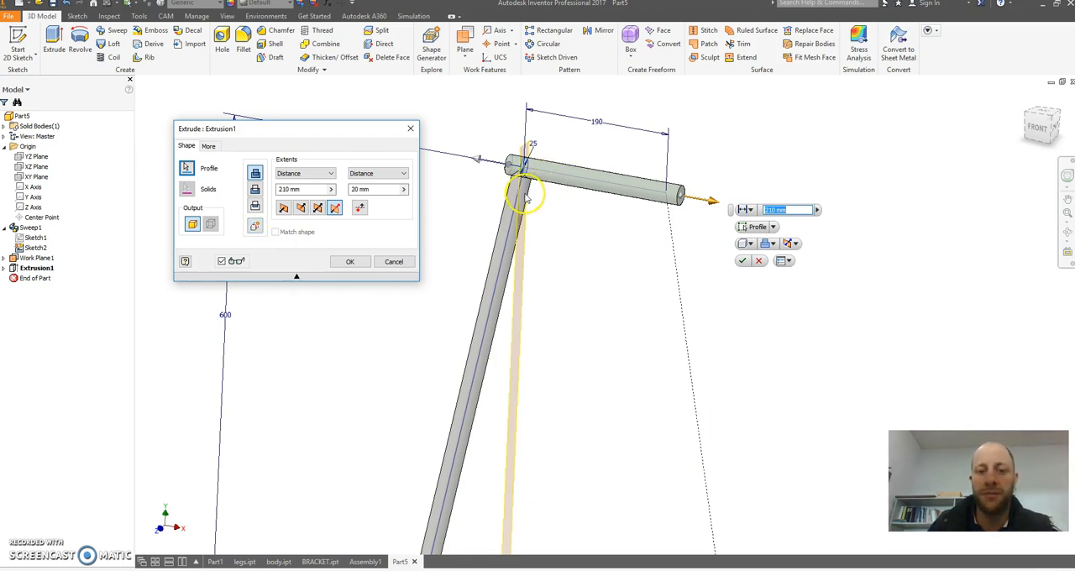
{"action": "mouse_move", "coordinate": [506, 230]}
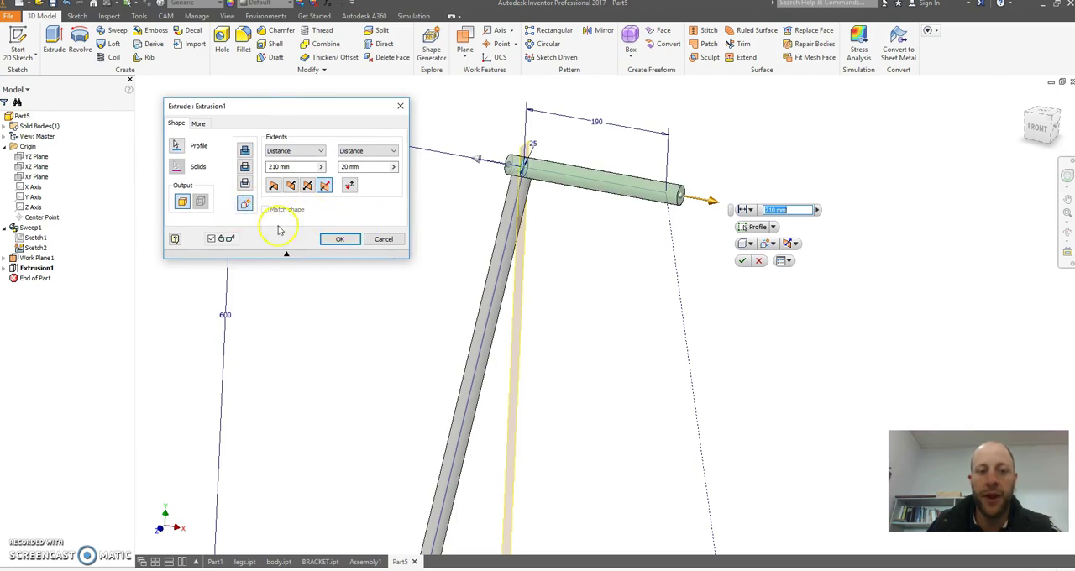
{"action": "left_click", "coordinate": [339, 239]}
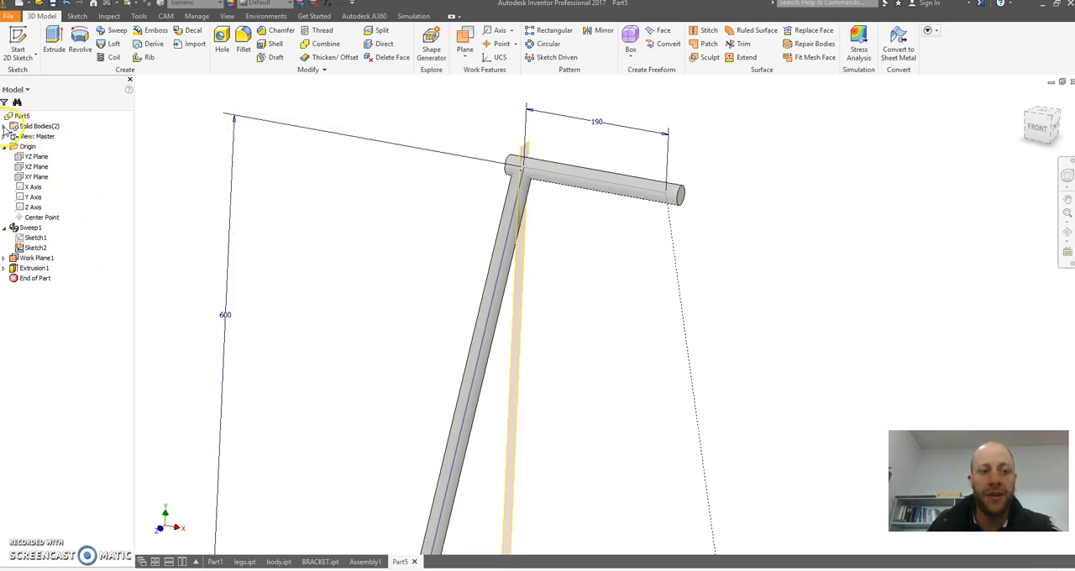
{"action": "left_click", "coordinate": [8, 126]}
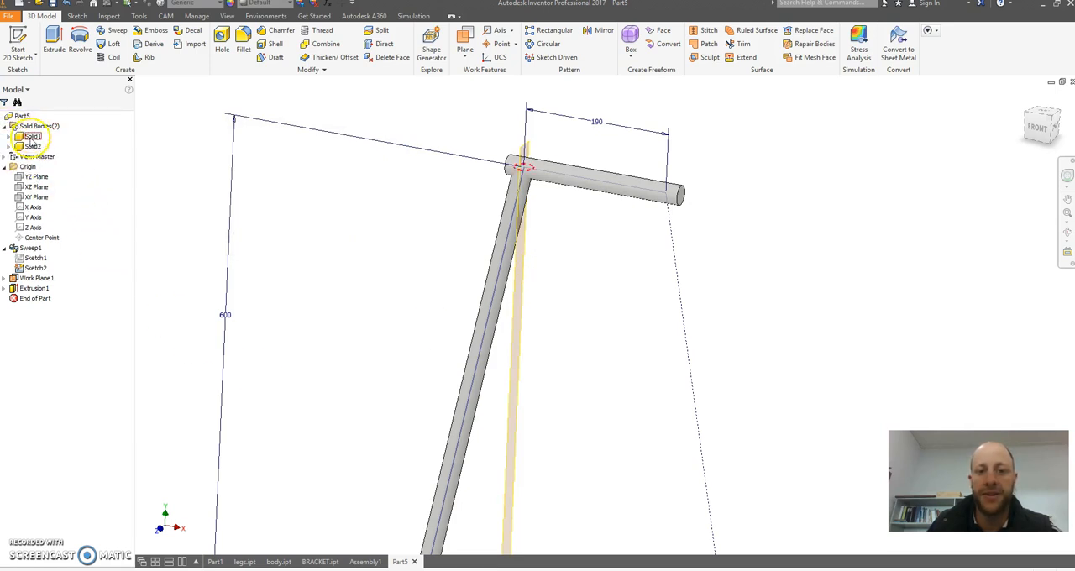
- Place Work Plane2 offset from the top bar's end face, crossing the rod
{"action": "left_click", "coordinate": [33, 146]}
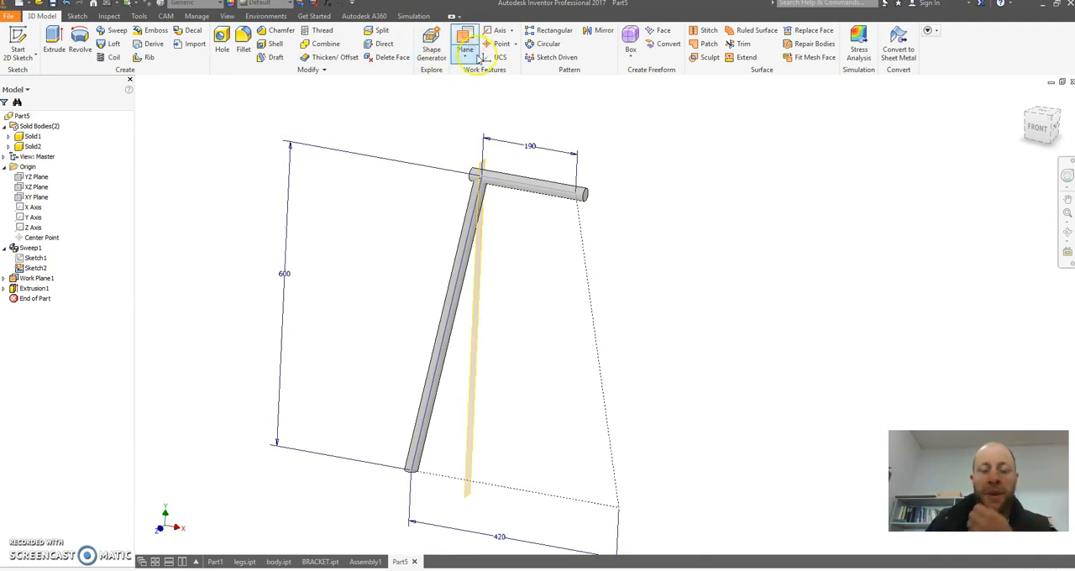
{"action": "left_click", "coordinate": [464, 49]}
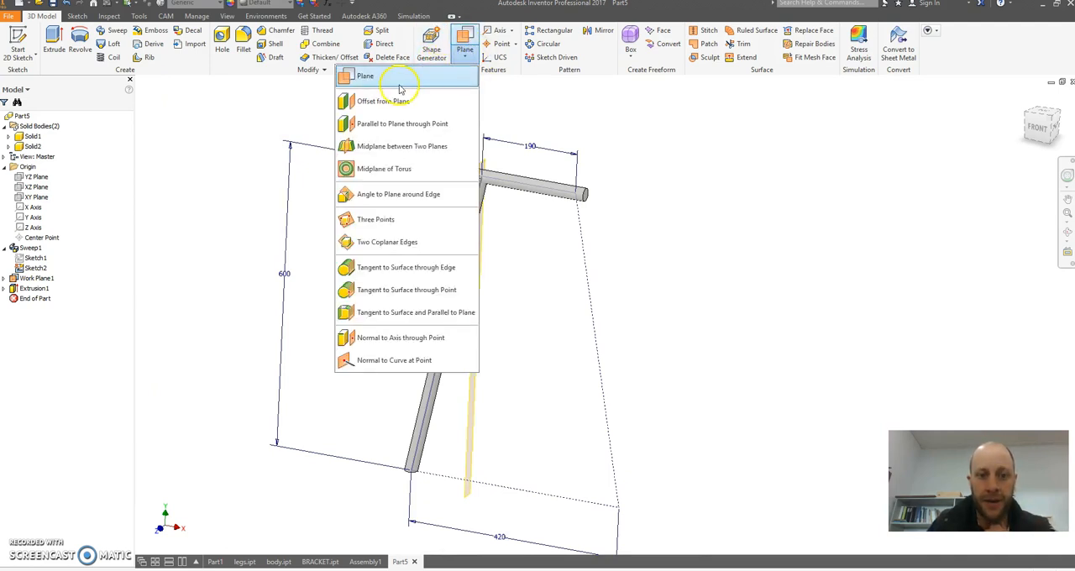
{"action": "mouse_move", "coordinate": [402, 124]}
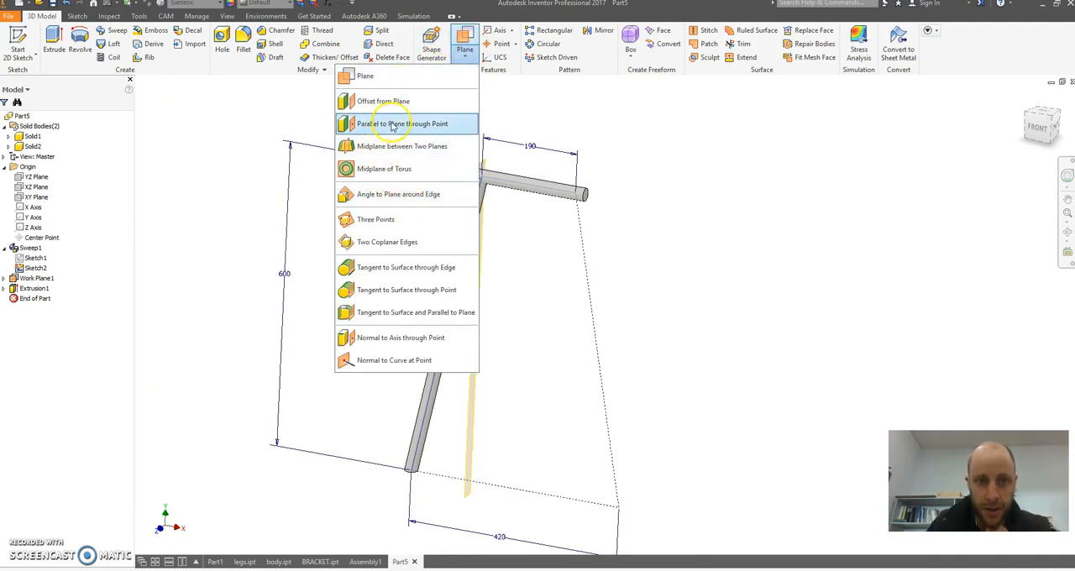
{"action": "mouse_move", "coordinate": [402, 146]}
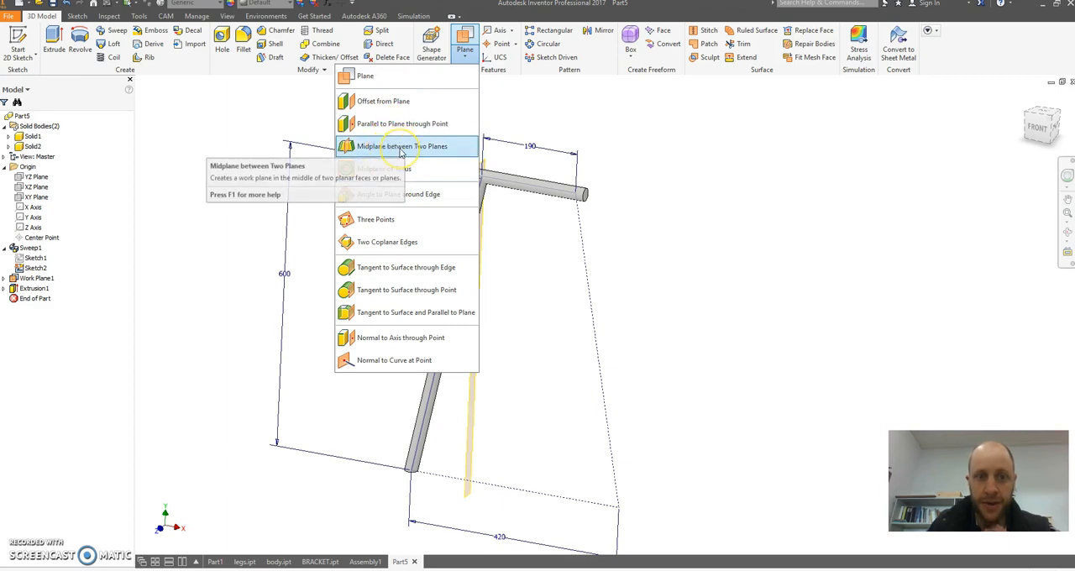
{"action": "left_click", "coordinate": [401, 146]}
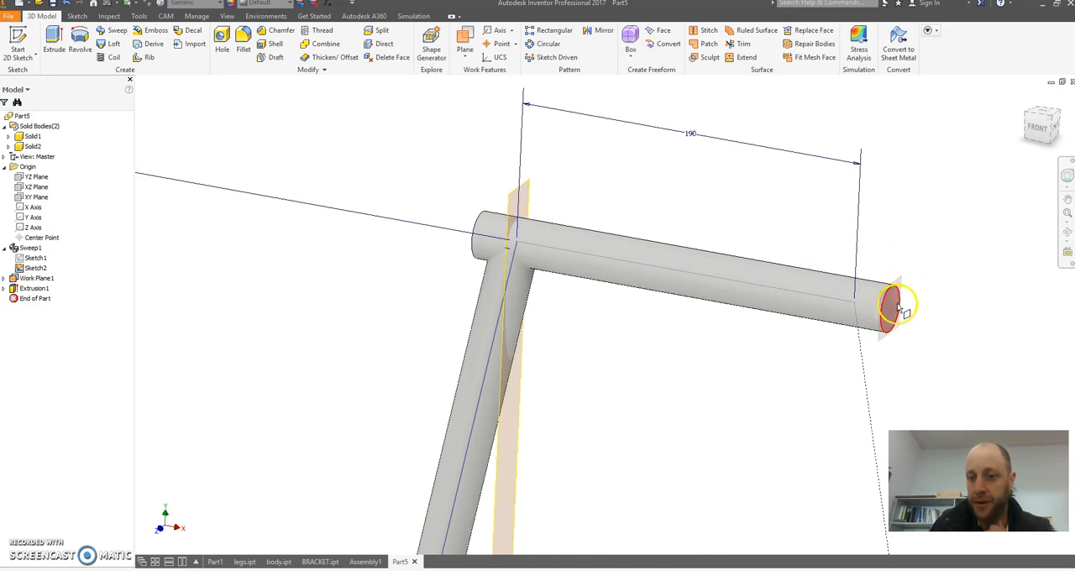
{"action": "left_click_drag", "start_coordinate": [898, 306], "coordinate": [667, 269]}
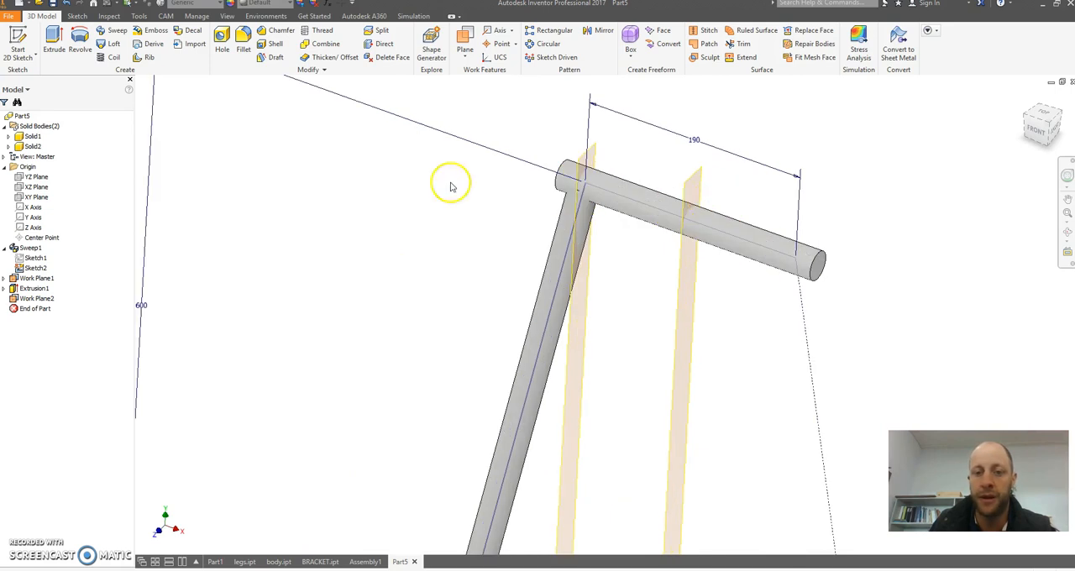
{"action": "mouse_move", "coordinate": [425, 137]}
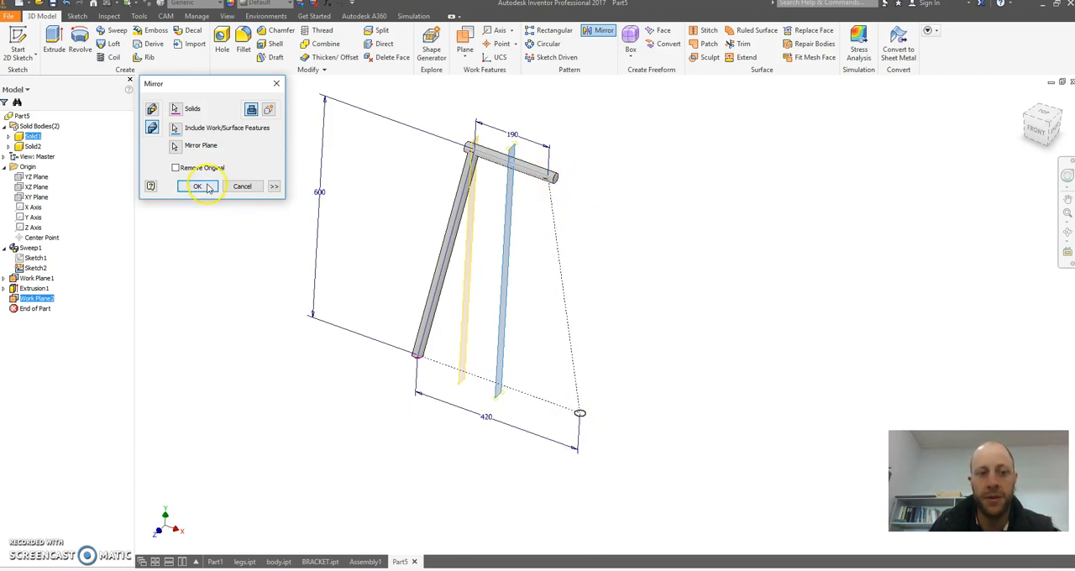
- Confirm Mirror1, copying the leg solids across Work Plane2
{"action": "left_click", "coordinate": [196, 185]}
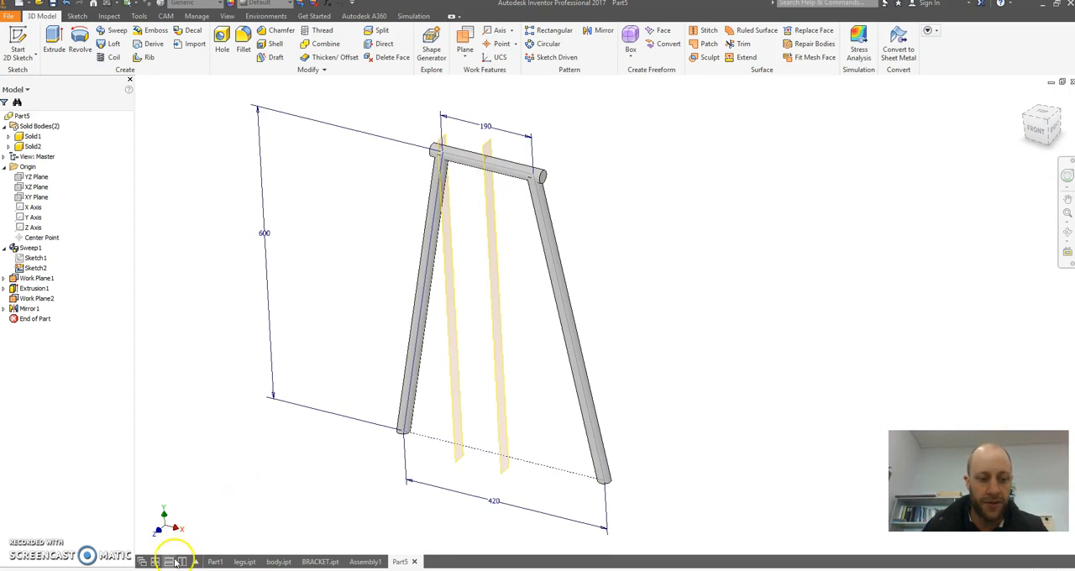
{"action": "mouse_move", "coordinate": [612, 164]}
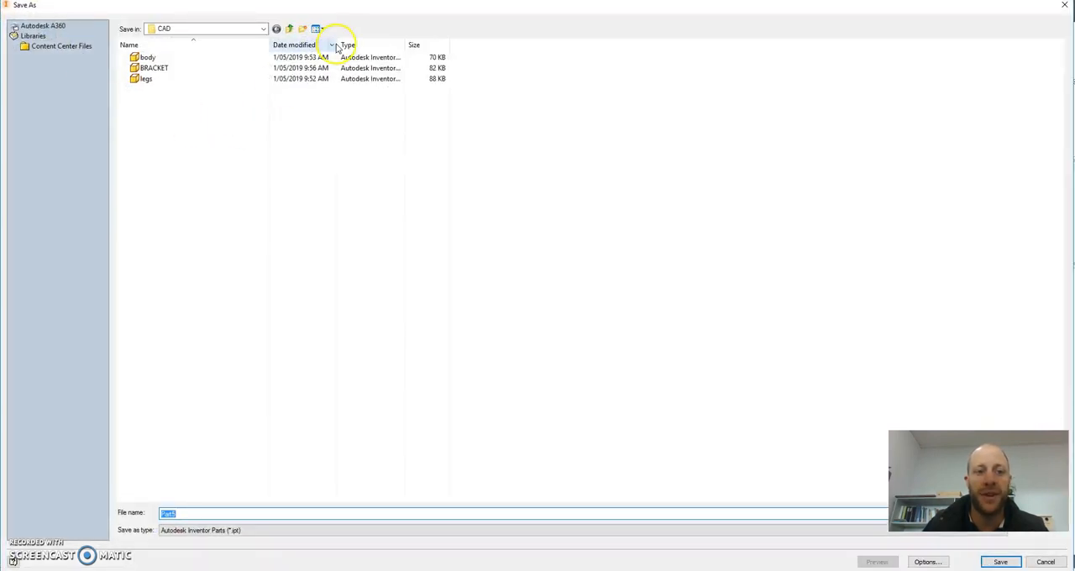
- Create and open a new folder for the Legs part, then orbit to a front view
{"action": "left_click", "coordinate": [302, 28]}
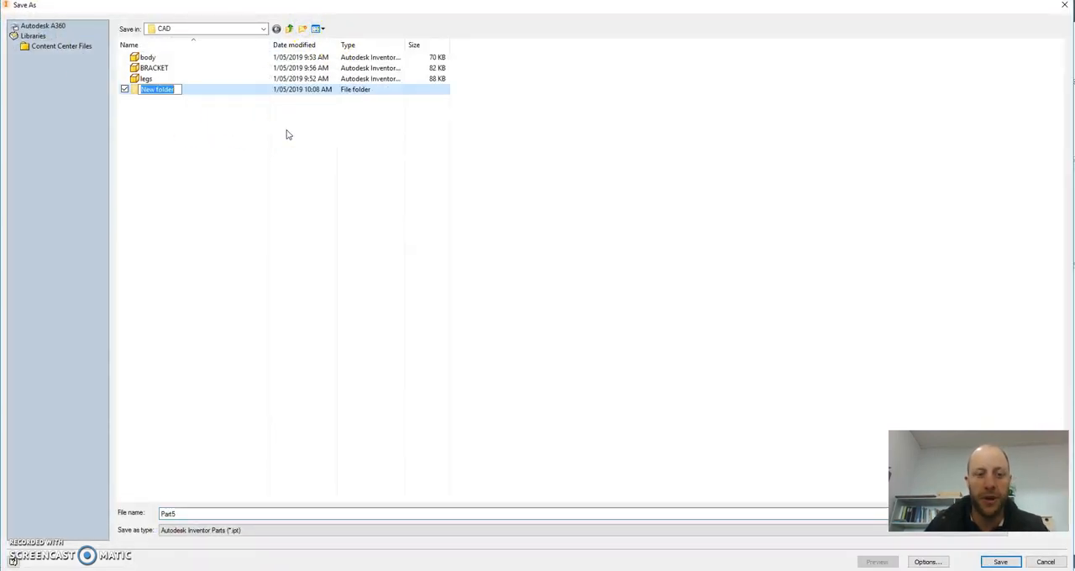
{"action": "double_click", "coordinate": [157, 89]}
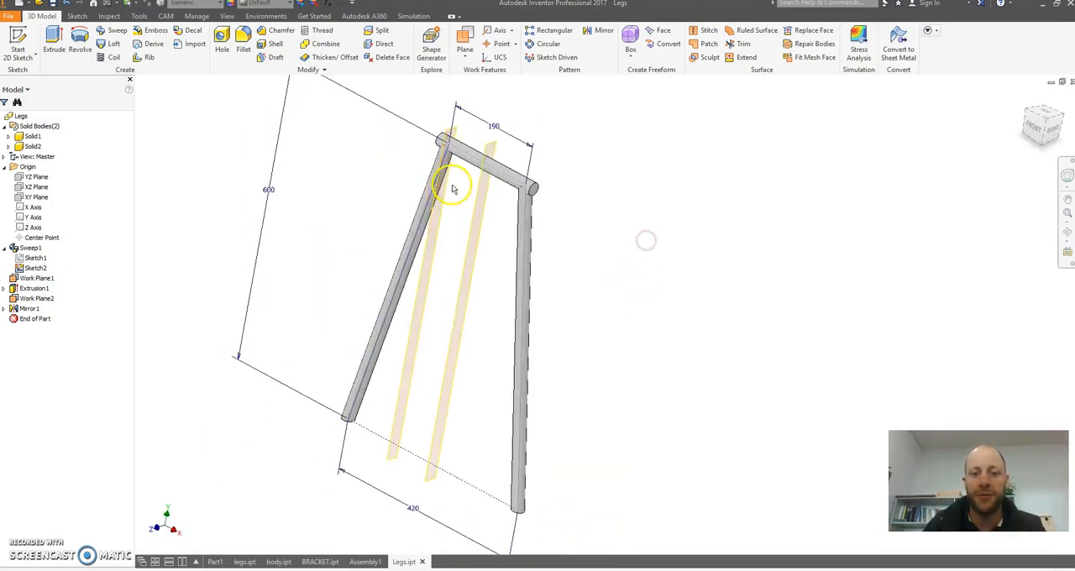
{"action": "left_click_drag", "start_coordinate": [453, 186], "coordinate": [622, 207]}
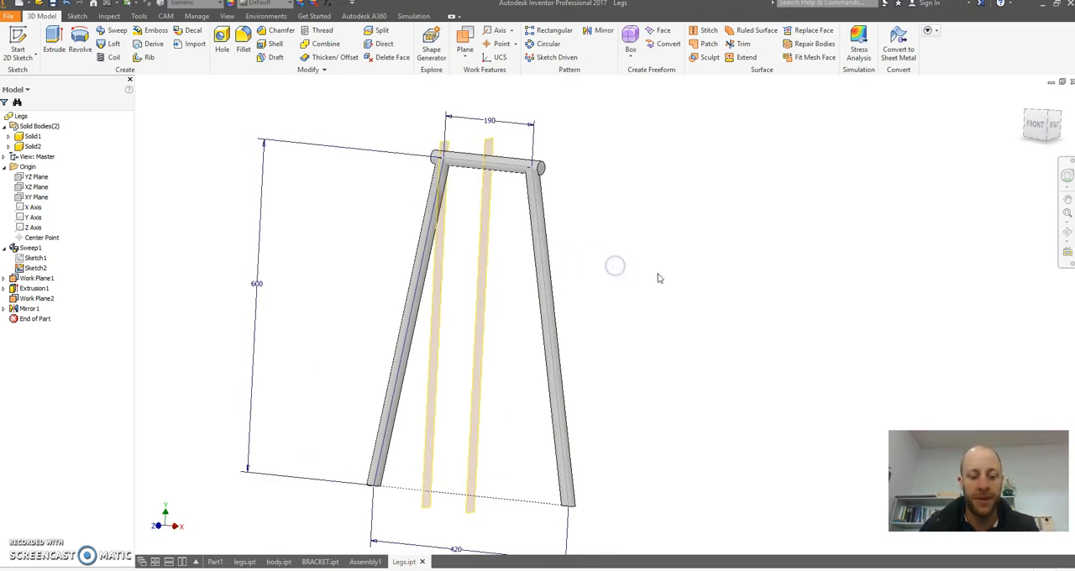
{"action": "mouse_move", "coordinate": [361, 144]}
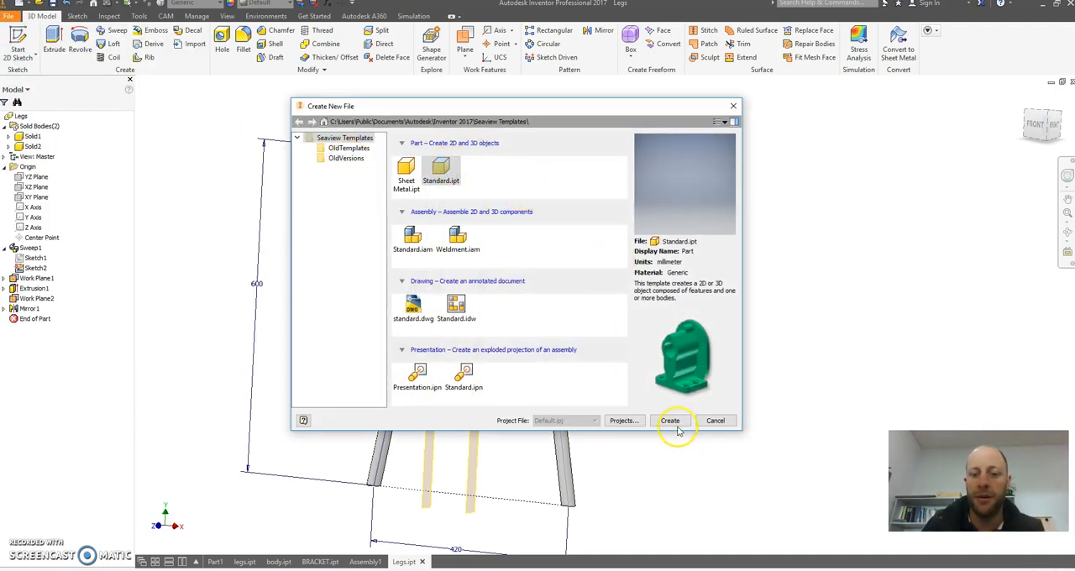
- Create a Standard.ipt part, sketch on the XY Plane, and pick the centre-point rectangle
{"action": "left_click", "coordinate": [670, 420]}
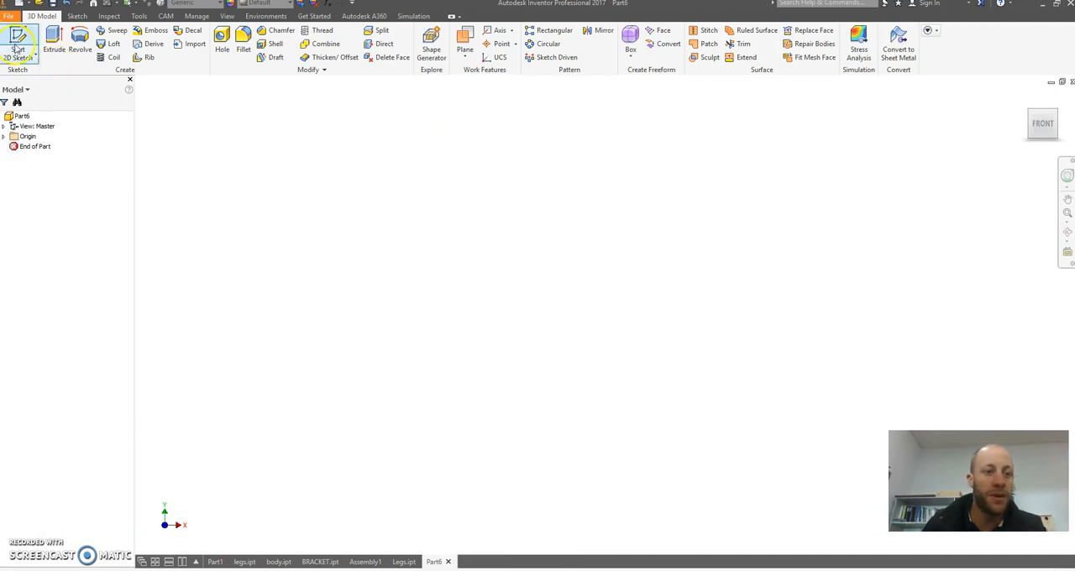
{"action": "left_click", "coordinate": [18, 38]}
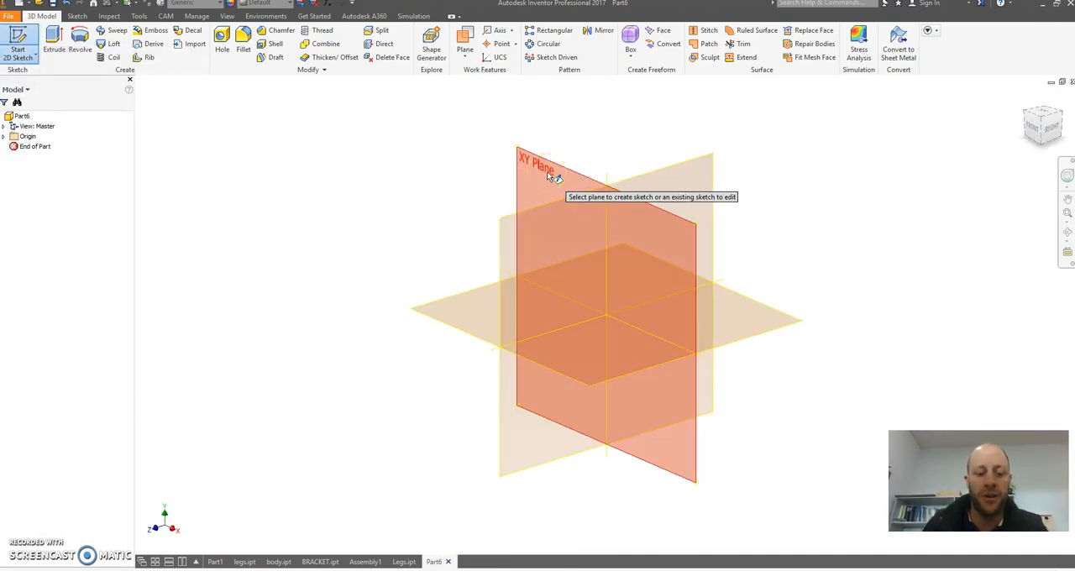
{"action": "left_click", "coordinate": [538, 164]}
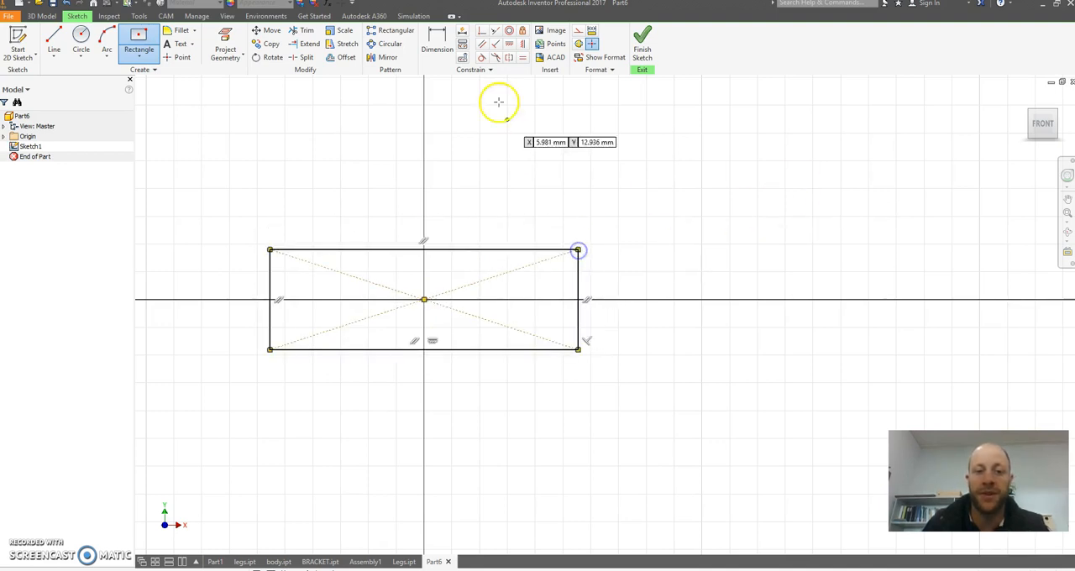
{"action": "left_click", "coordinate": [437, 44]}
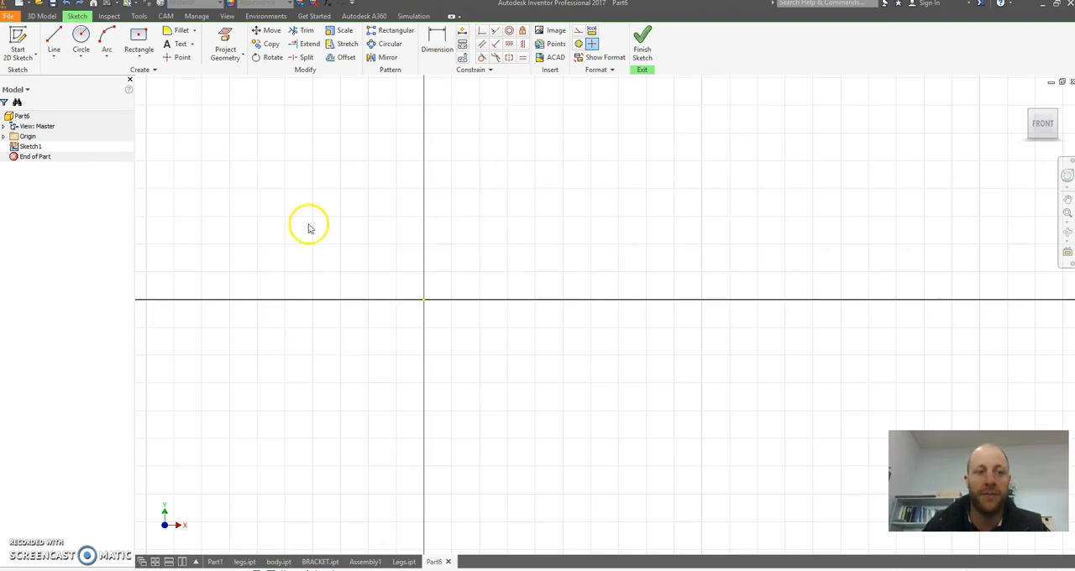
{"action": "left_click", "coordinate": [150, 48]}
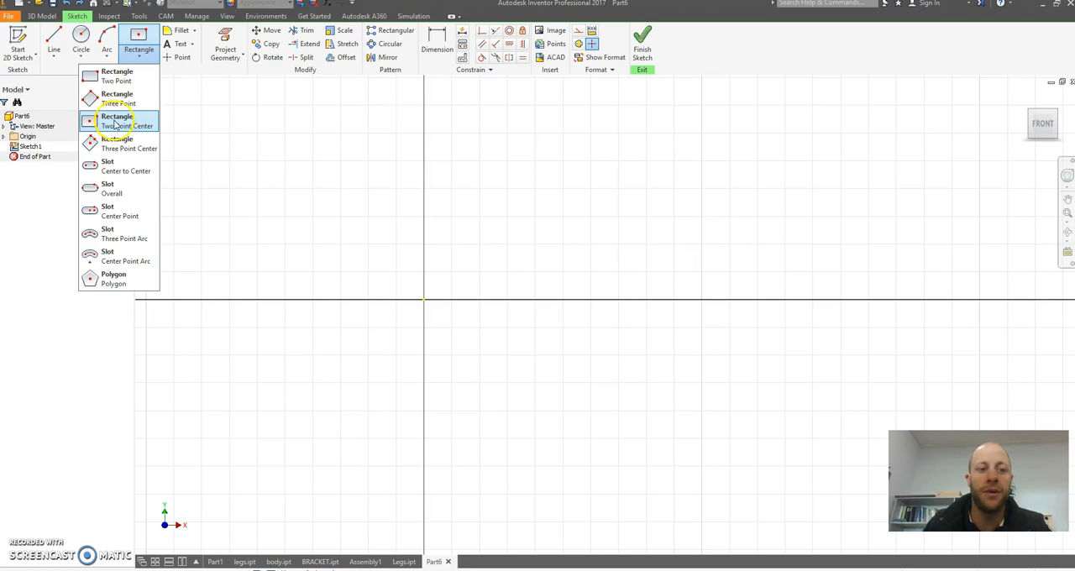
{"action": "mouse_move", "coordinate": [117, 125]}
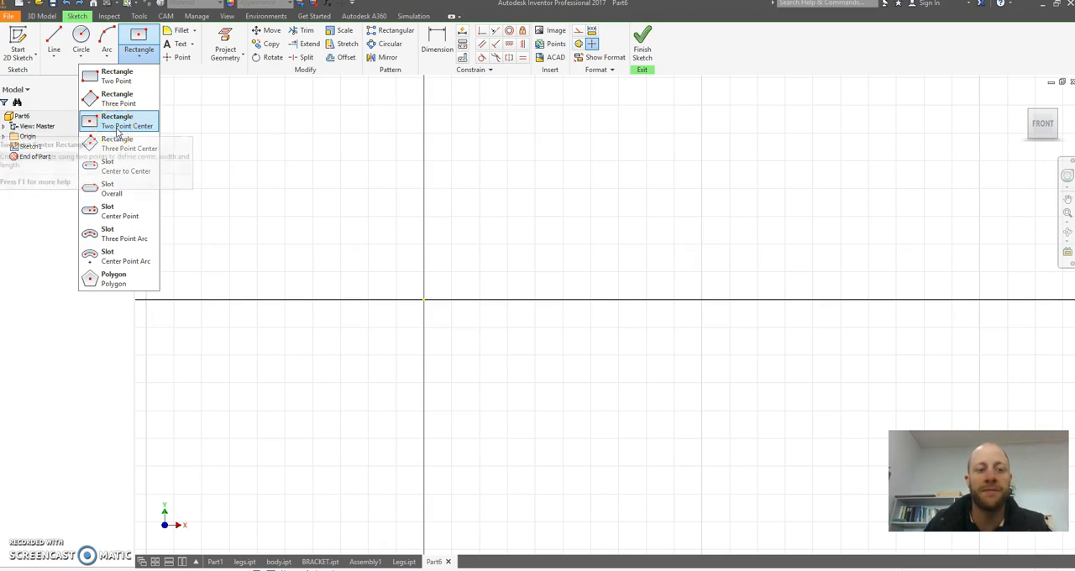
{"action": "left_click", "coordinate": [127, 121]}
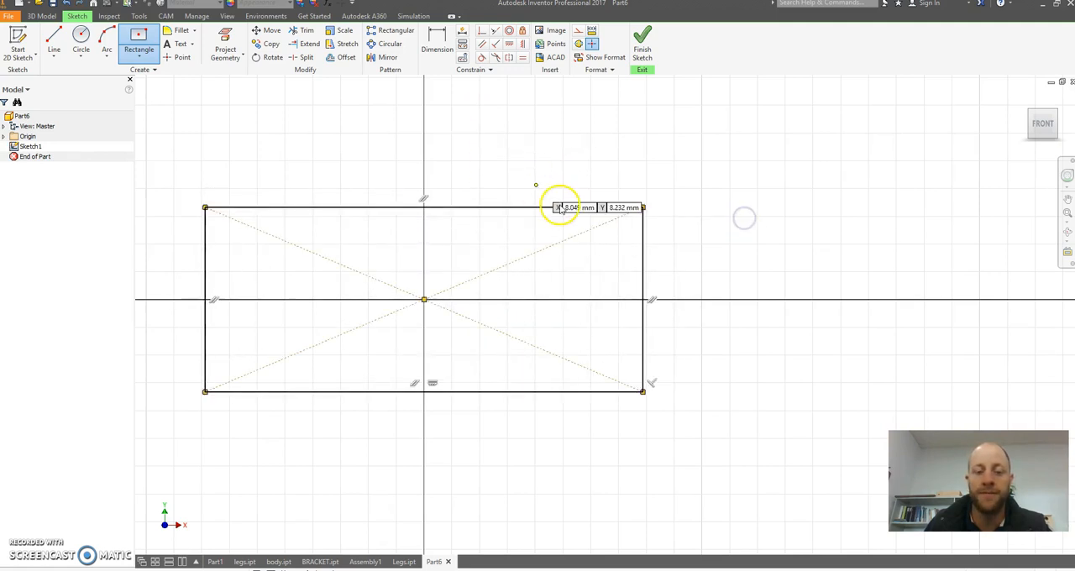
{"action": "mouse_move", "coordinate": [370, 401]}
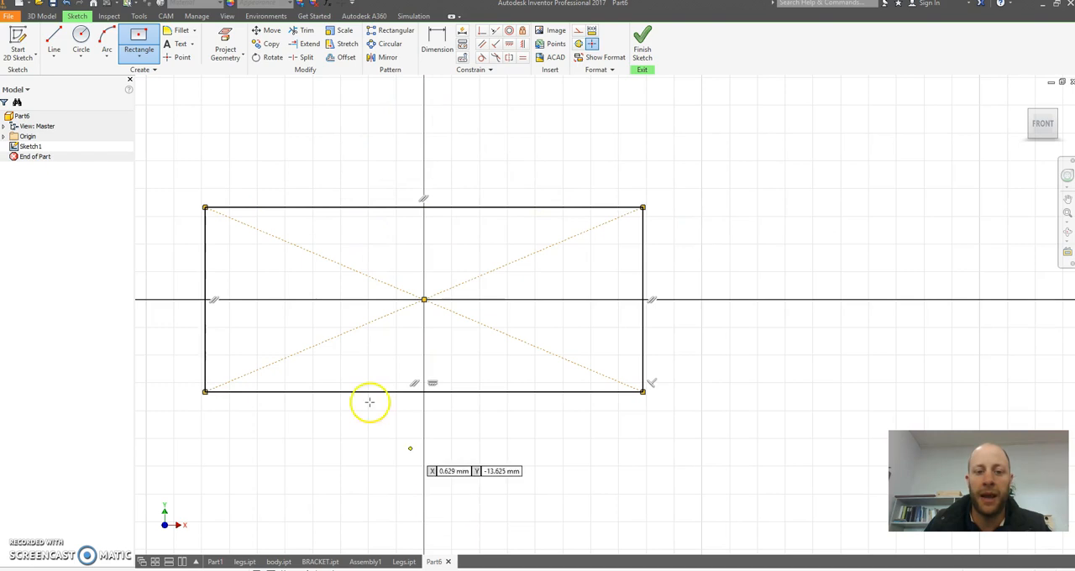
{"action": "mouse_move", "coordinate": [262, 297]}
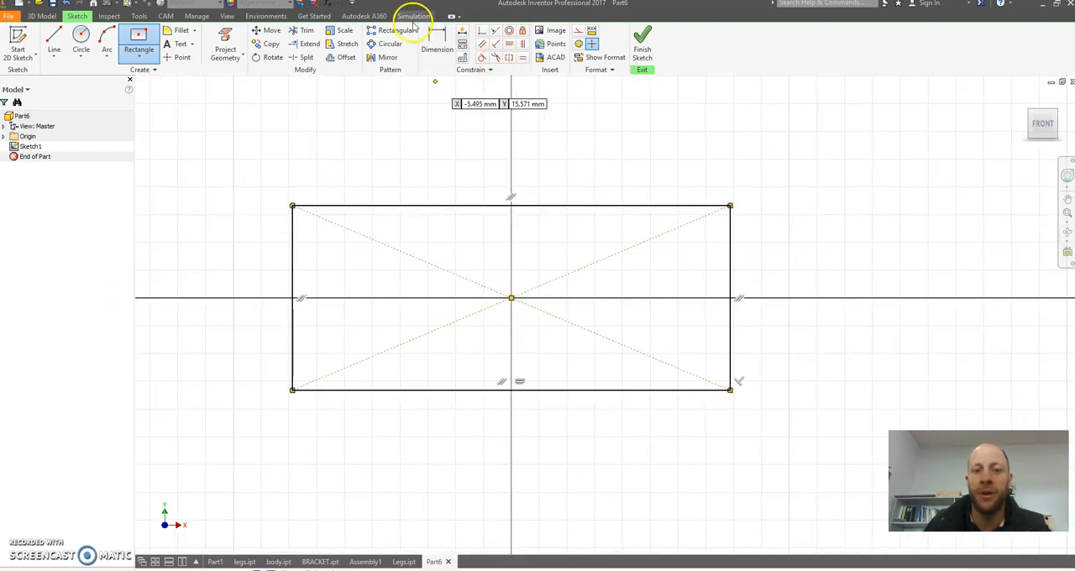
- Dimension the rectangle to 90 mm wide and 35 mm tall, then finish the sketch
{"action": "left_click", "coordinate": [437, 43]}
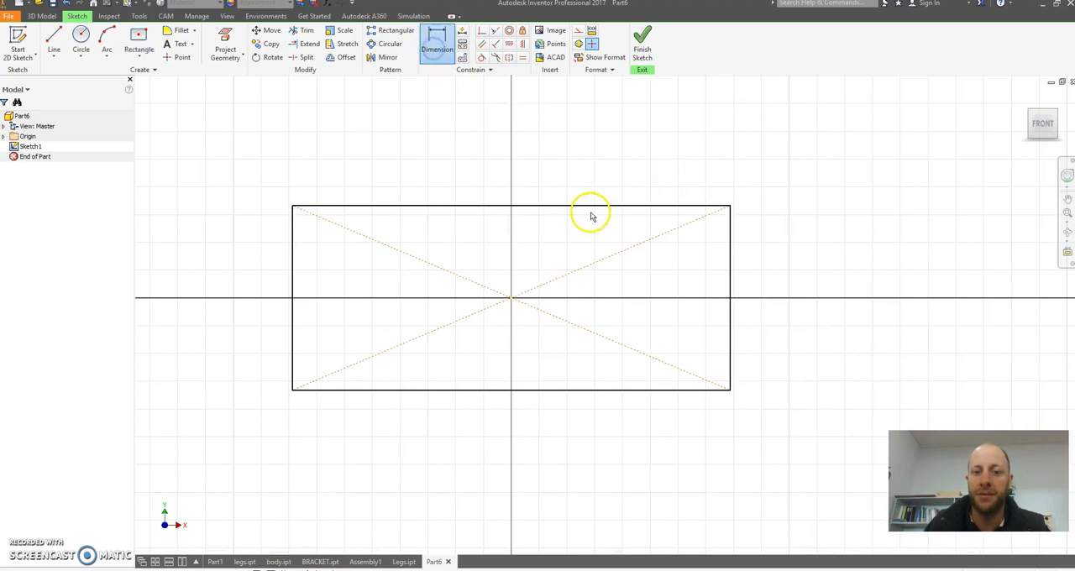
{"action": "left_click", "coordinate": [577, 161]}
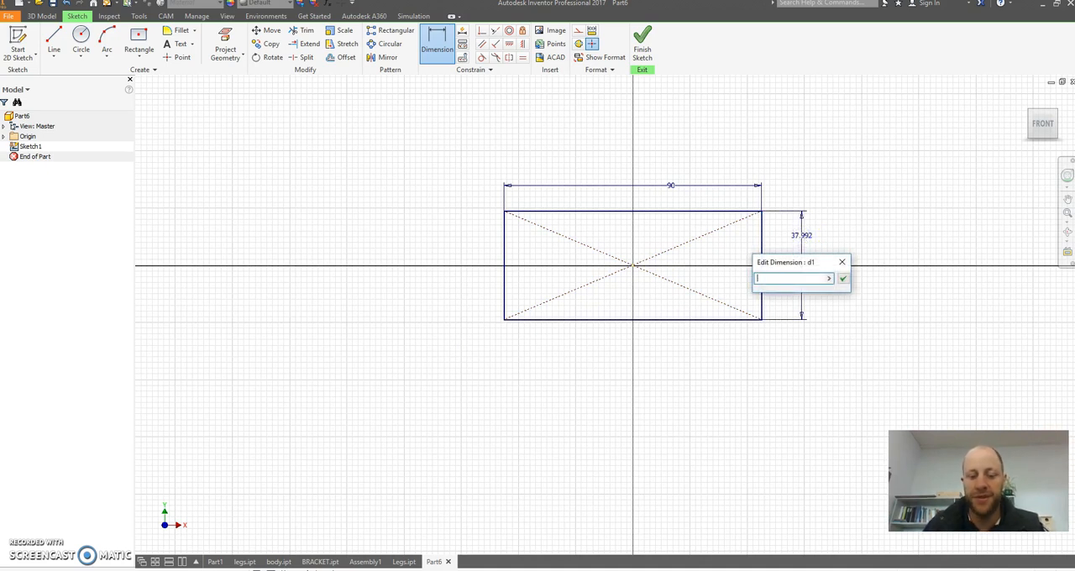
{"action": "left_click", "coordinate": [843, 278]}
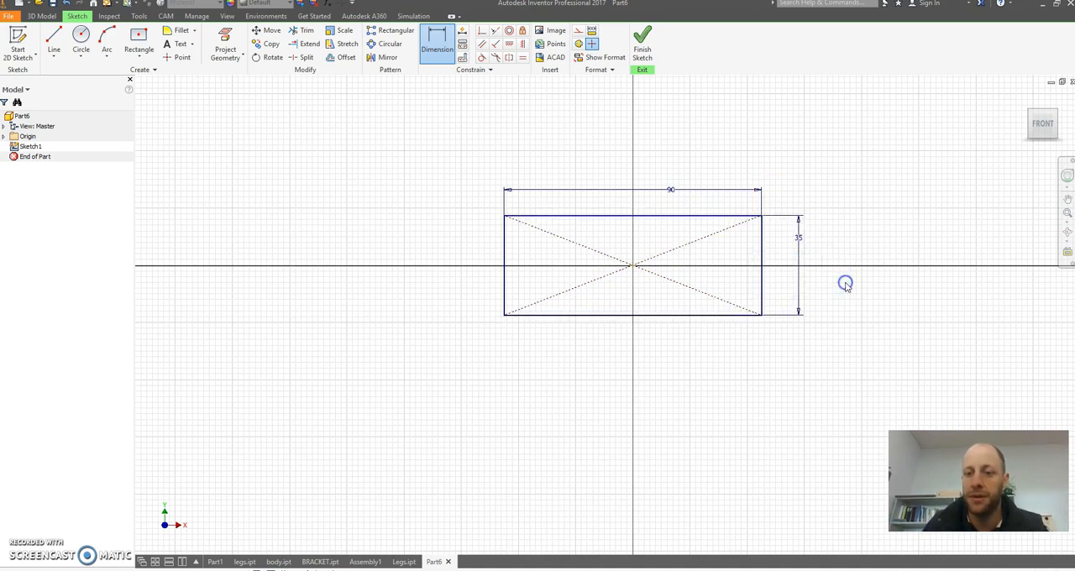
{"action": "left_click", "coordinate": [642, 41]}
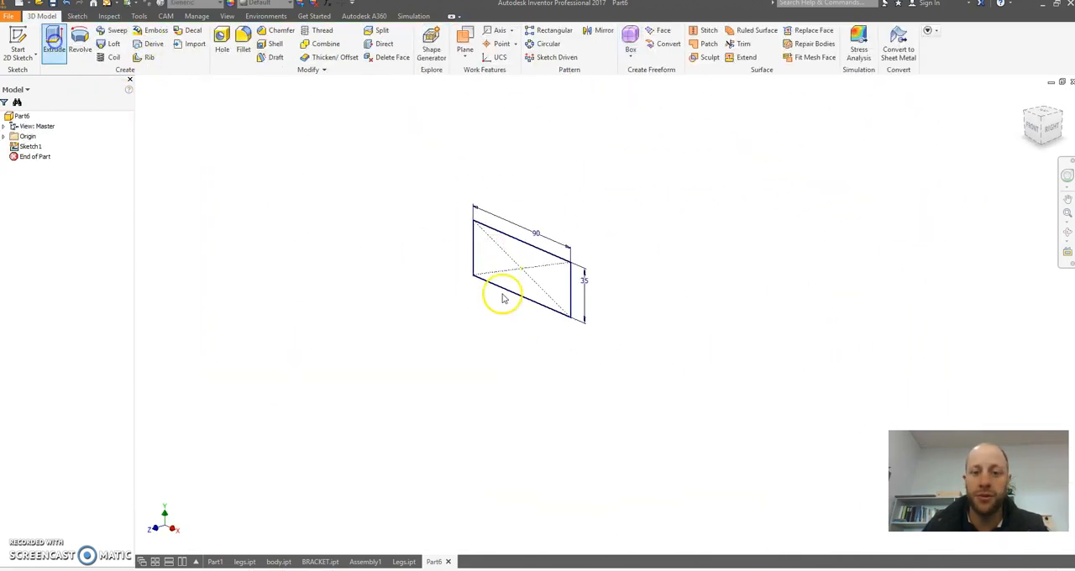
- Extrude the rectangle symmetrically by 900 mm to create Extrusion1
{"action": "left_click", "coordinate": [53, 44]}
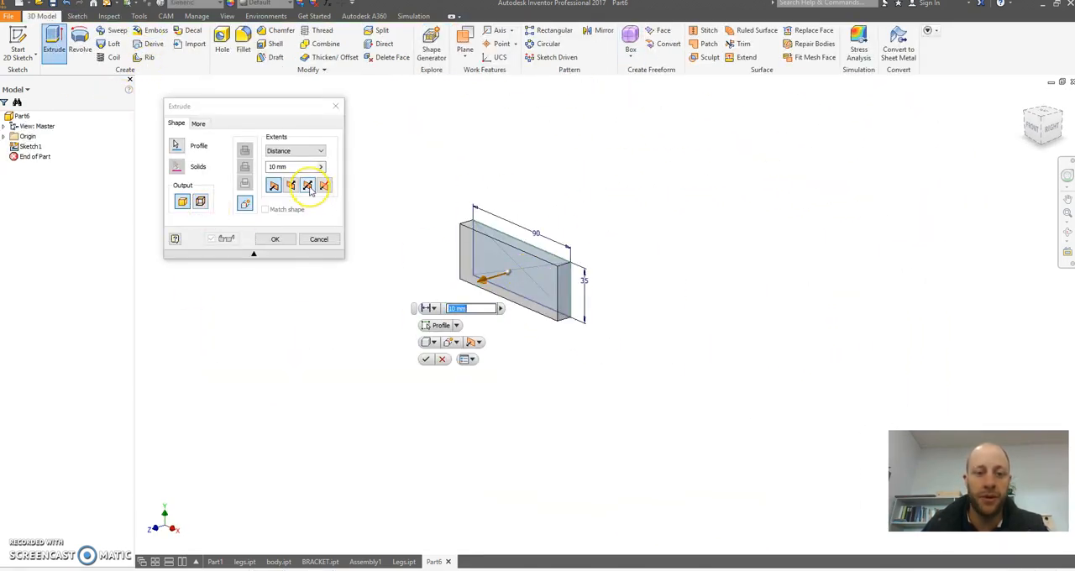
{"action": "left_click", "coordinate": [306, 185]}
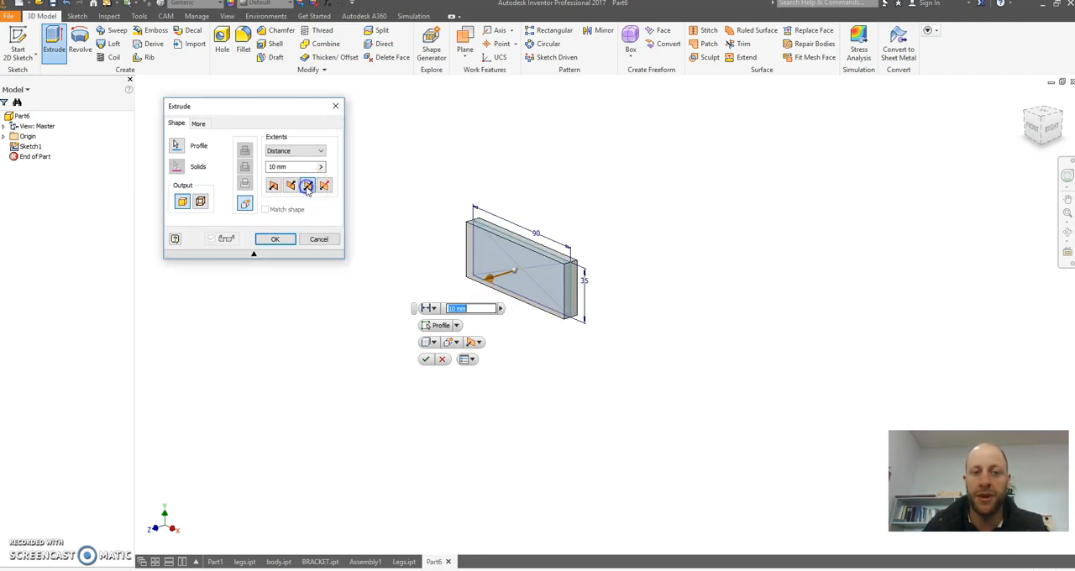
{"action": "type", "text": "900"}
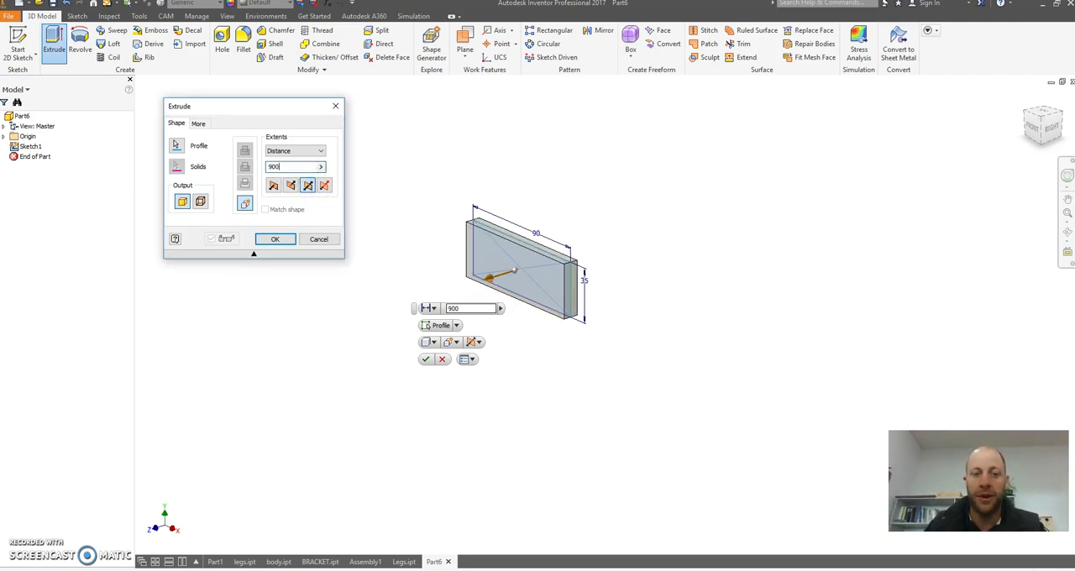
{"action": "left_click", "coordinate": [275, 239]}
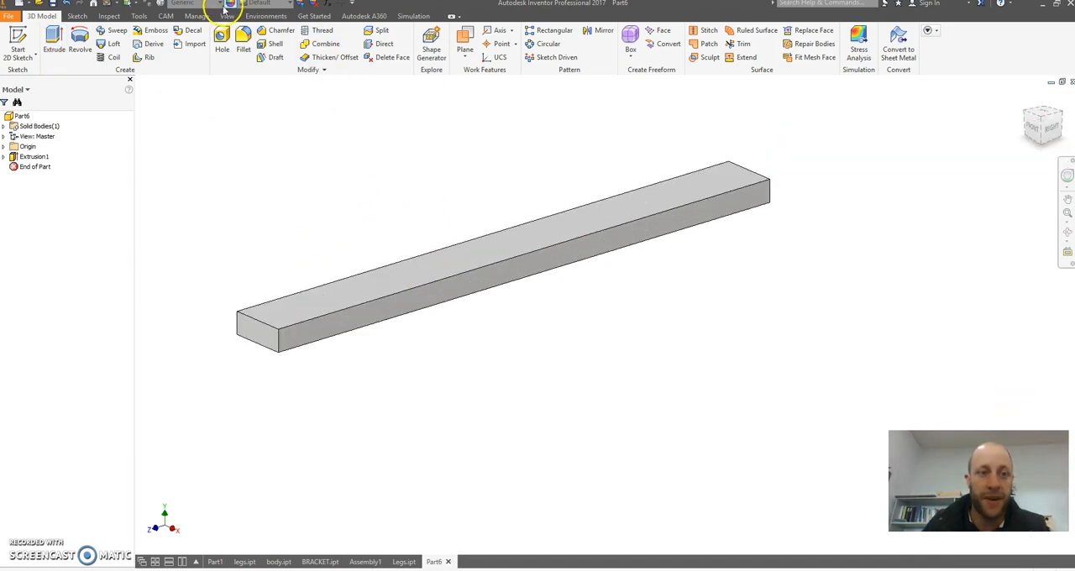
- Assign the Wood (Oak) material to the bar from the Material list
{"action": "left_click", "coordinate": [183, 4]}
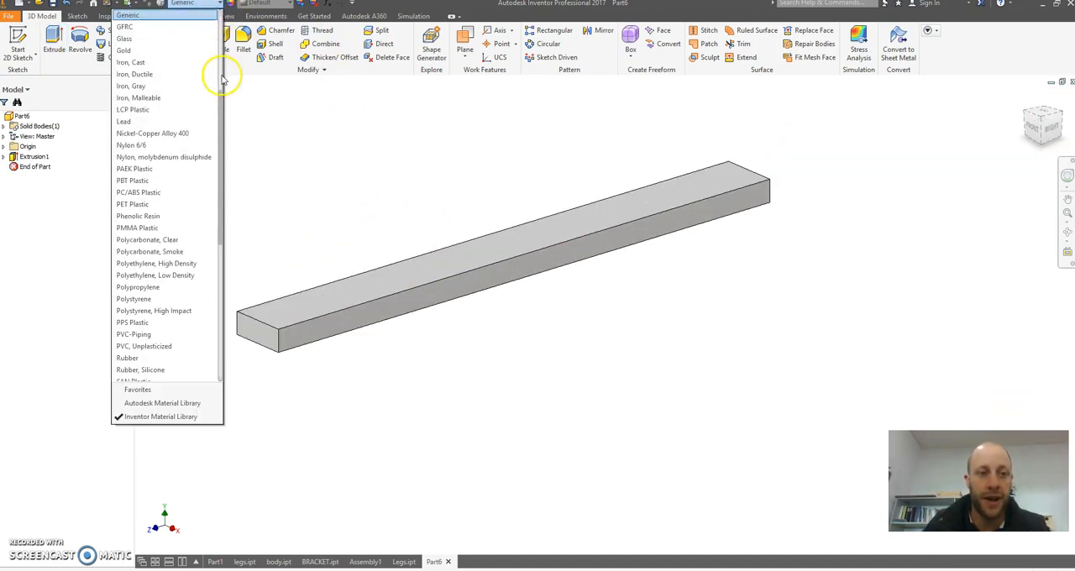
{"action": "scroll", "scroll_direction": "down", "scroll_amount": 3}
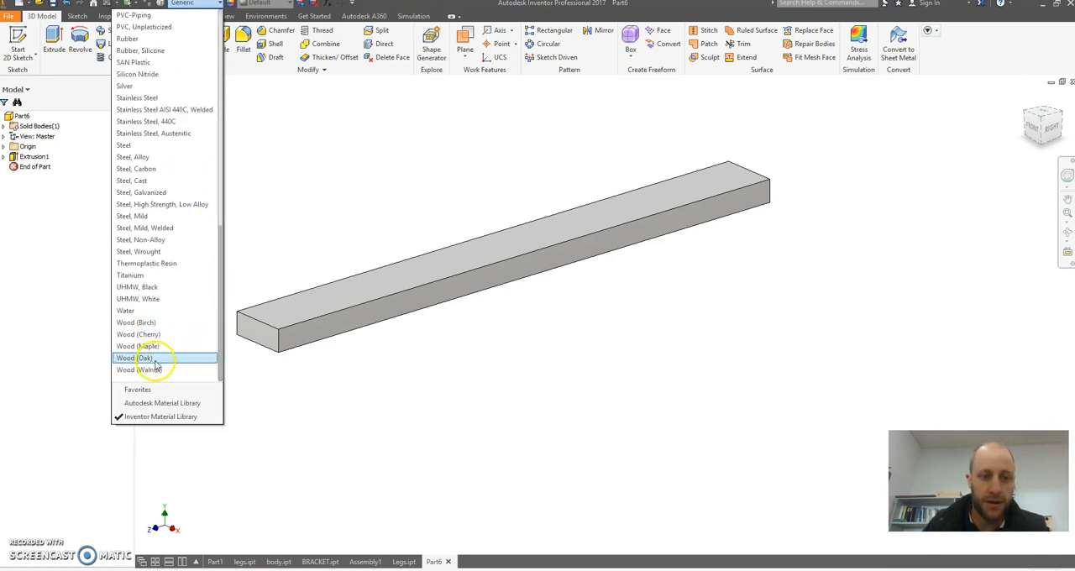
{"action": "left_click", "coordinate": [135, 358]}
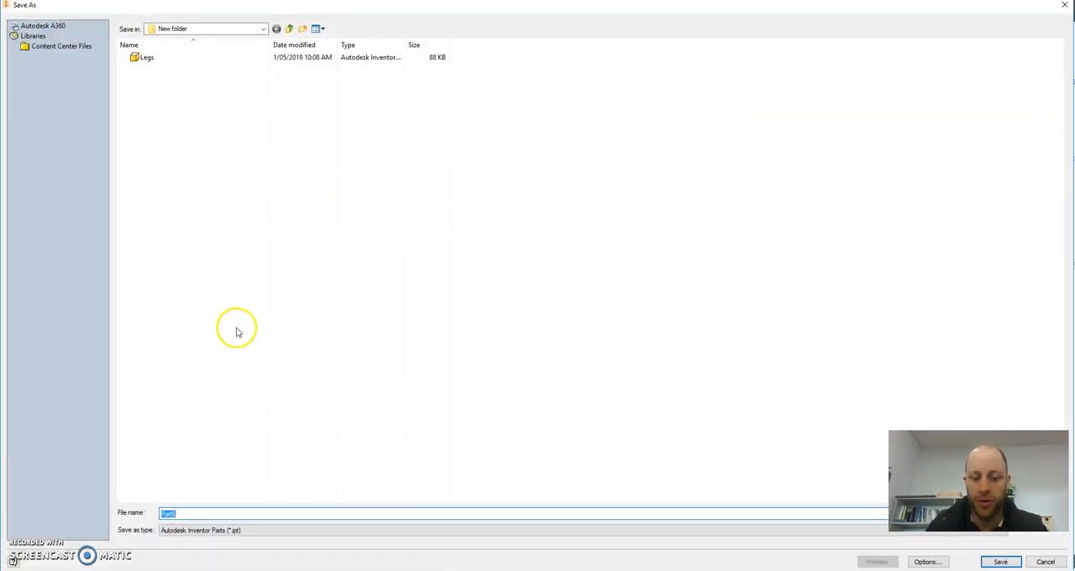
- Enter Platform as the file name and save the oak bar
{"action": "type", "text": "Body"}
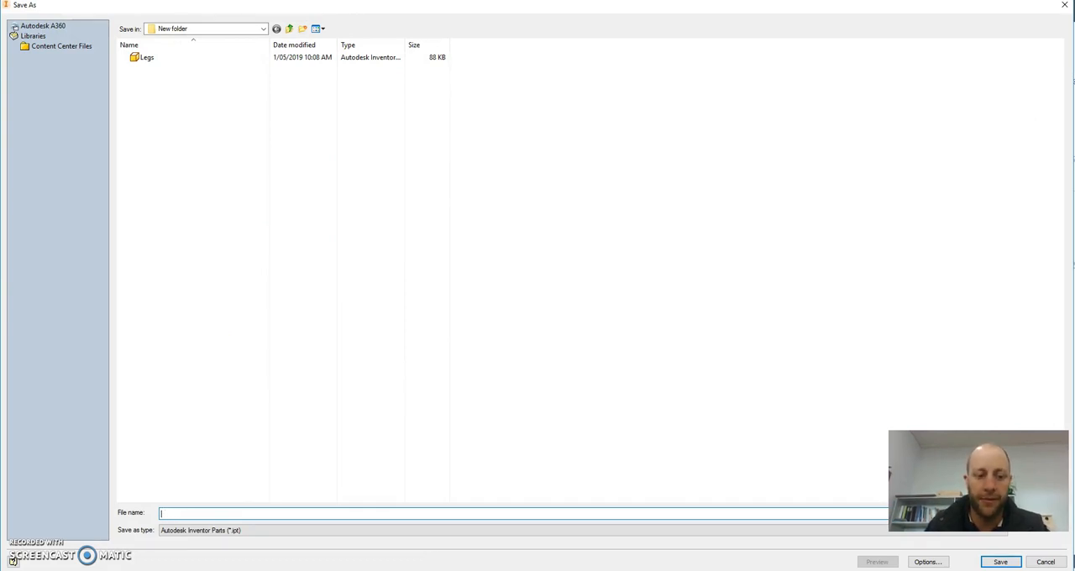
{"action": "type", "text": "Platf"}
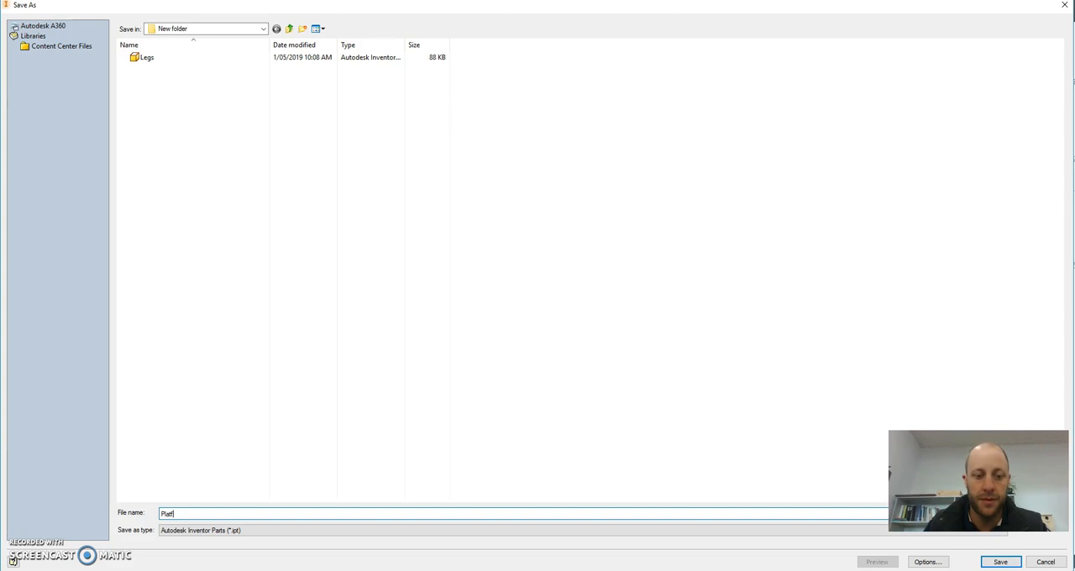
{"action": "left_click", "coordinate": [999, 561]}
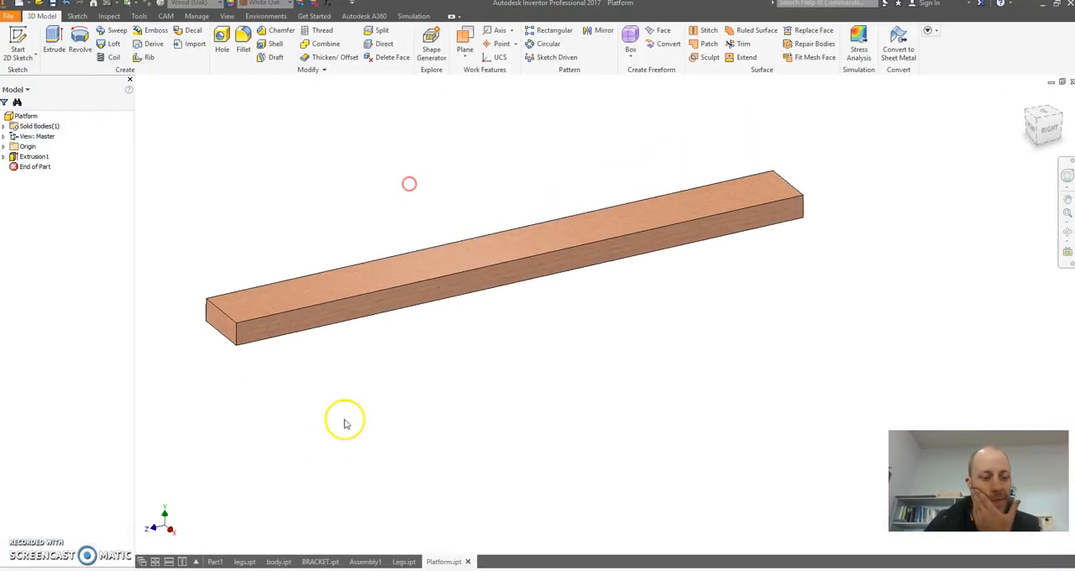
{"action": "mouse_move", "coordinate": [454, 208]}
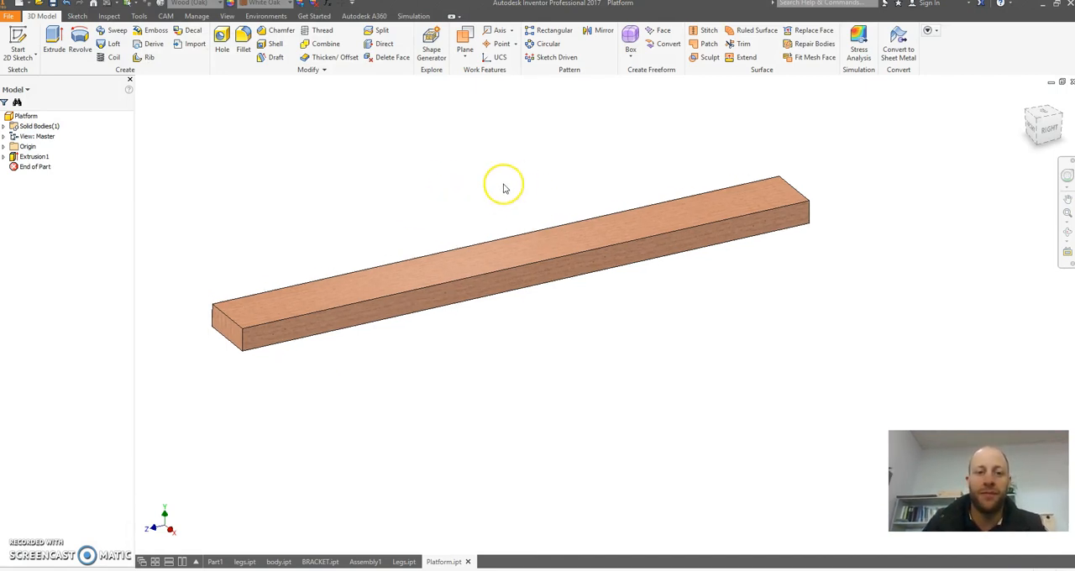
{"action": "mouse_move", "coordinate": [254, 209]}
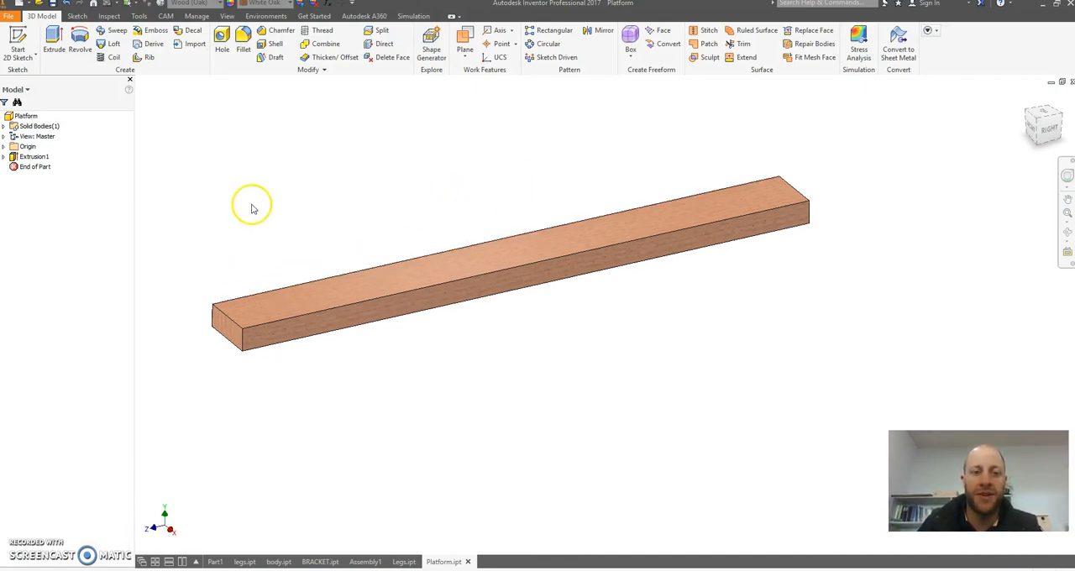
{"action": "mouse_move", "coordinate": [352, 258]}
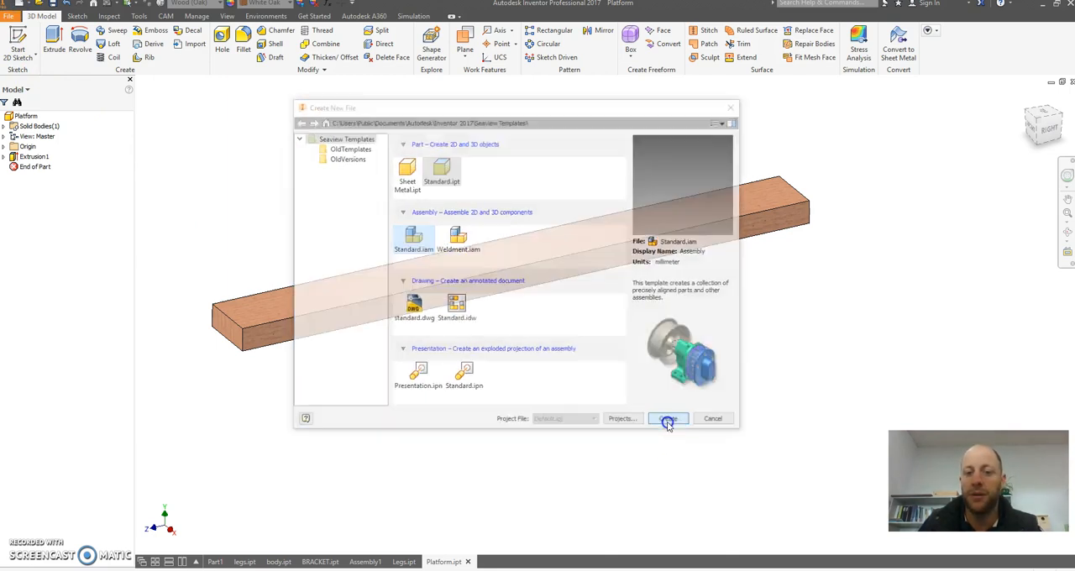
- Create a Standard.iam assembly and place Platform.ipt in it as Platform:1
{"action": "left_click", "coordinate": [668, 418]}
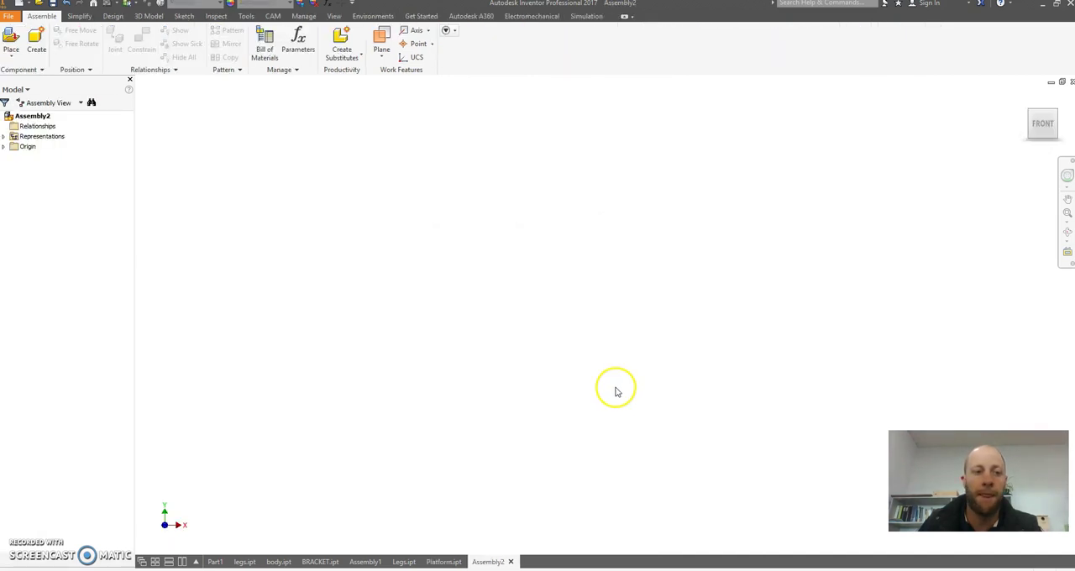
{"action": "mouse_move", "coordinate": [162, 139]}
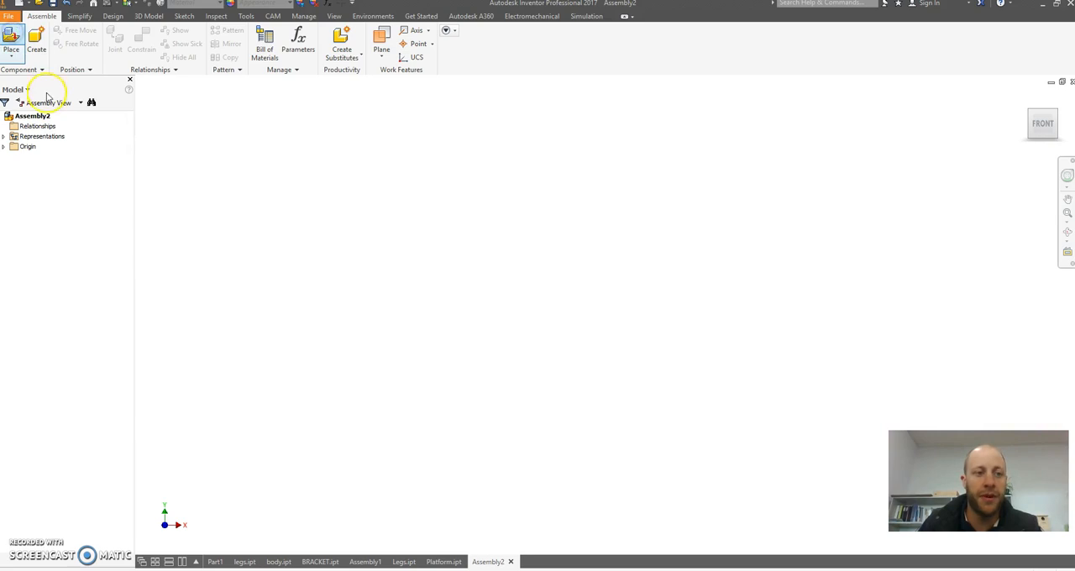
{"action": "left_click", "coordinate": [11, 38]}
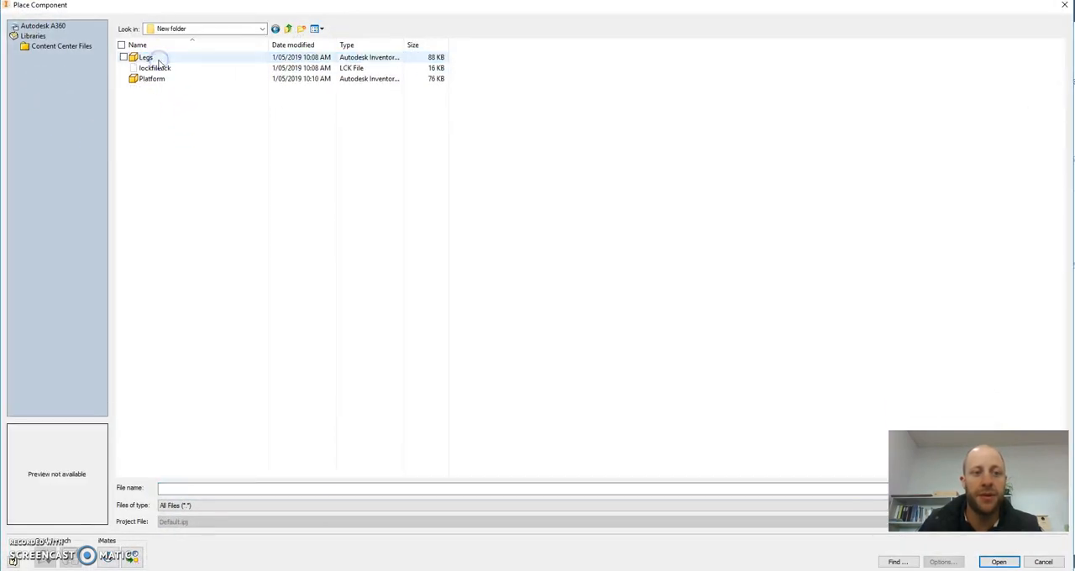
{"action": "left_click", "coordinate": [152, 78]}
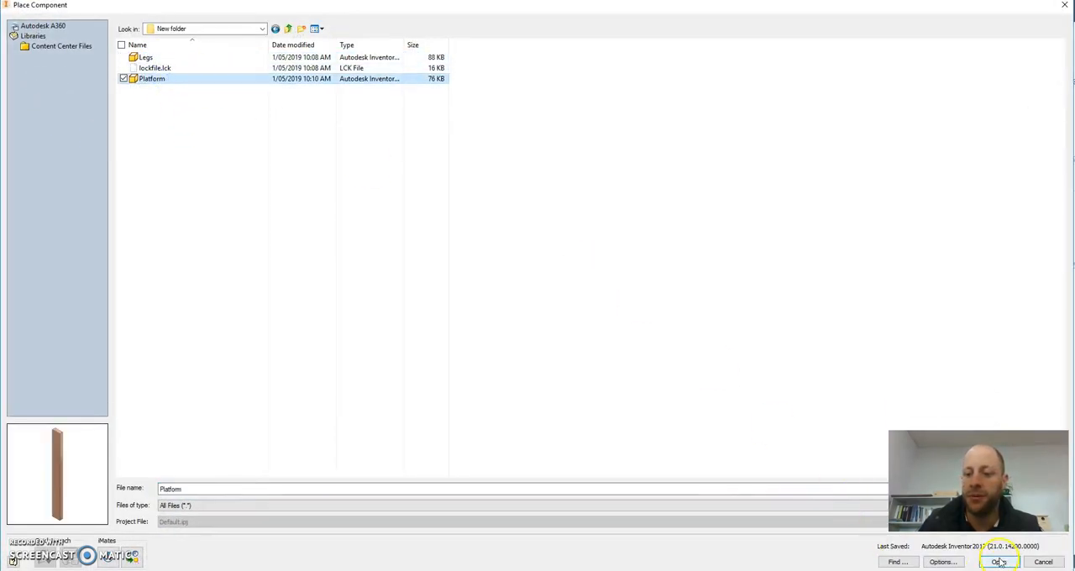
{"action": "left_click", "coordinate": [999, 562]}
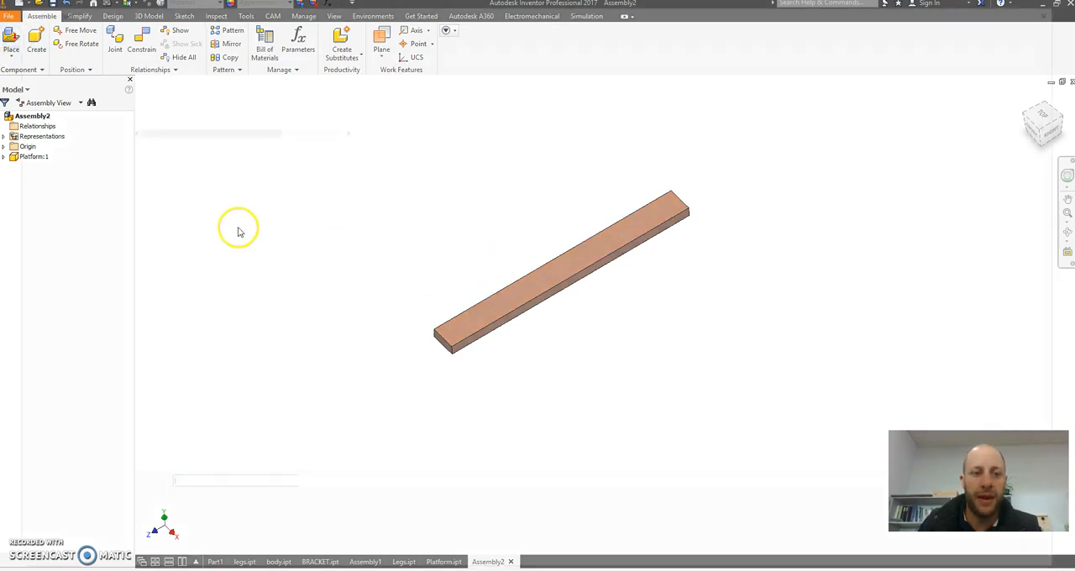
- Place Legs:1 and Legs:2 below the Platform board and orbit to check the layout
{"action": "left_click", "coordinate": [11, 40]}
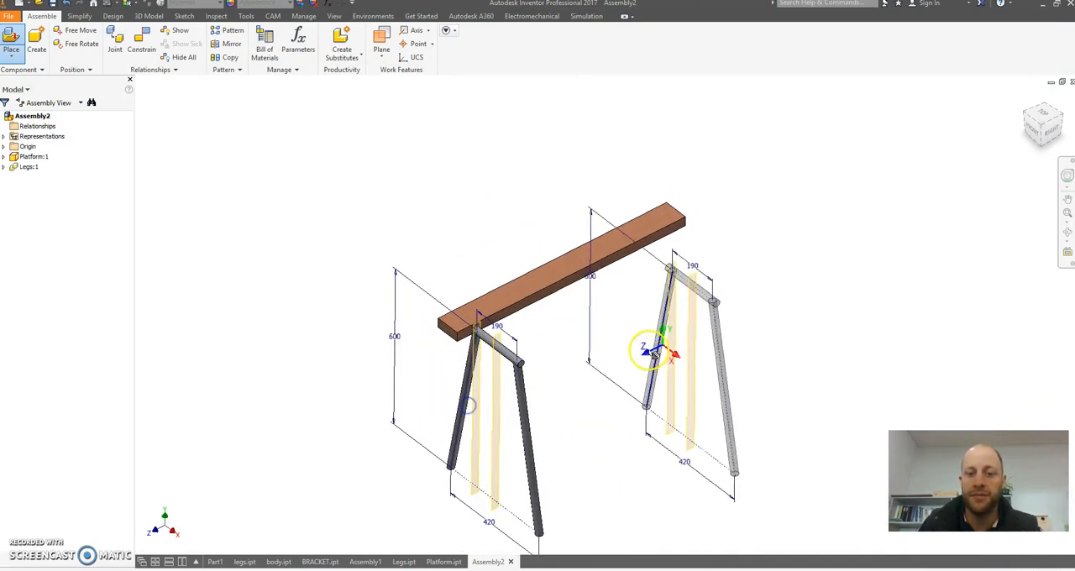
{"action": "left_click", "coordinate": [805, 234]}
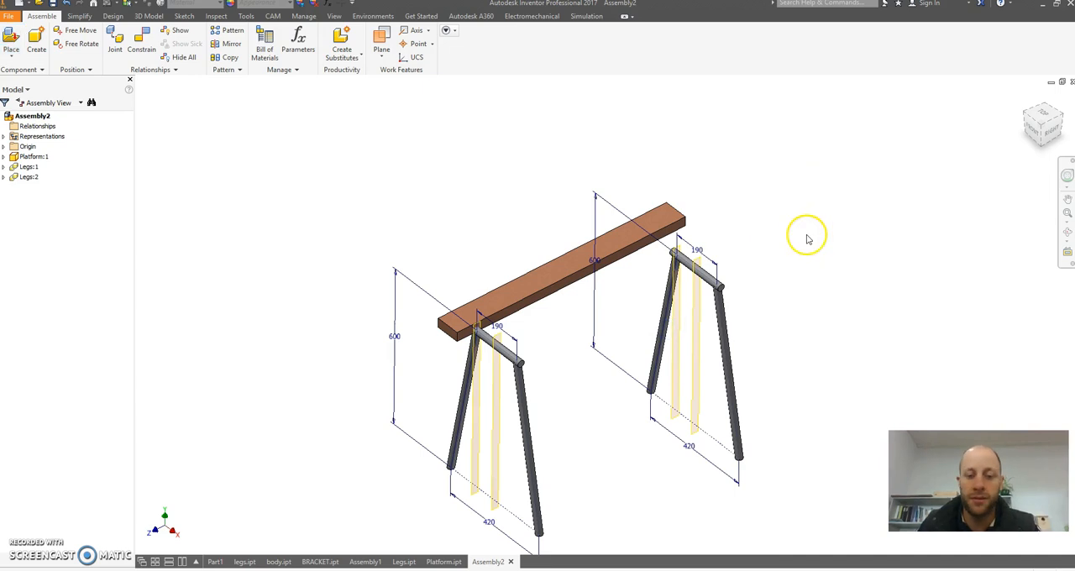
{"action": "left_click_drag", "start_coordinate": [806, 235], "coordinate": [577, 370]}
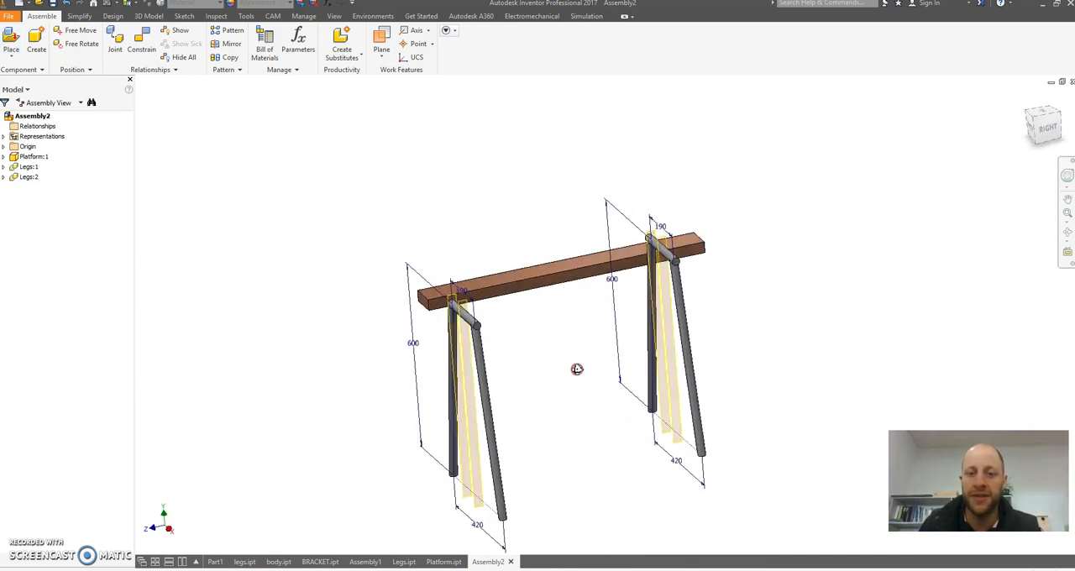
{"action": "left_click_drag", "start_coordinate": [577, 369], "coordinate": [484, 350]}
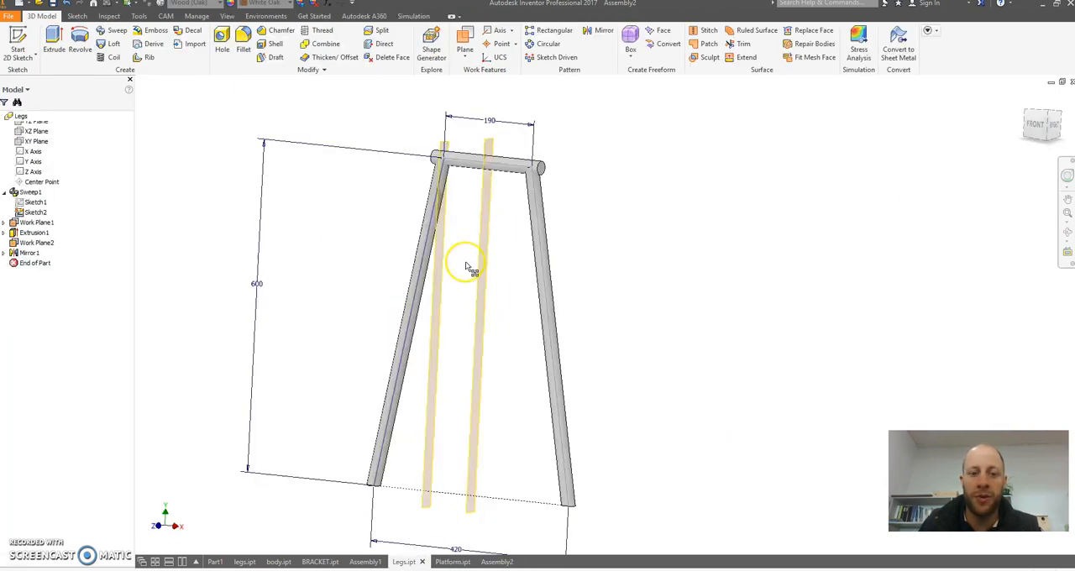
- Hide Work Plane1, Sketch2 and Work Plane2 in Legs.ipt, then return to Assembly2
{"action": "left_click", "coordinate": [35, 278]}
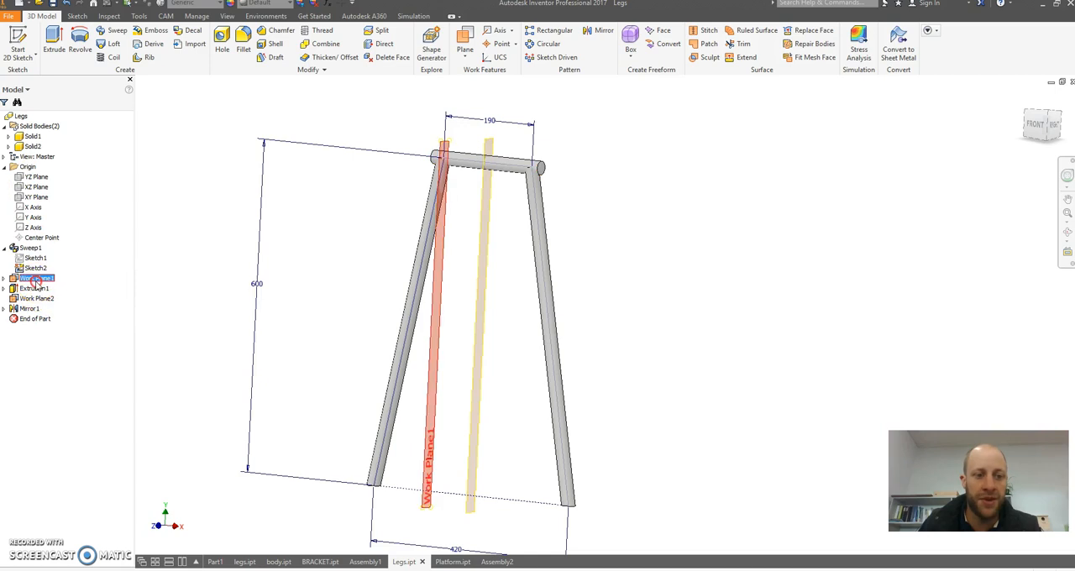
{"action": "left_click", "coordinate": [170, 282]}
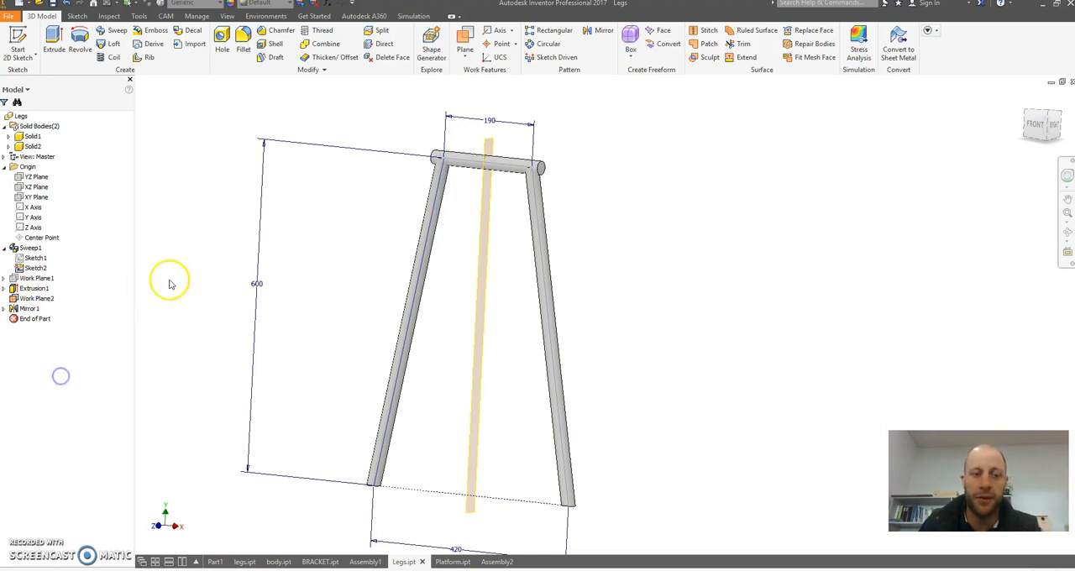
{"action": "left_click", "coordinate": [35, 258]}
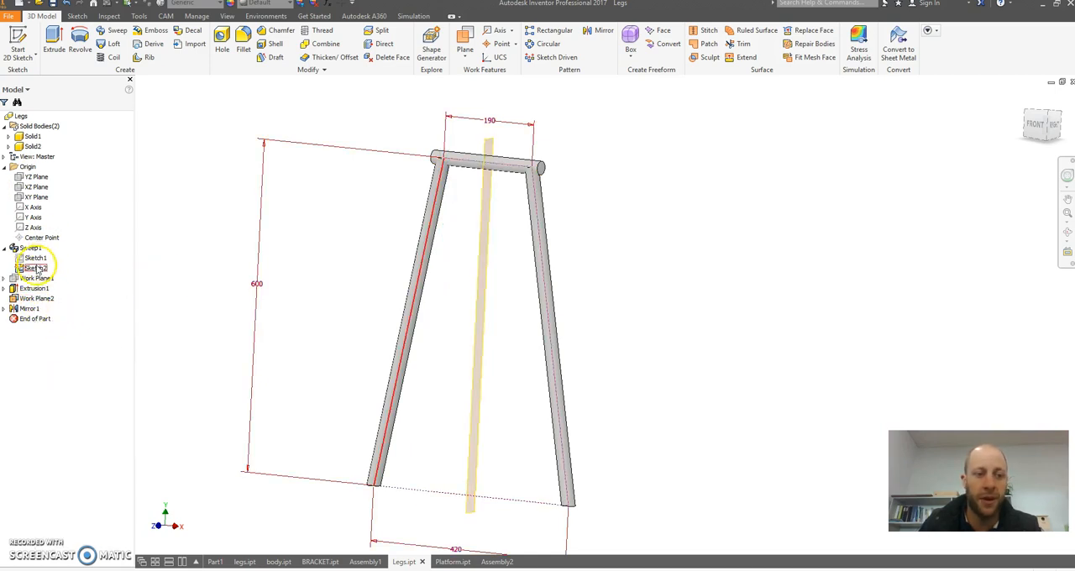
{"action": "right_click", "coordinate": [34, 267]}
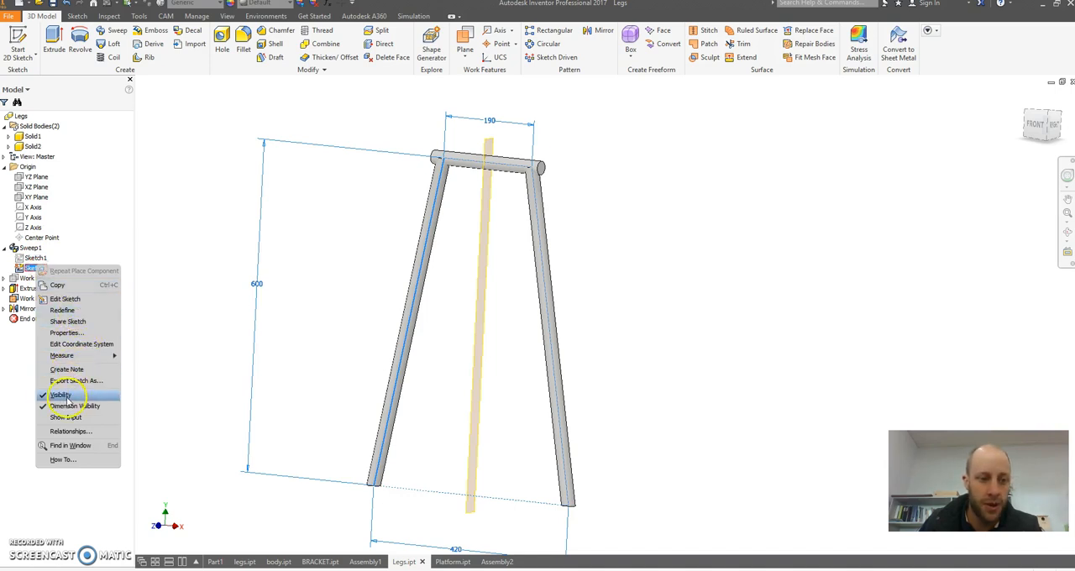
{"action": "left_click", "coordinate": [61, 394]}
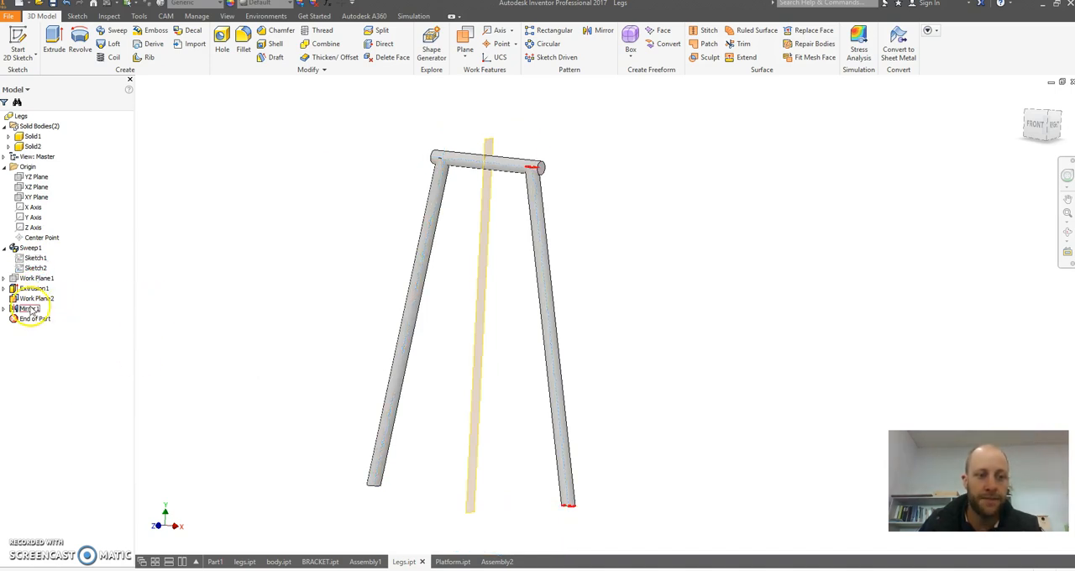
{"action": "left_click", "coordinate": [98, 385]}
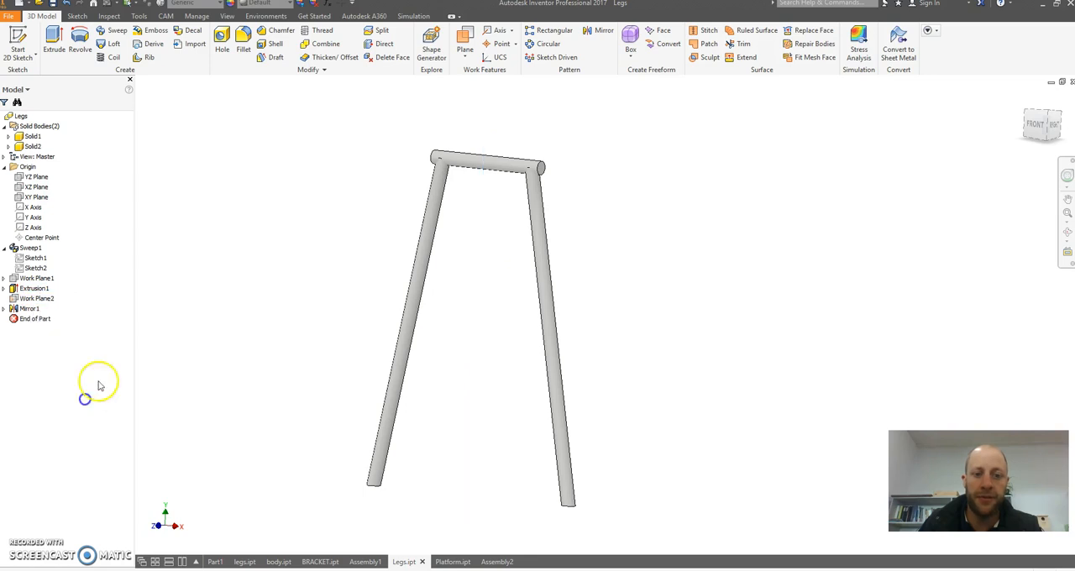
{"action": "left_click", "coordinate": [488, 561]}
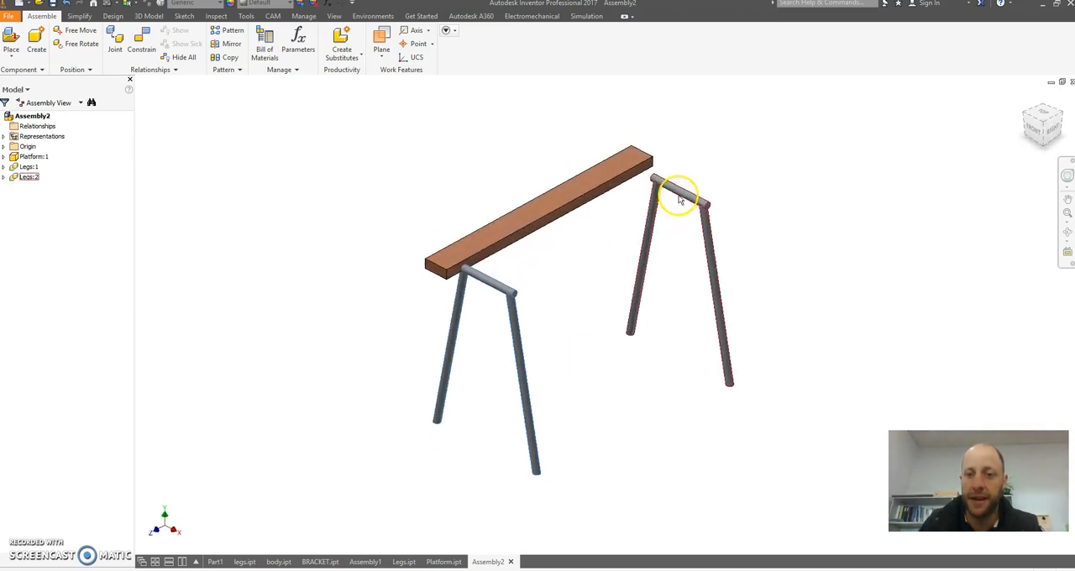
- Drag Legs:2 further from Legs:1 and zoom out to view the whole sawhorse
{"action": "left_click_drag", "start_coordinate": [680, 197], "coordinate": [550, 237]}
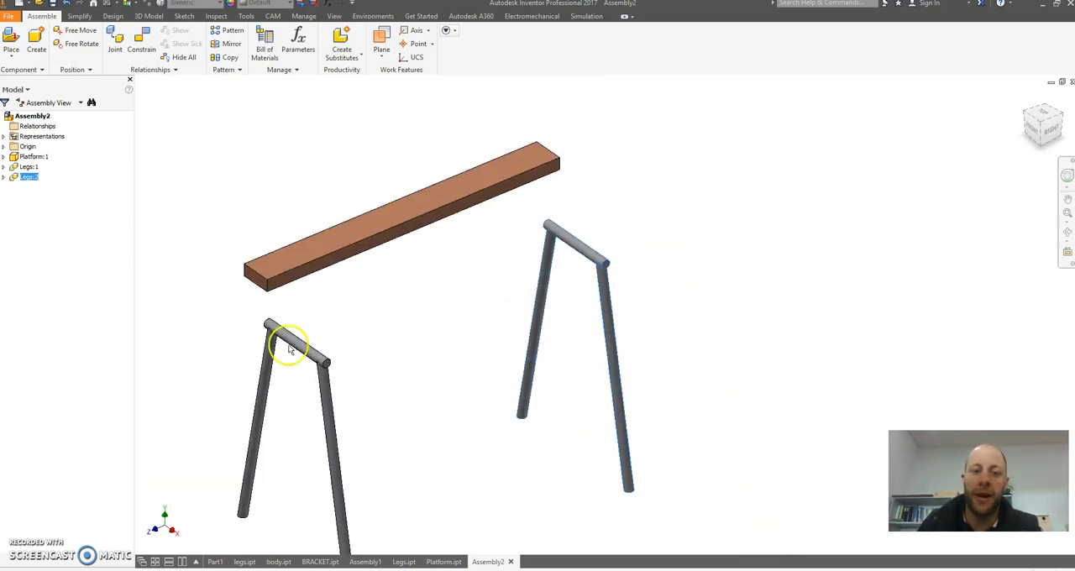
{"action": "mouse_move", "coordinate": [435, 151]}
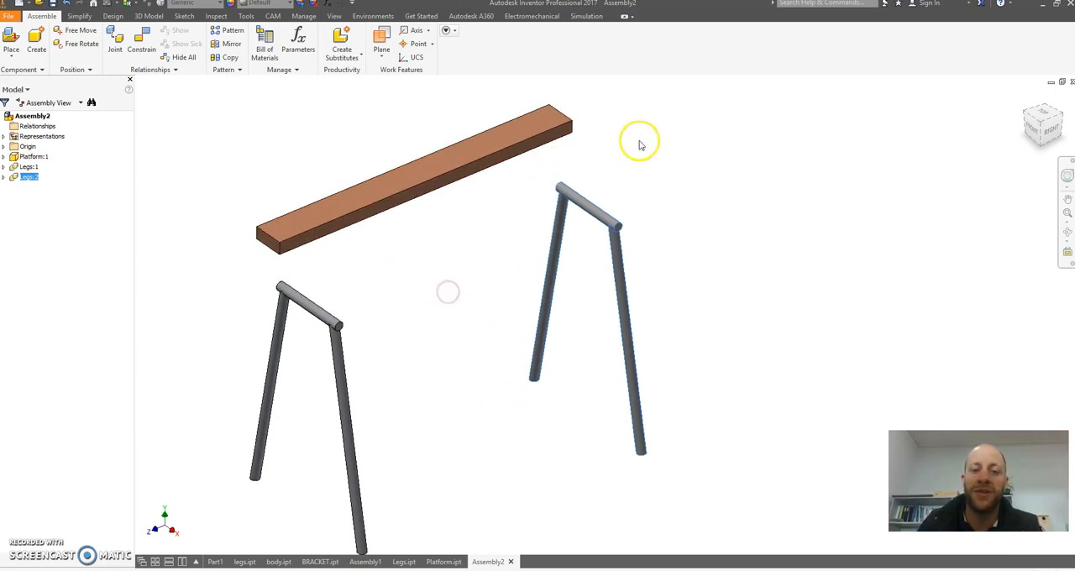
{"action": "mouse_move", "coordinate": [503, 353]}
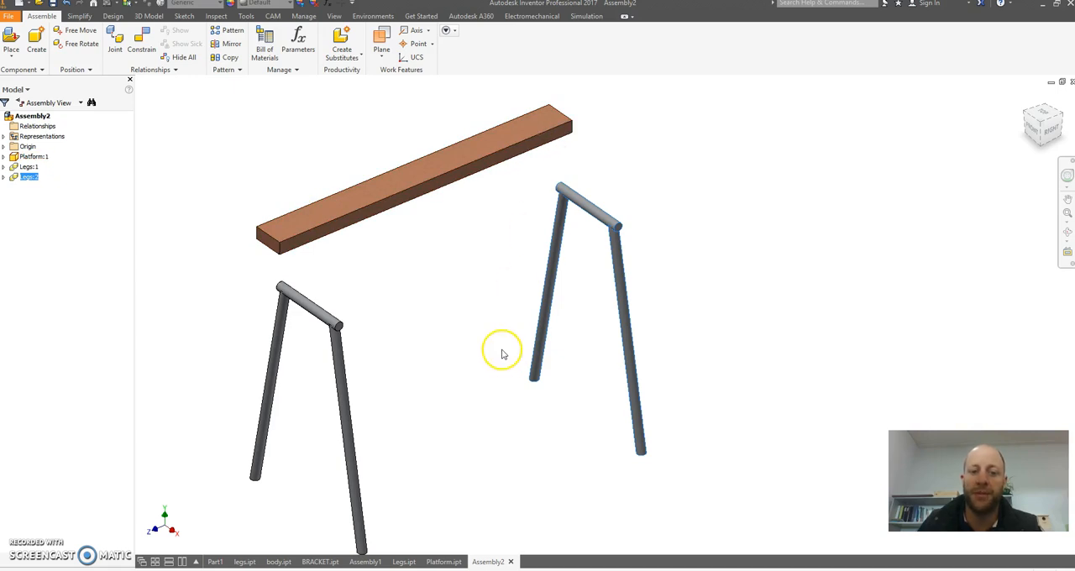
{"action": "left_click_drag", "start_coordinate": [502, 351], "coordinate": [505, 276]}
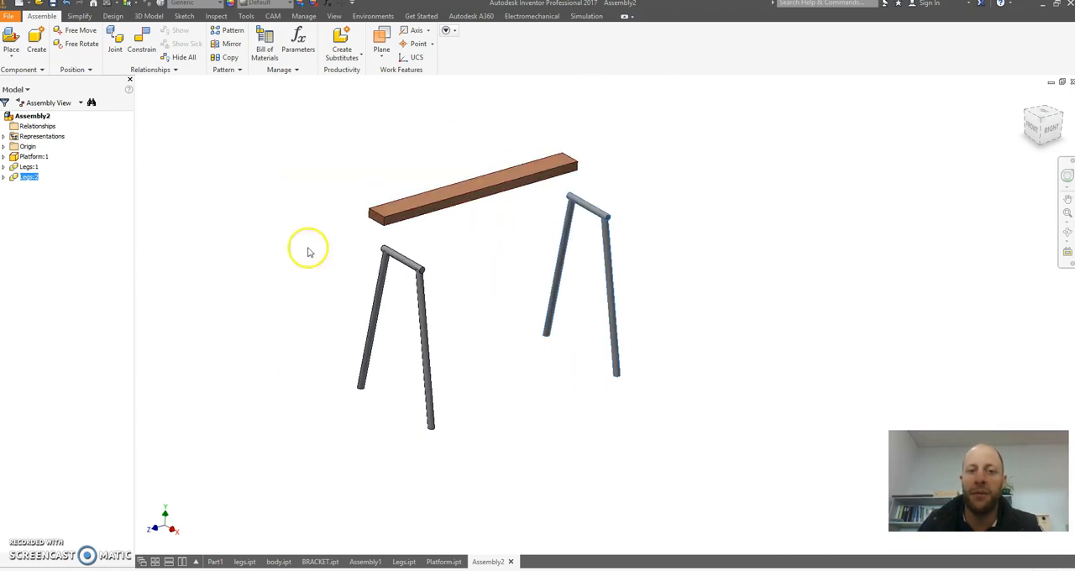
{"action": "mouse_move", "coordinate": [862, 336]}
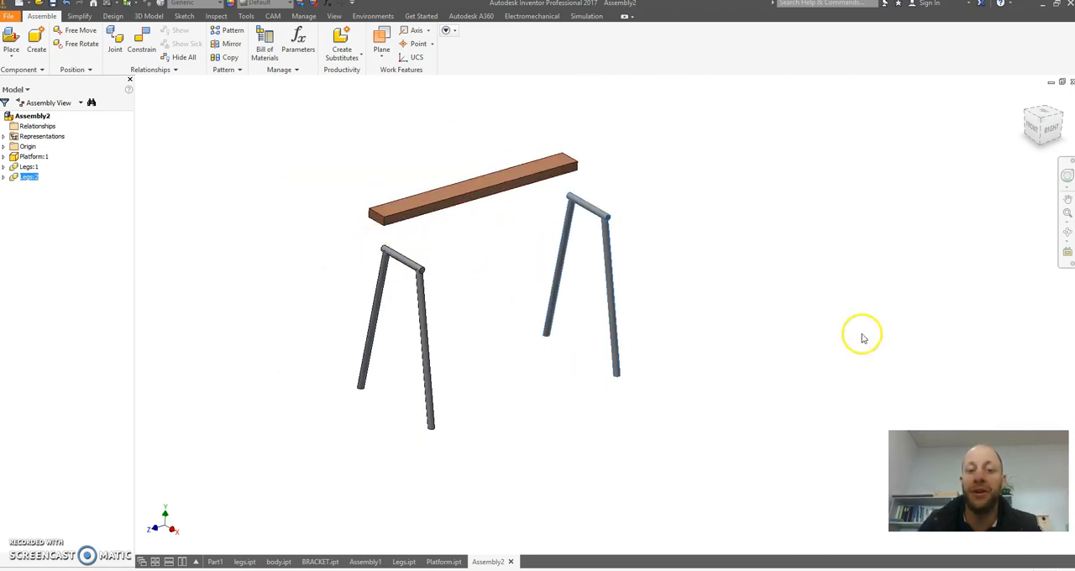